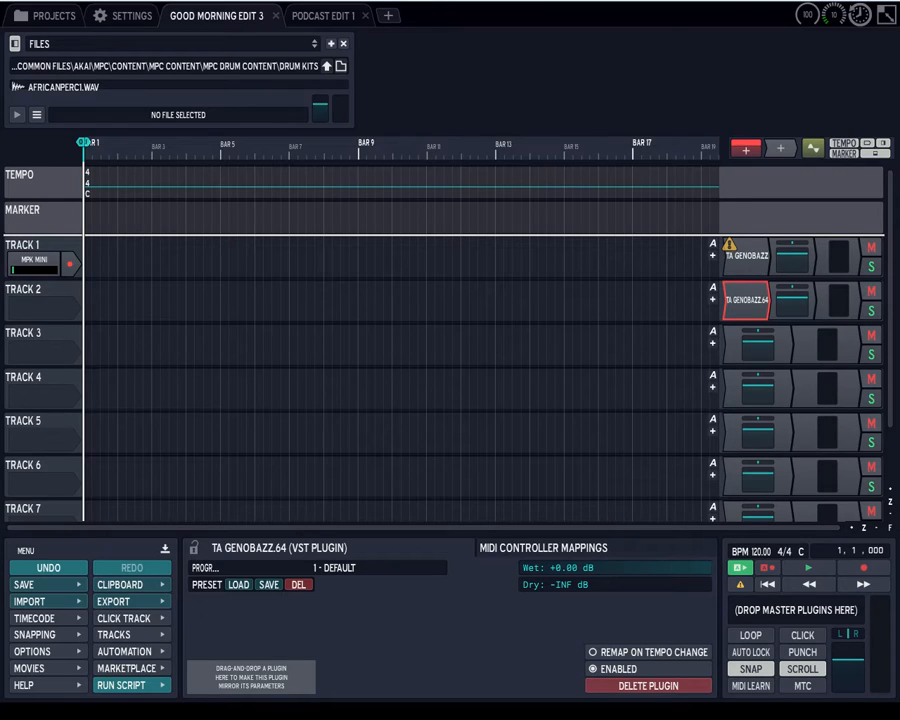
{"action": "mouse_move", "coordinate": [482, 7]}
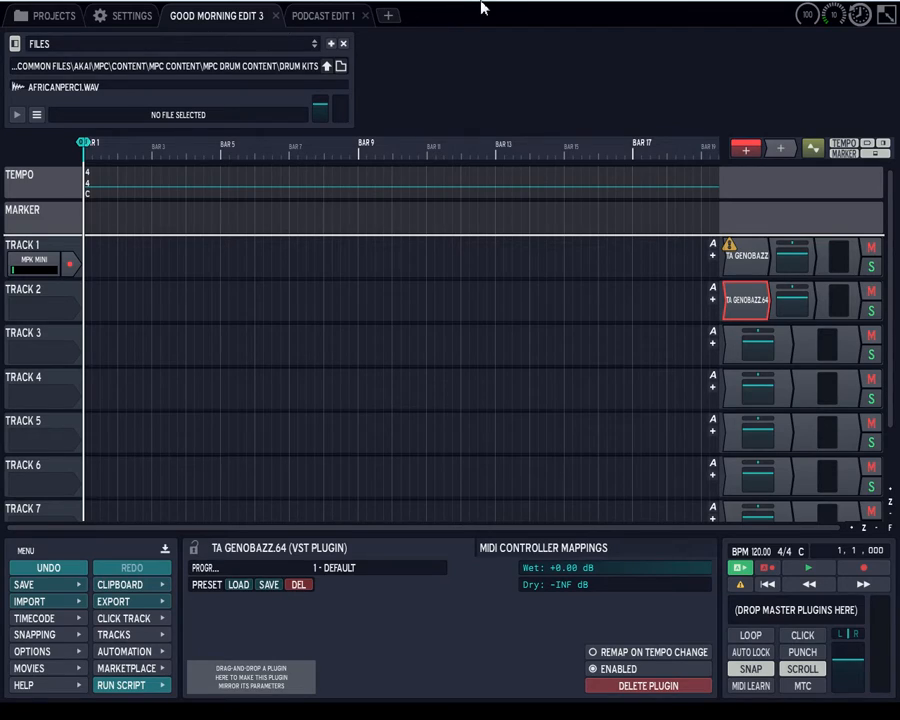
{"action": "mouse_move", "coordinate": [678, 266]}
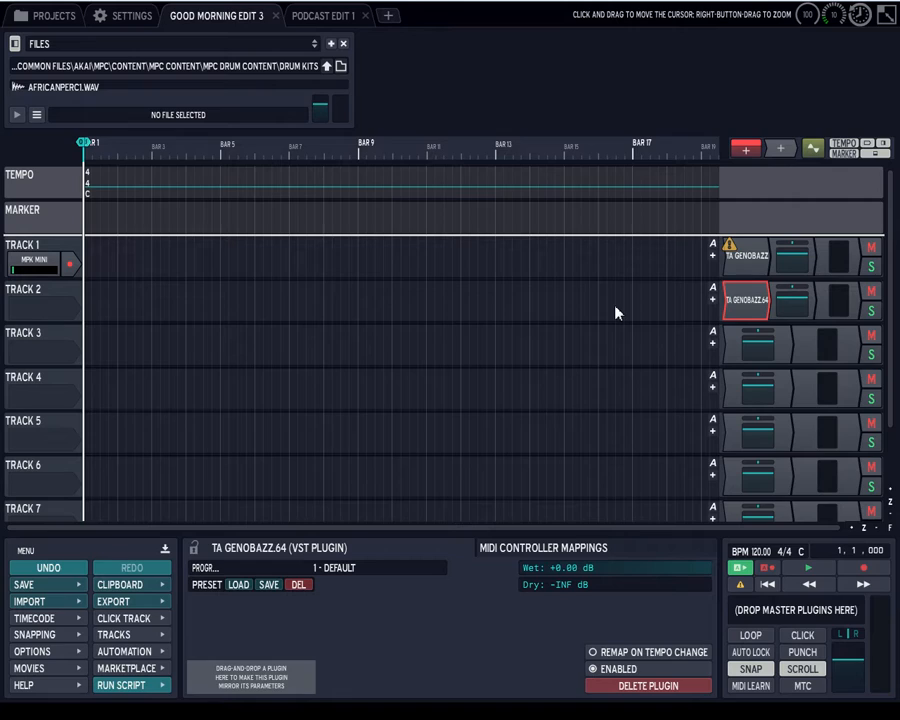
{"action": "mouse_move", "coordinate": [618, 312]}
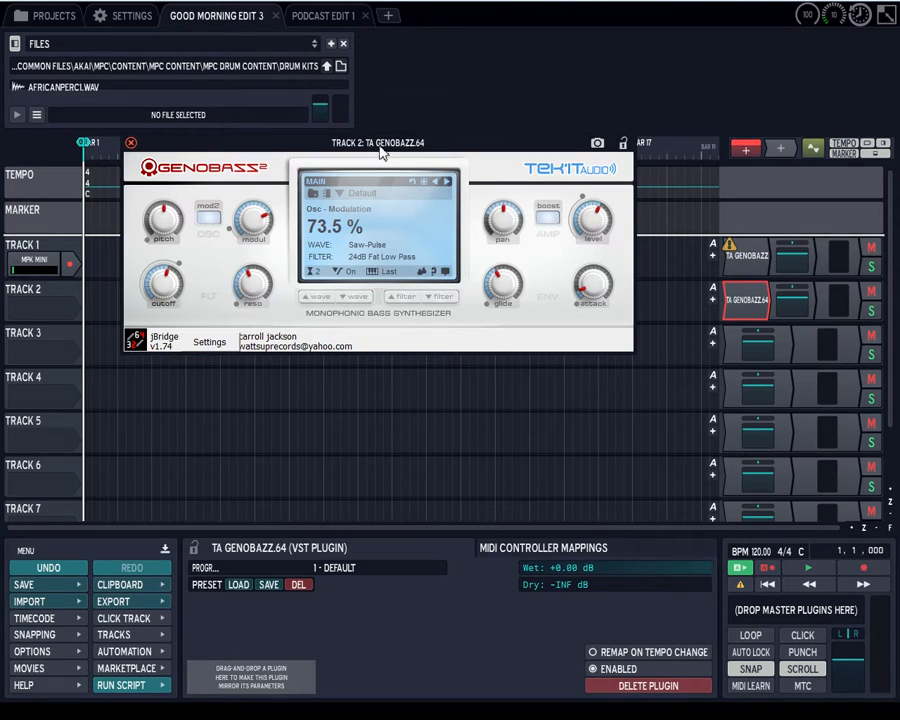
{"action": "mouse_move", "coordinate": [177, 328]}
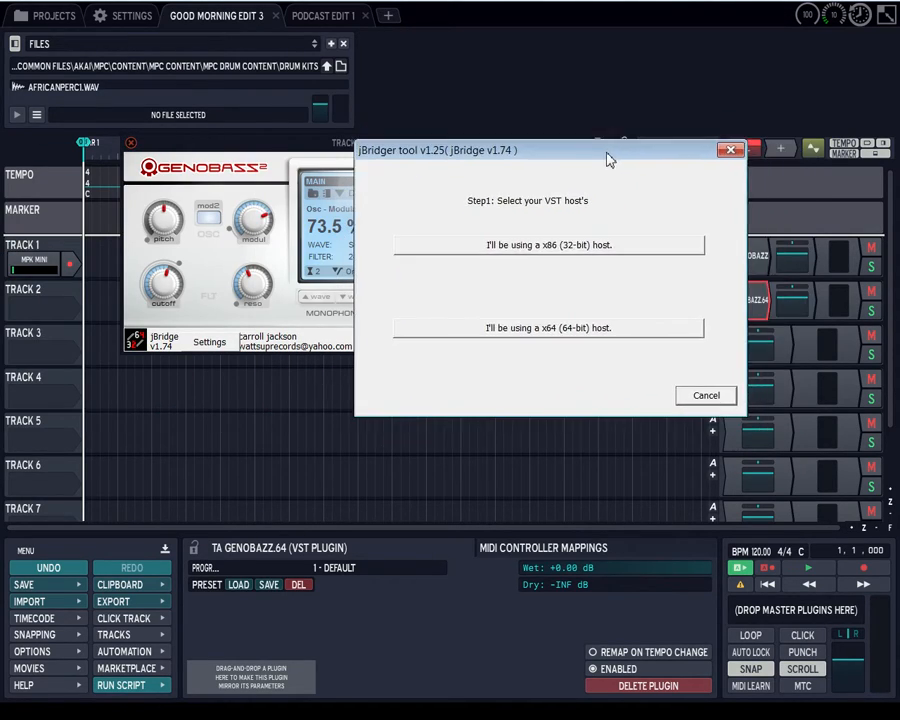
{"action": "mouse_move", "coordinate": [565, 278]}
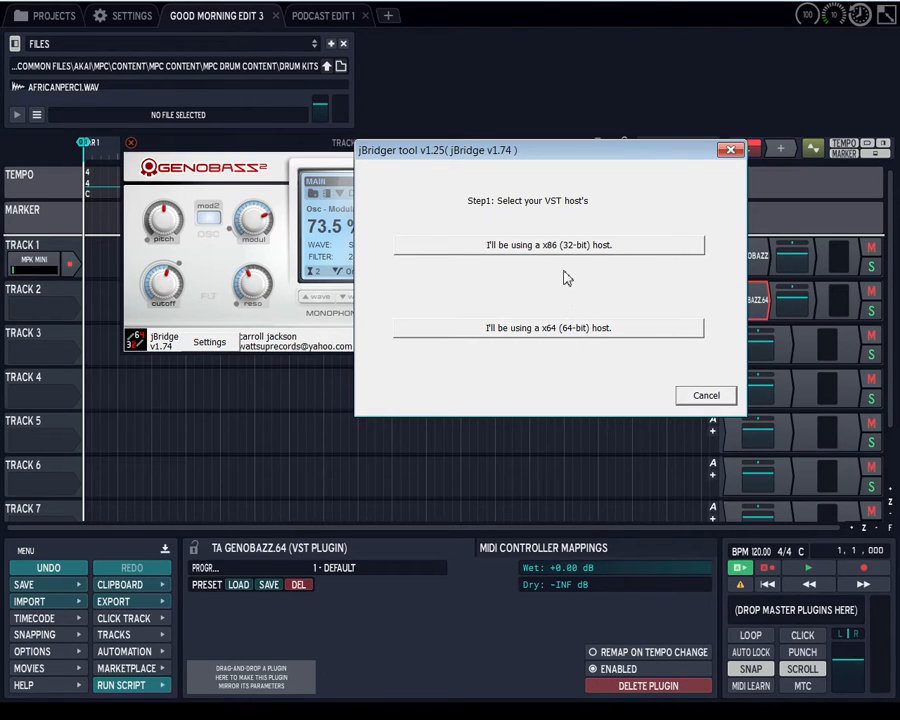
{"action": "mouse_move", "coordinate": [562, 272]}
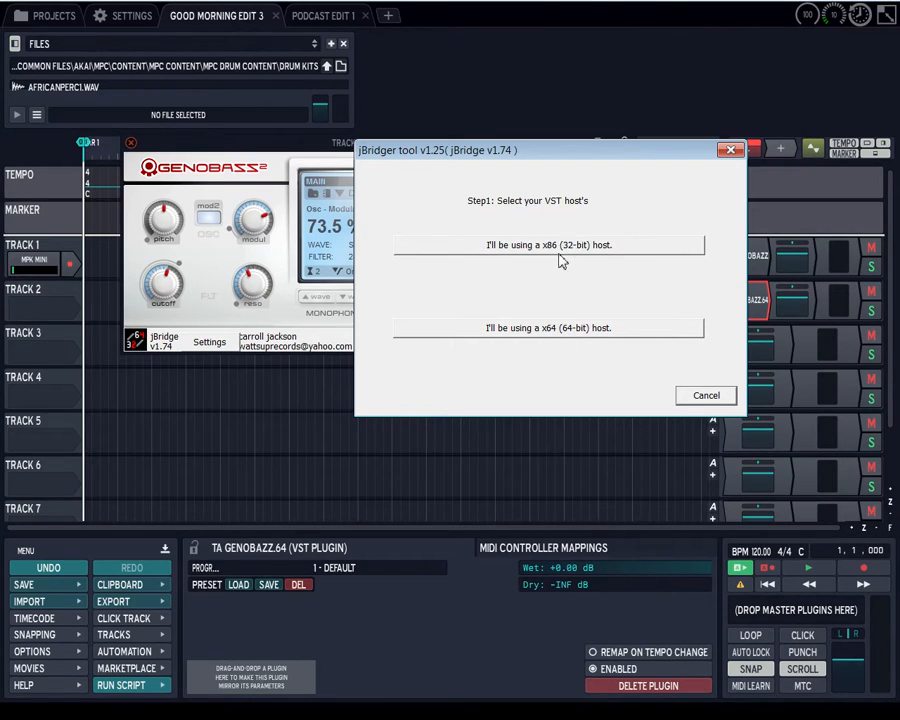
{"action": "mouse_move", "coordinate": [556, 292]}
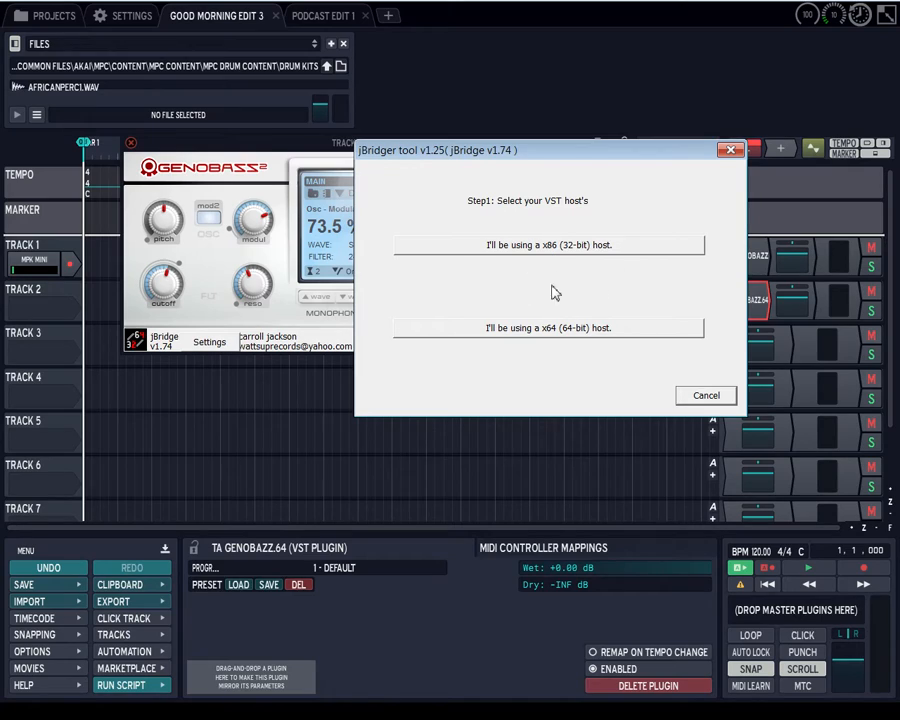
{"action": "mouse_move", "coordinate": [569, 336]}
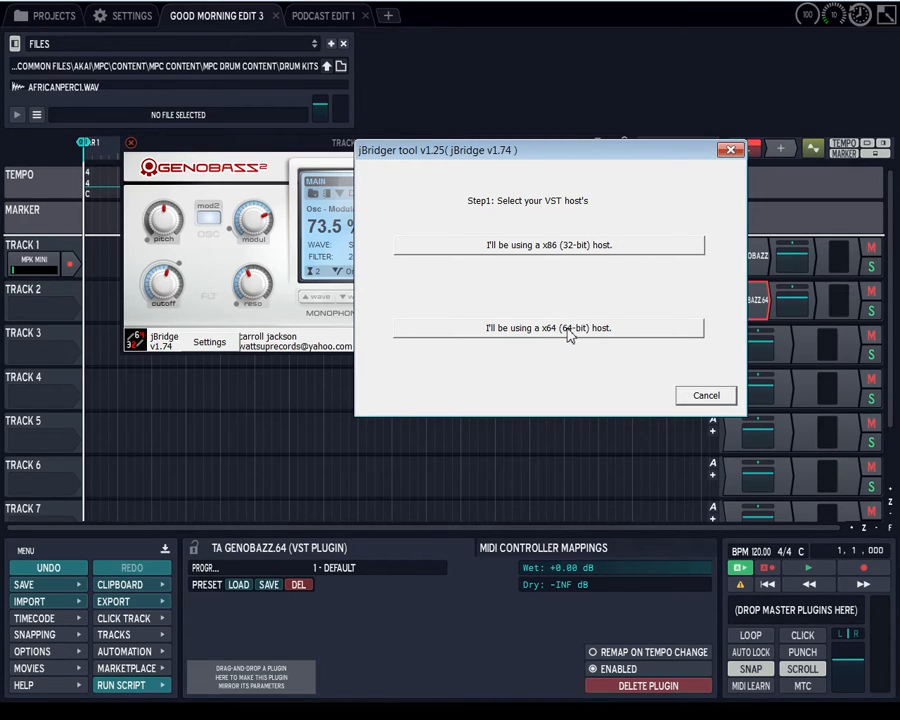
Choose the x64 (64-bit) host option in jBridger
{"action": "left_click", "coordinate": [548, 327]}
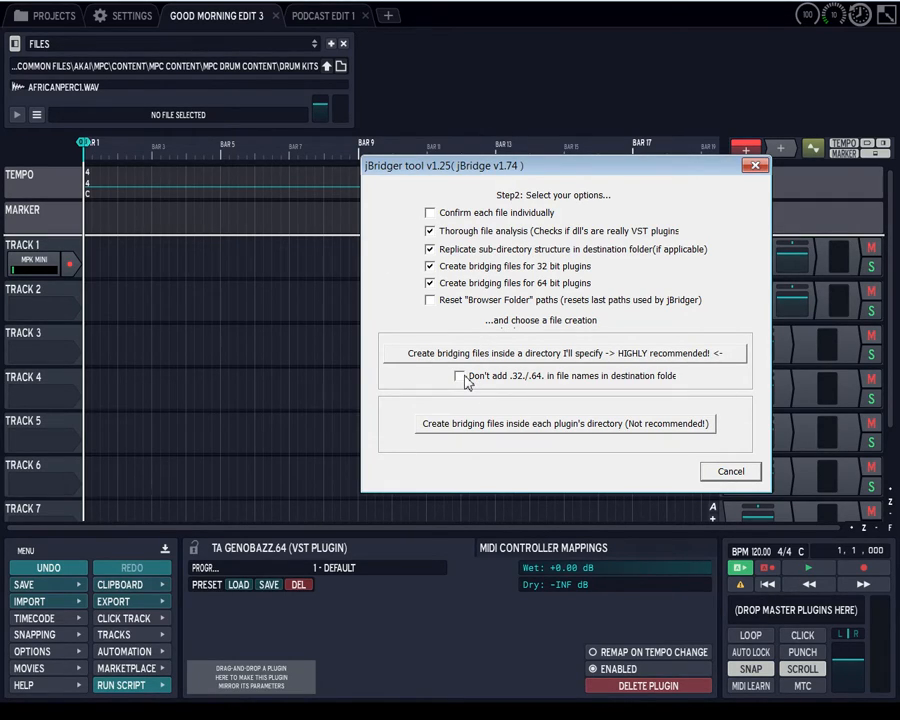
Enable 'Don't add .32./.64. in file names' and 'Reset Browser Folder', then create bridging files in a chosen directory
{"action": "left_click", "coordinate": [460, 375]}
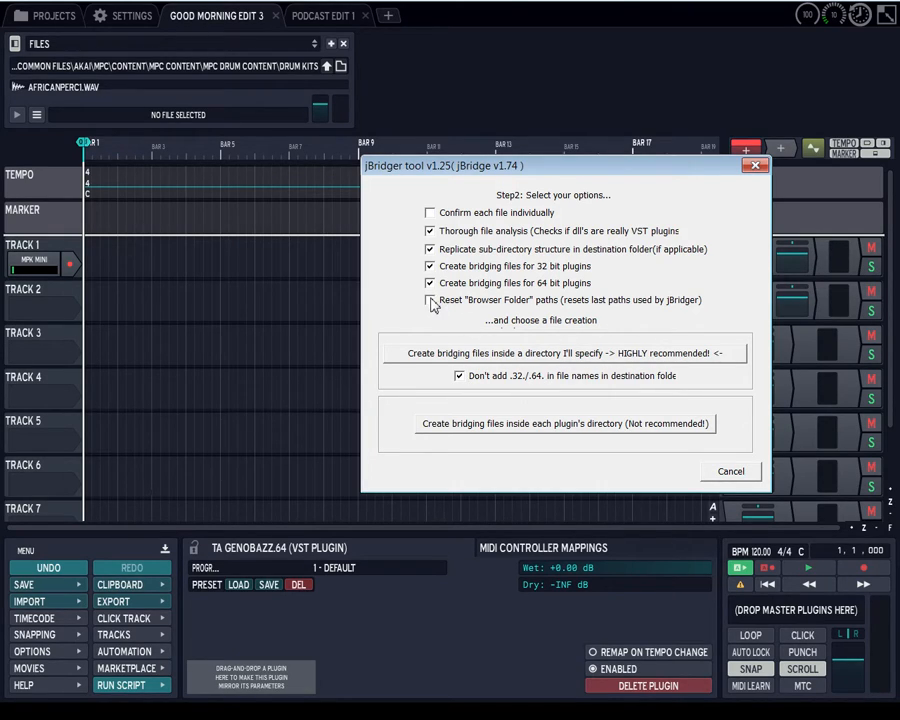
{"action": "left_click", "coordinate": [430, 300]}
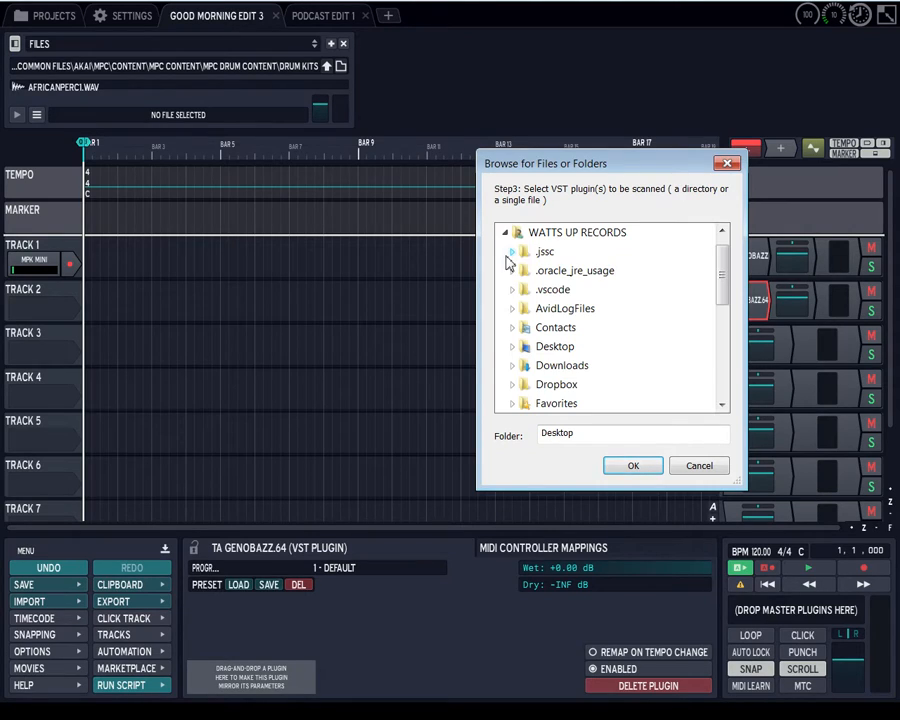
{"action": "left_click", "coordinate": [508, 232]}
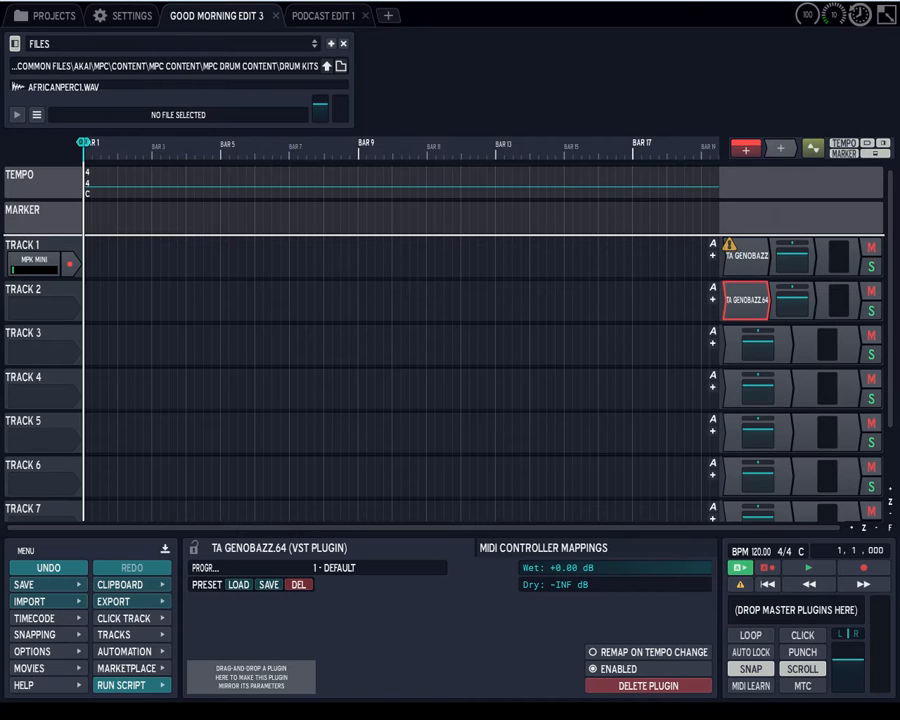
{"action": "mouse_move", "coordinate": [490, 250]}
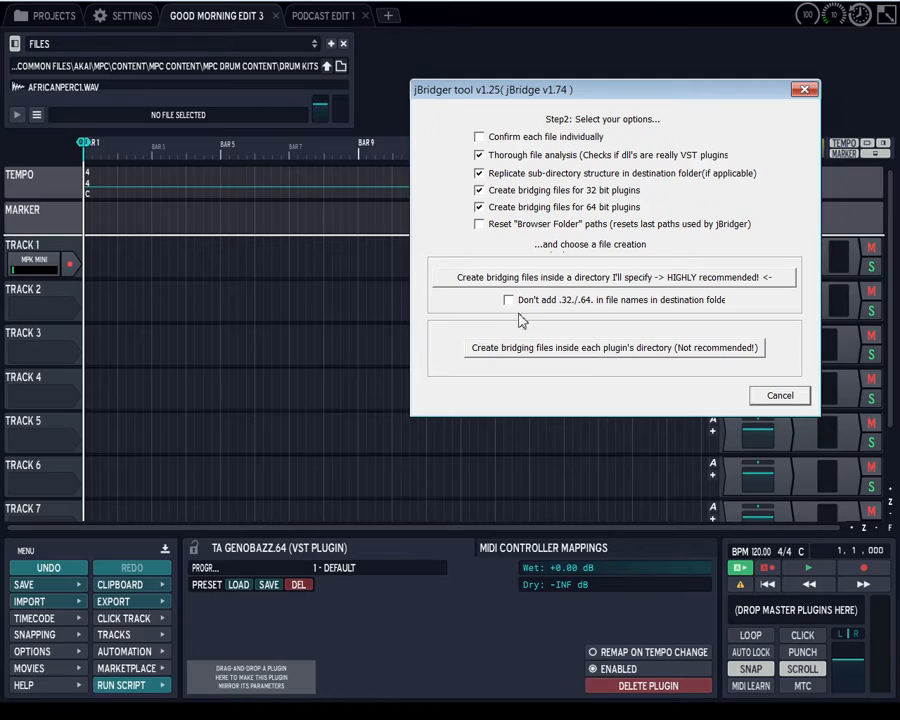
{"action": "left_click", "coordinate": [508, 300]}
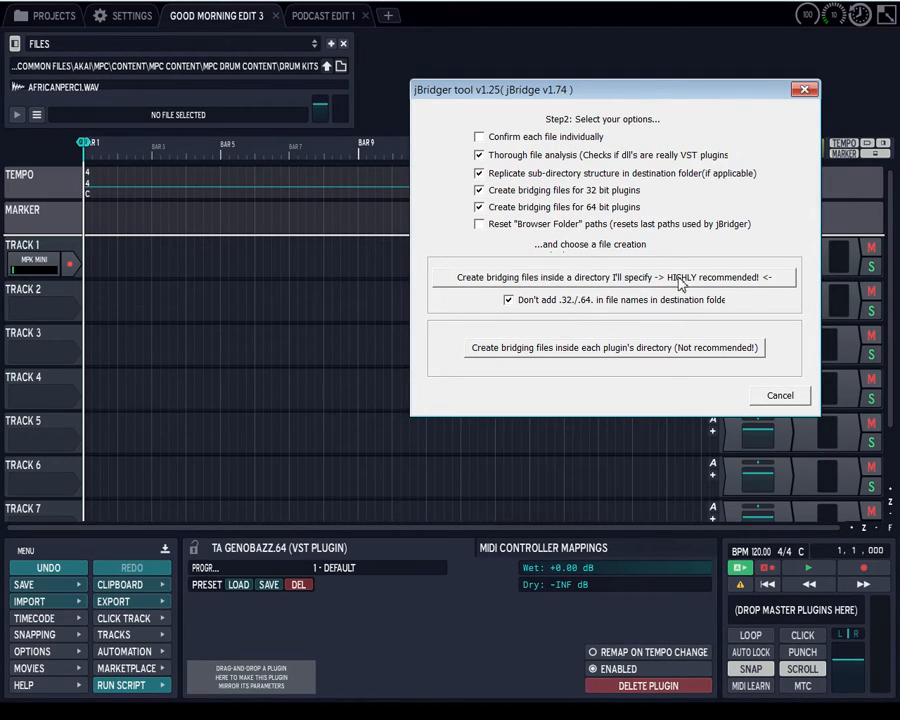
{"action": "left_click", "coordinate": [478, 223]}
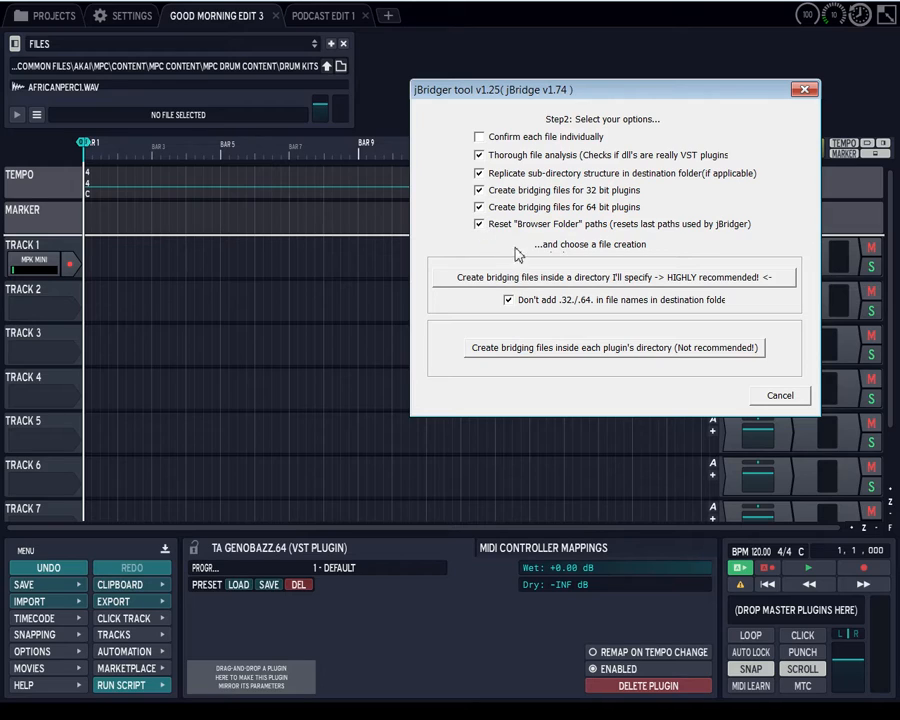
{"action": "left_click", "coordinate": [779, 395]}
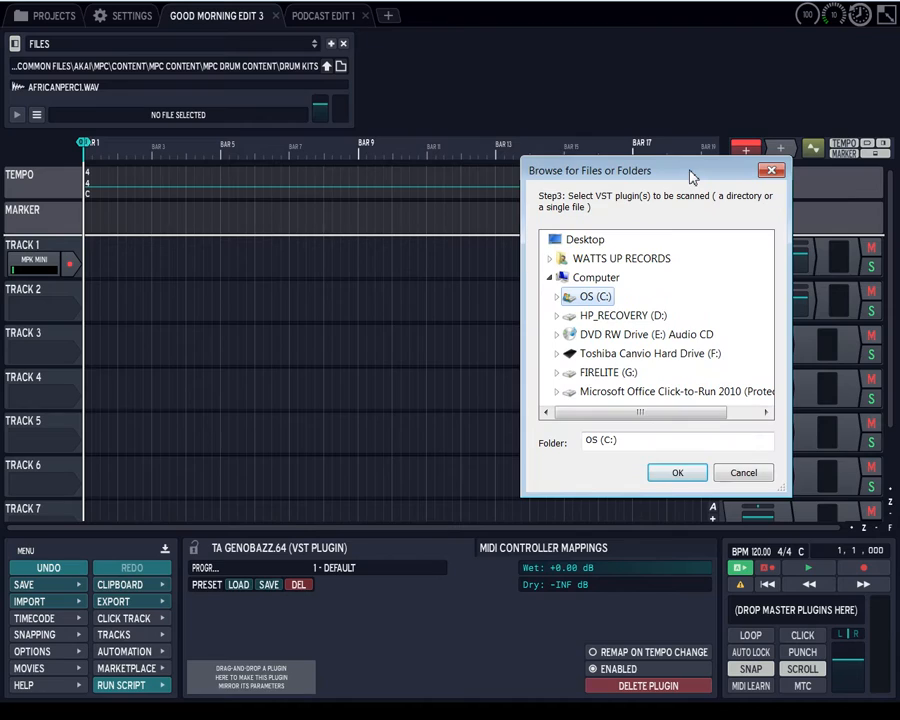
{"action": "mouse_move", "coordinate": [607, 206]}
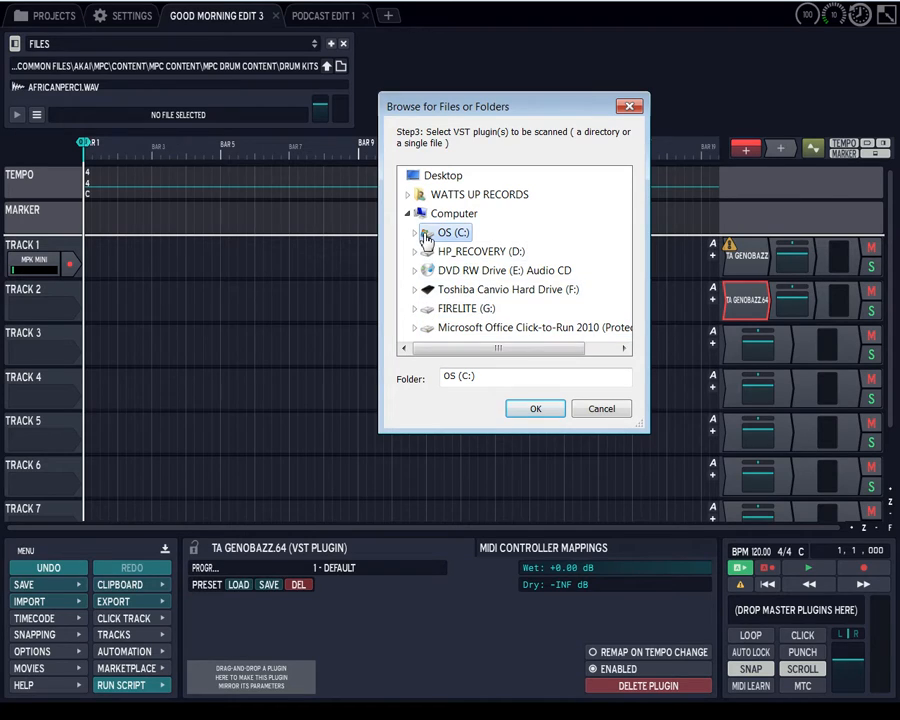
Browse to C:\Program Files (x86)\VstPlugIns in the file browser
{"action": "left_click", "coordinate": [415, 232]}
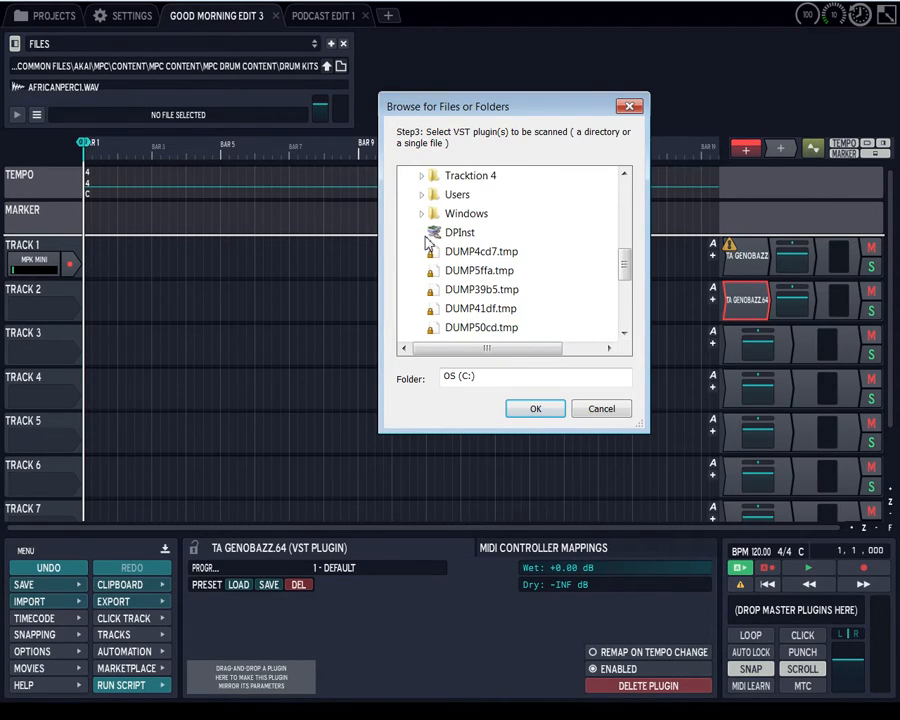
{"action": "left_click", "coordinate": [489, 213]}
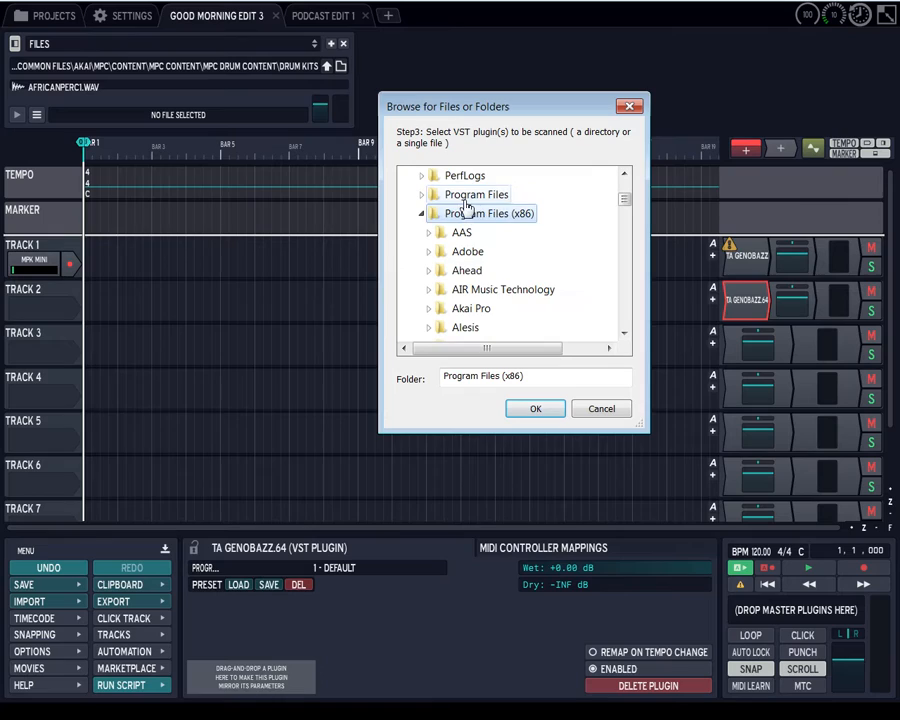
{"action": "scroll", "scroll_direction": "down", "scroll_amount": 3}
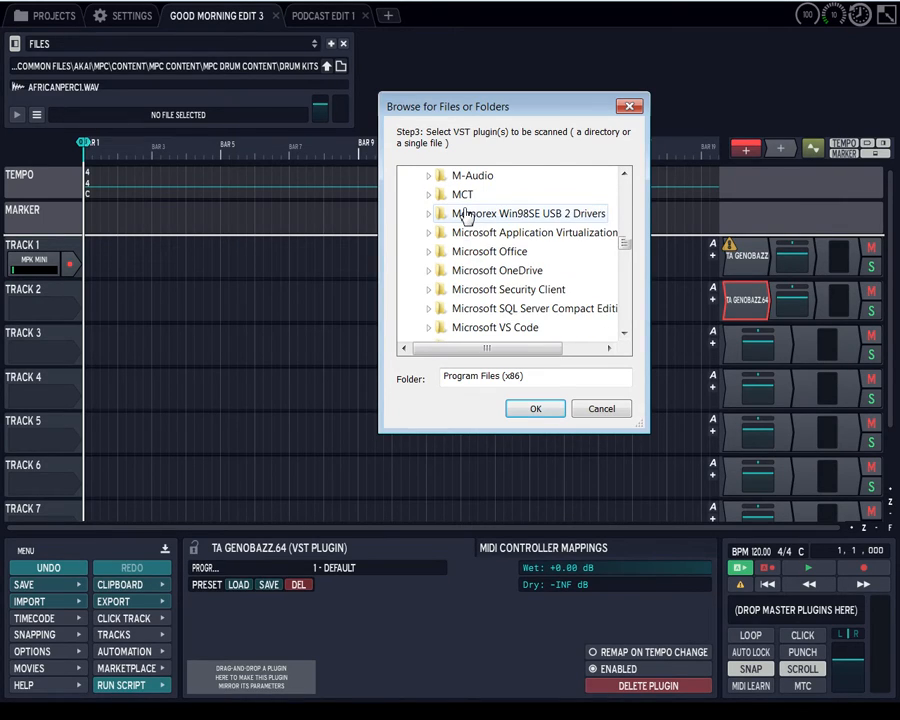
{"action": "scroll", "scroll_direction": "down", "scroll_amount": 3}
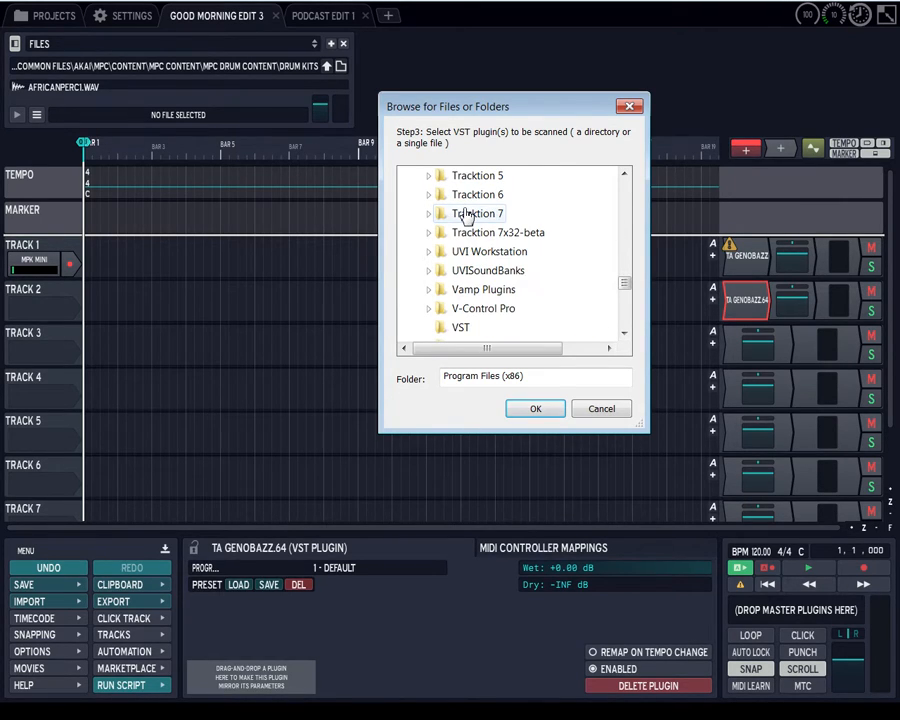
{"action": "scroll", "scroll_direction": "down", "scroll_amount": 3}
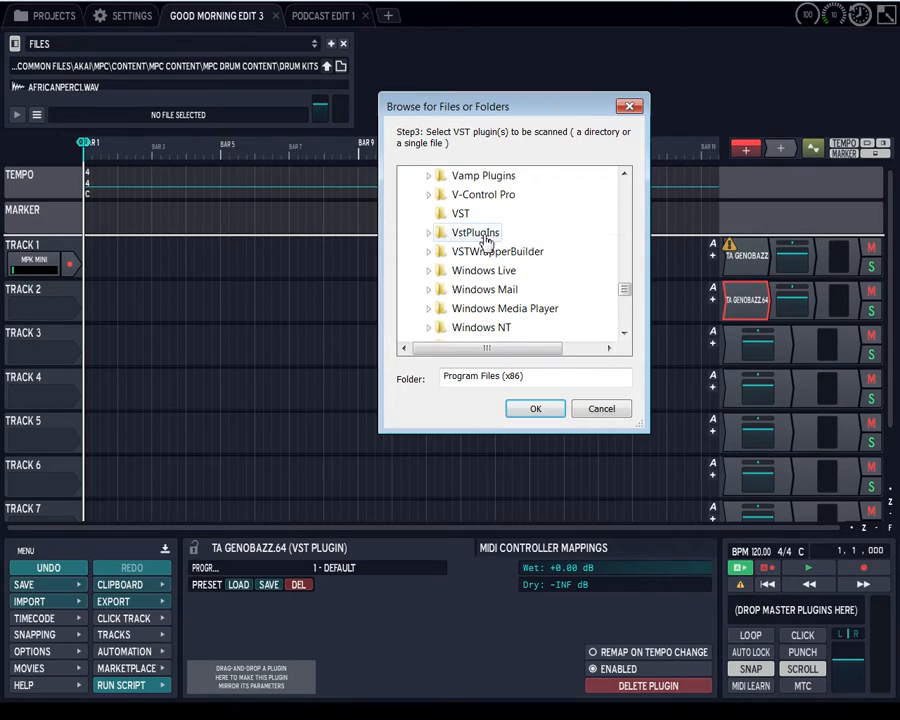
{"action": "double_click", "coordinate": [478, 232]}
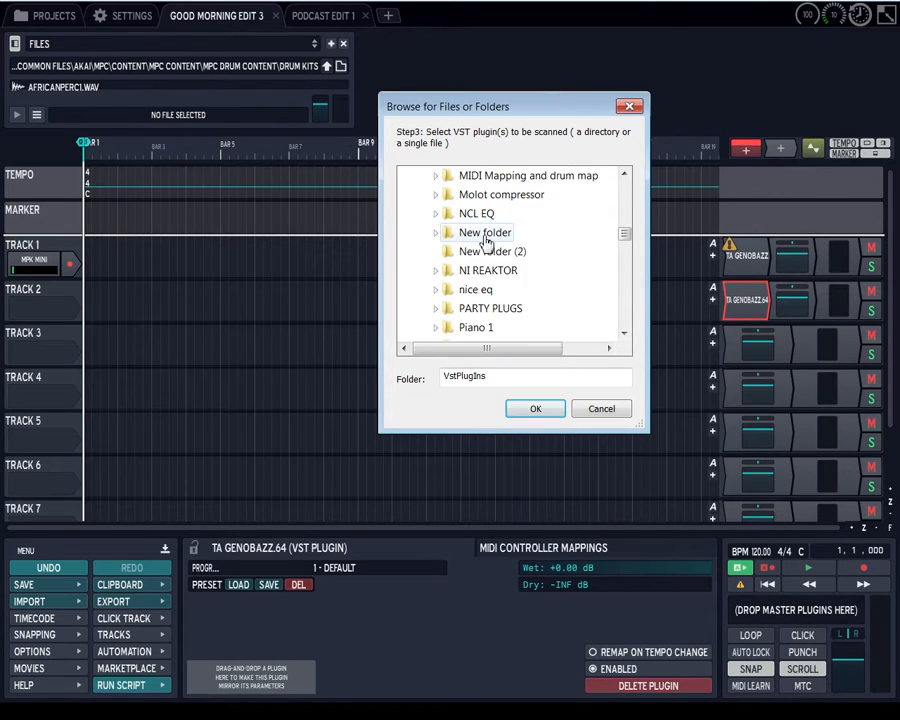
Expand Tek'it Audio > Genobazz and pick TA Genobazz.dll for scanning
{"action": "scroll", "scroll_direction": "down", "scroll_amount": 3}
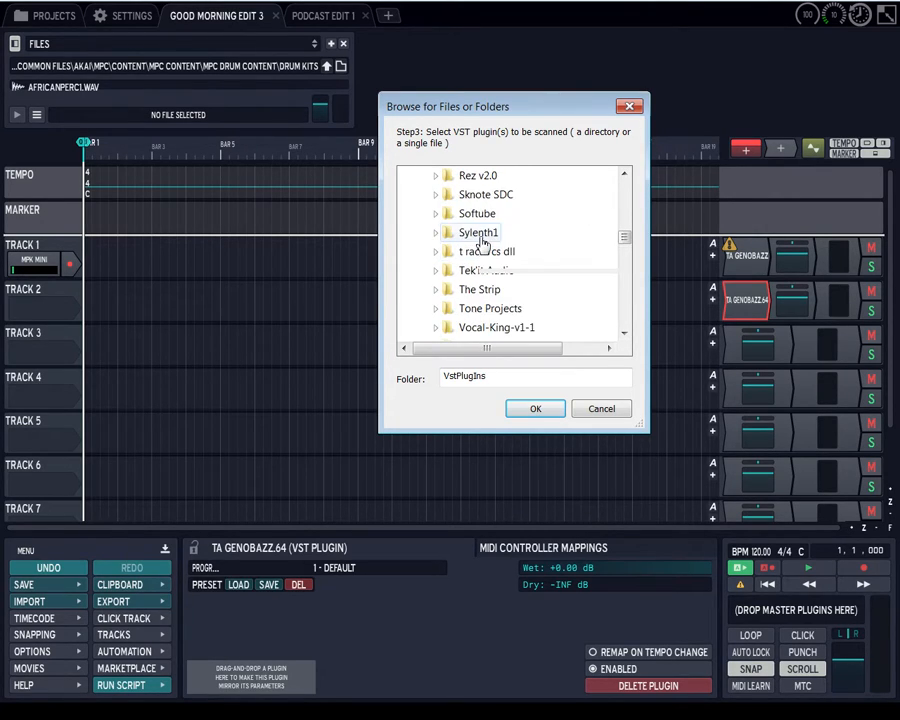
{"action": "left_click", "coordinate": [482, 327]}
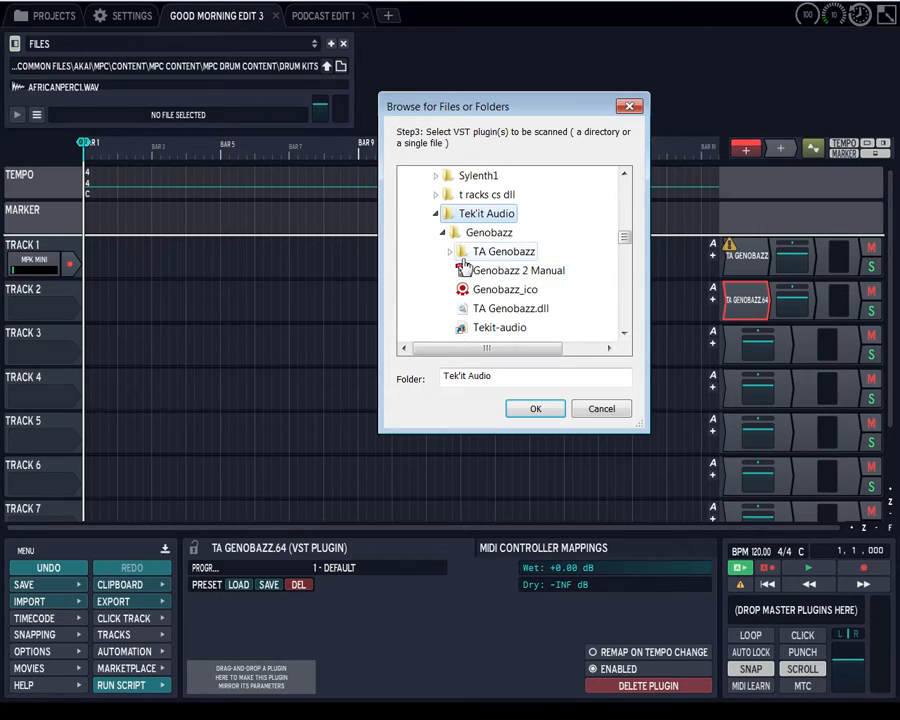
{"action": "left_click", "coordinate": [461, 251]}
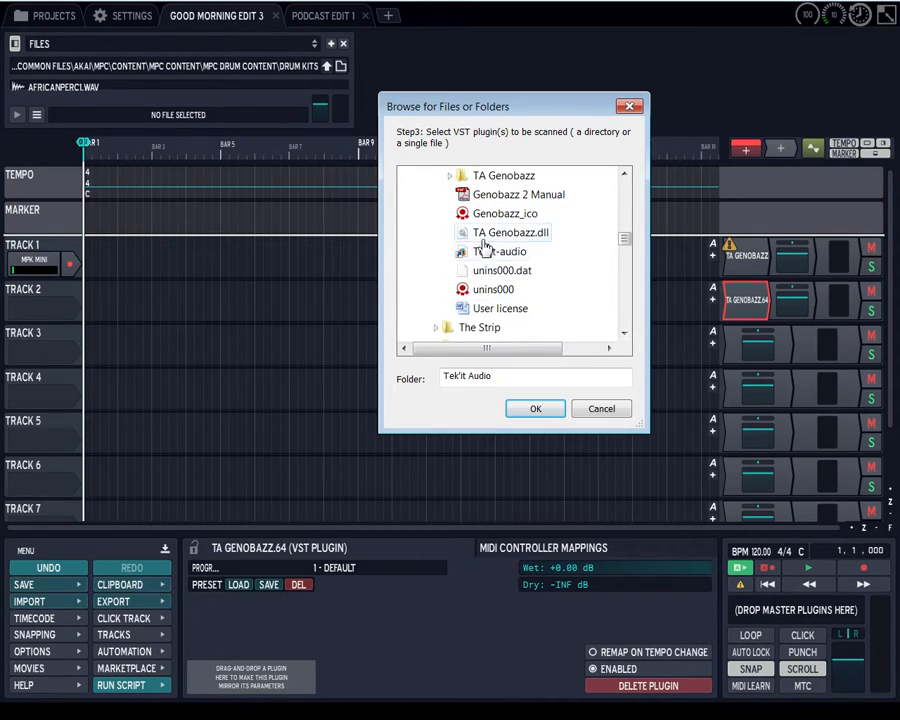
{"action": "left_click", "coordinate": [511, 232]}
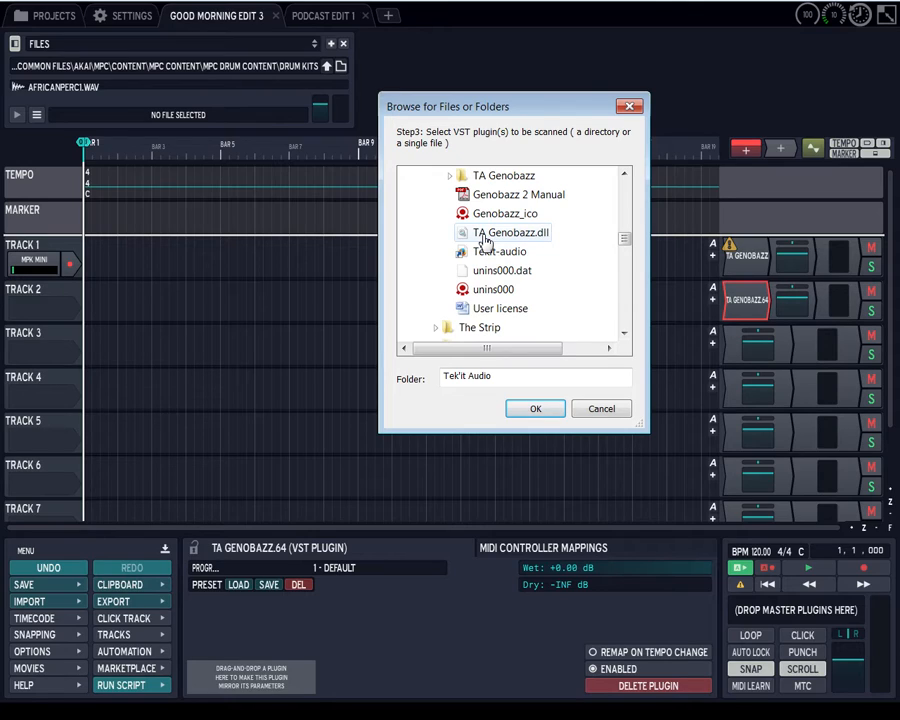
{"action": "left_click", "coordinate": [535, 408]}
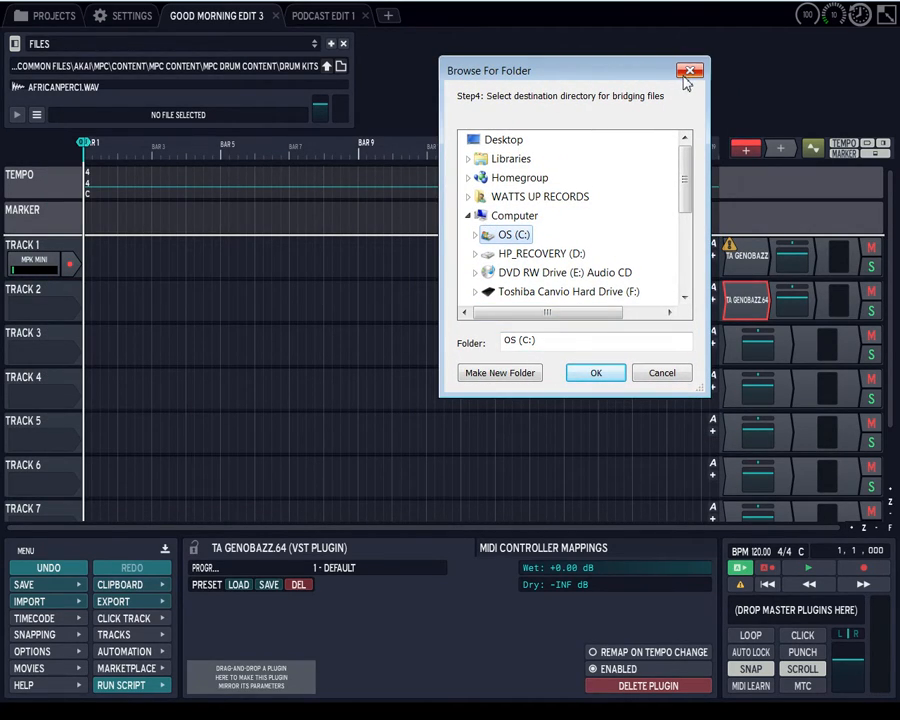
Dismiss the Browse For Folder destination chooser
{"action": "left_click", "coordinate": [689, 70]}
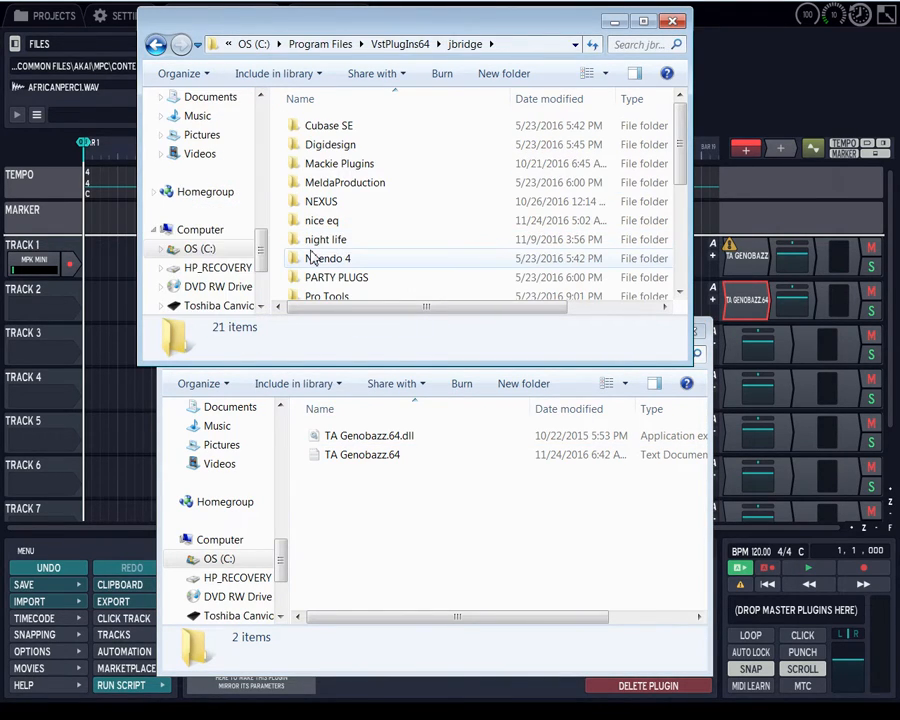
Open the Tek'it Audio > Genobazz folder in Explorer
{"action": "scroll", "scroll_direction": "down", "scroll_amount": 3}
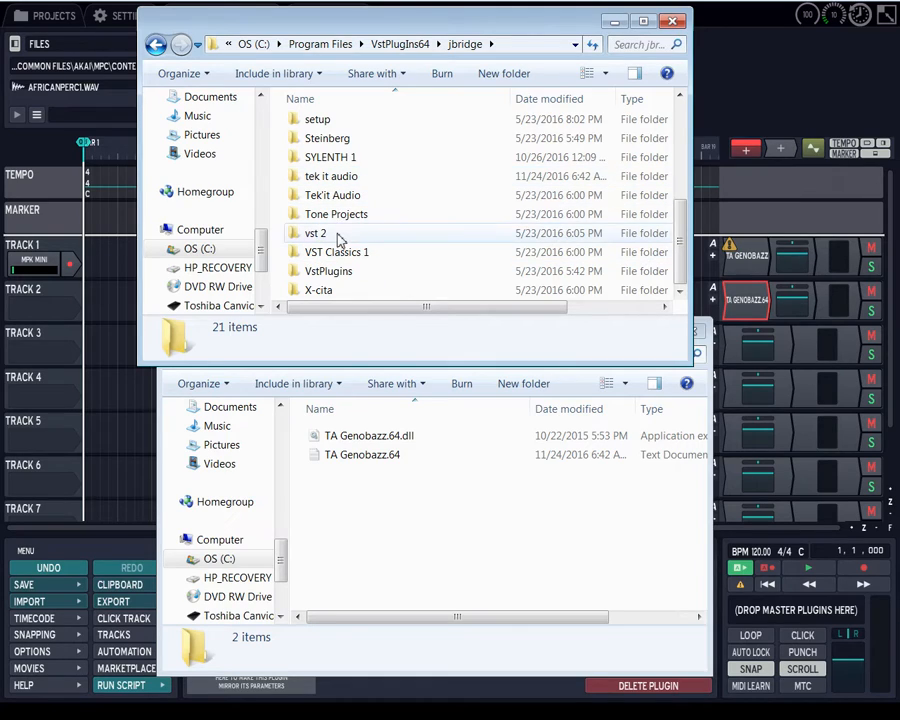
{"action": "double_click", "coordinate": [332, 195]}
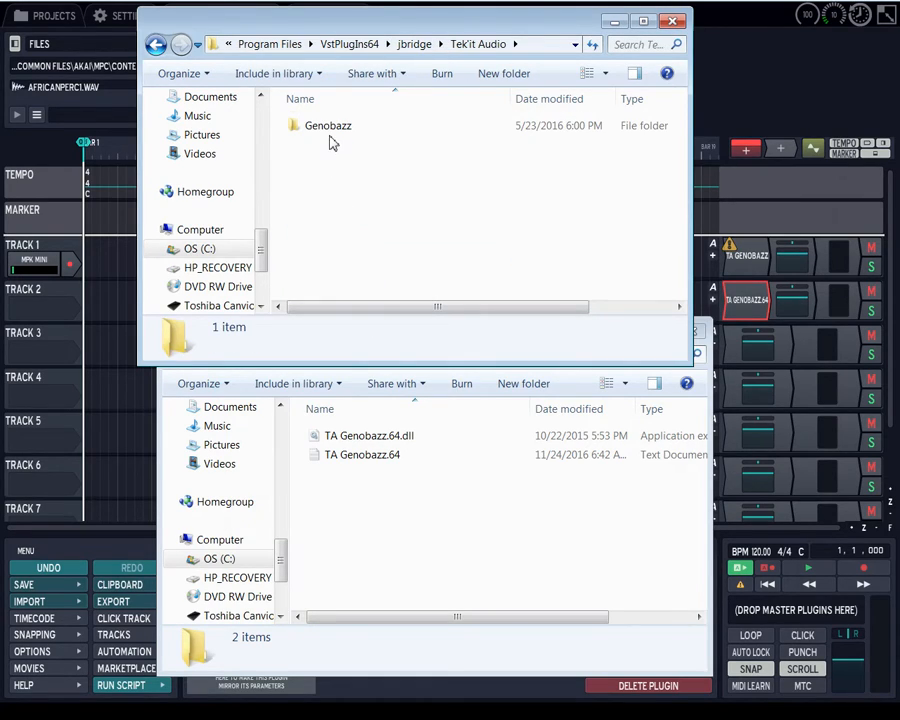
{"action": "double_click", "coordinate": [328, 125]}
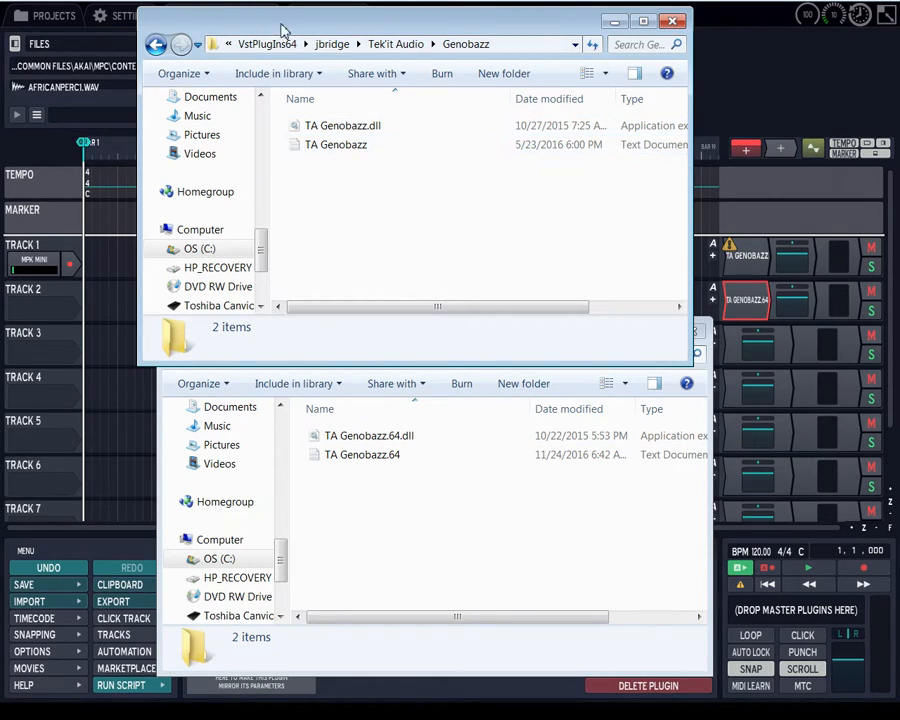
Inspect the TA Genobazz.64.dll and TA Genobazz.64 text files in the 64-bit folder
{"action": "left_click", "coordinate": [369, 435]}
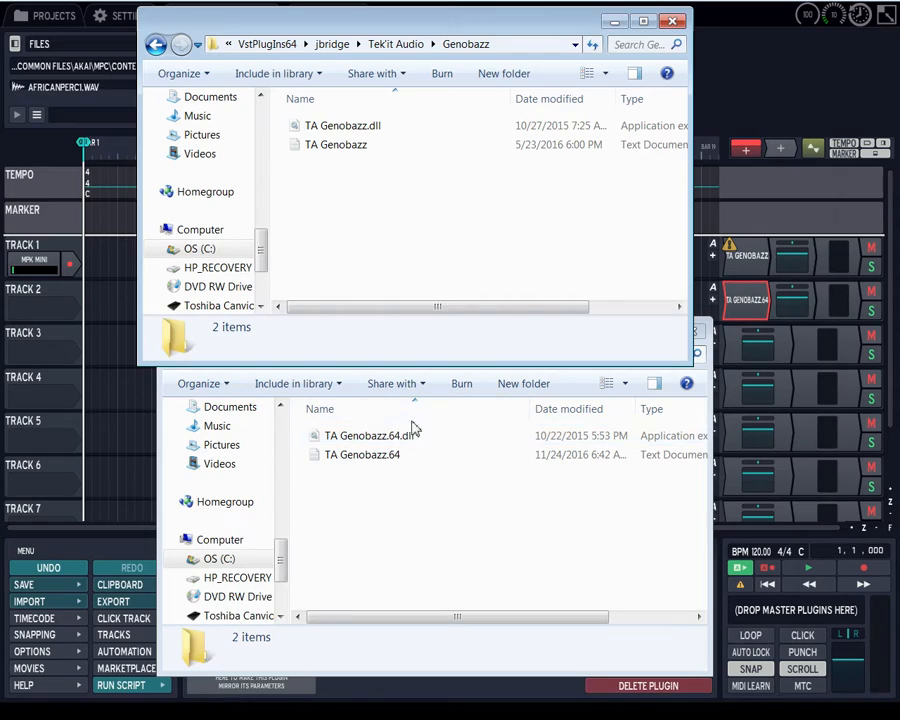
{"action": "left_click", "coordinate": [368, 435]}
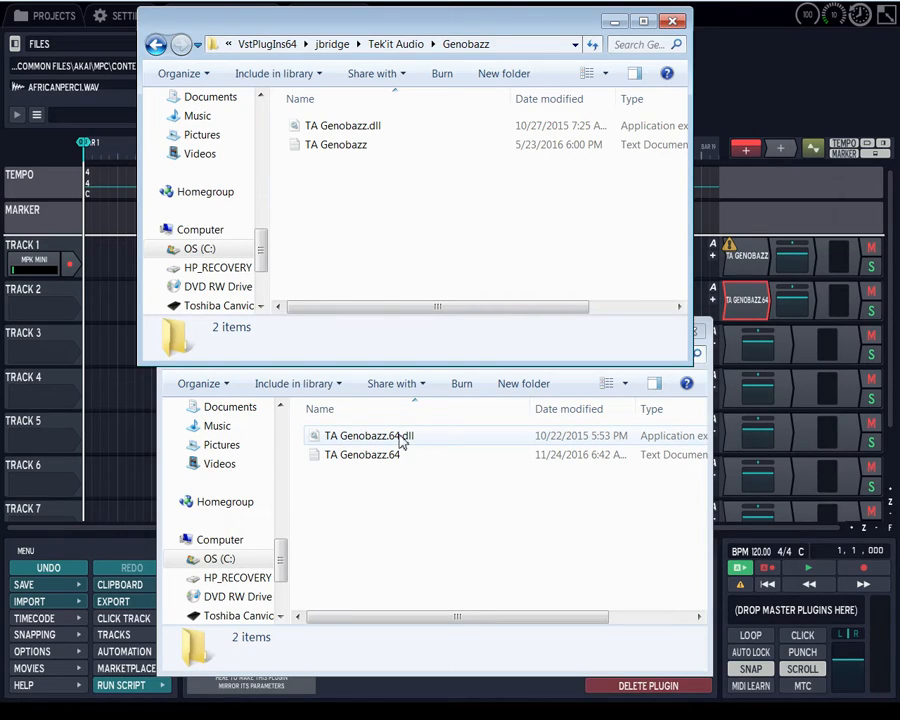
{"action": "mouse_move", "coordinate": [398, 447]}
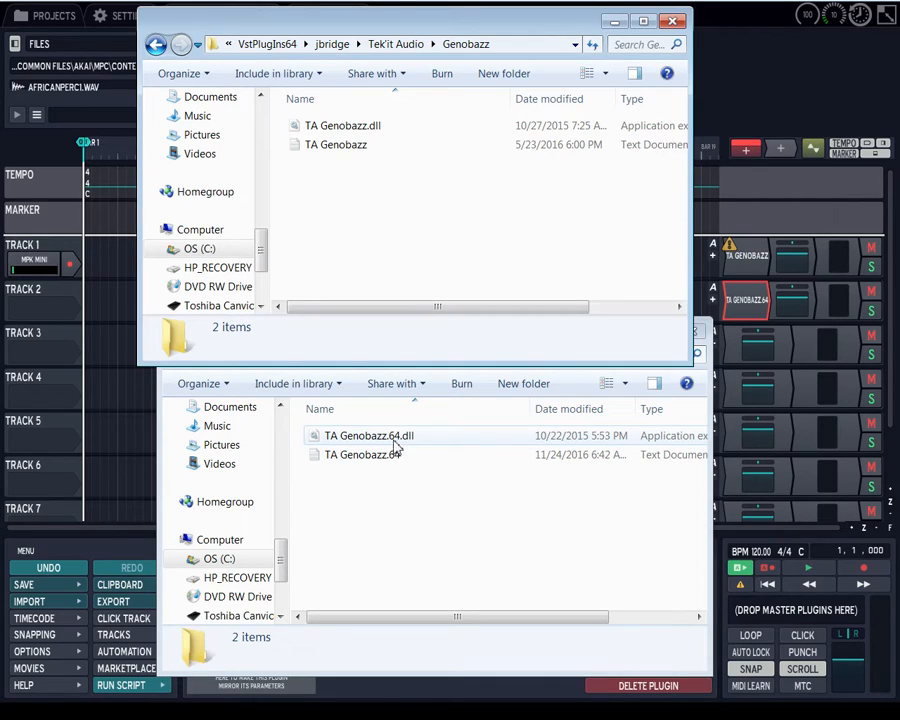
{"action": "left_click", "coordinate": [362, 454]}
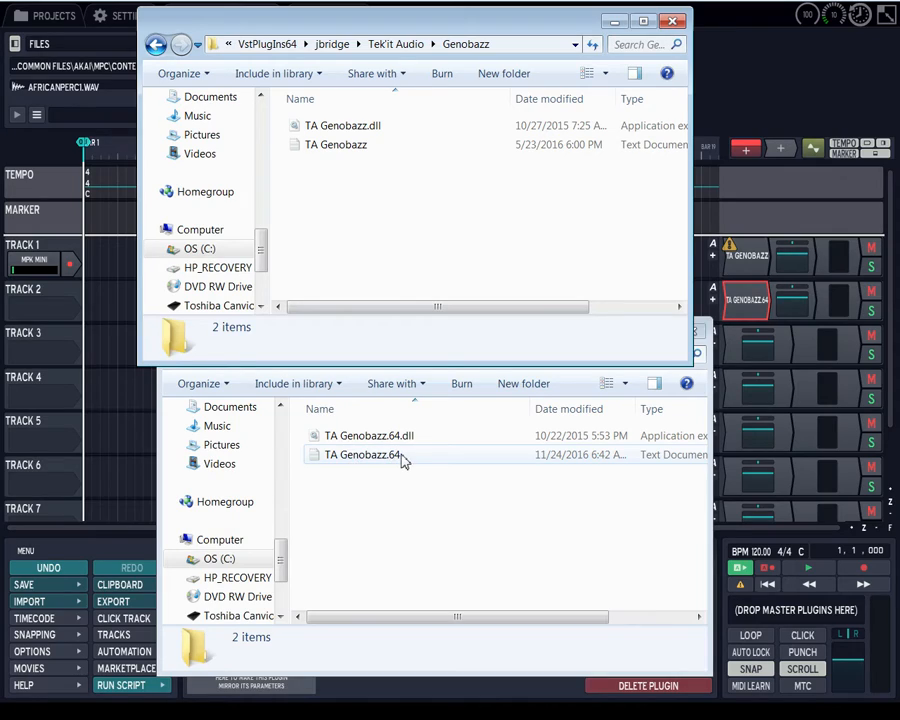
{"action": "mouse_move", "coordinate": [393, 468]}
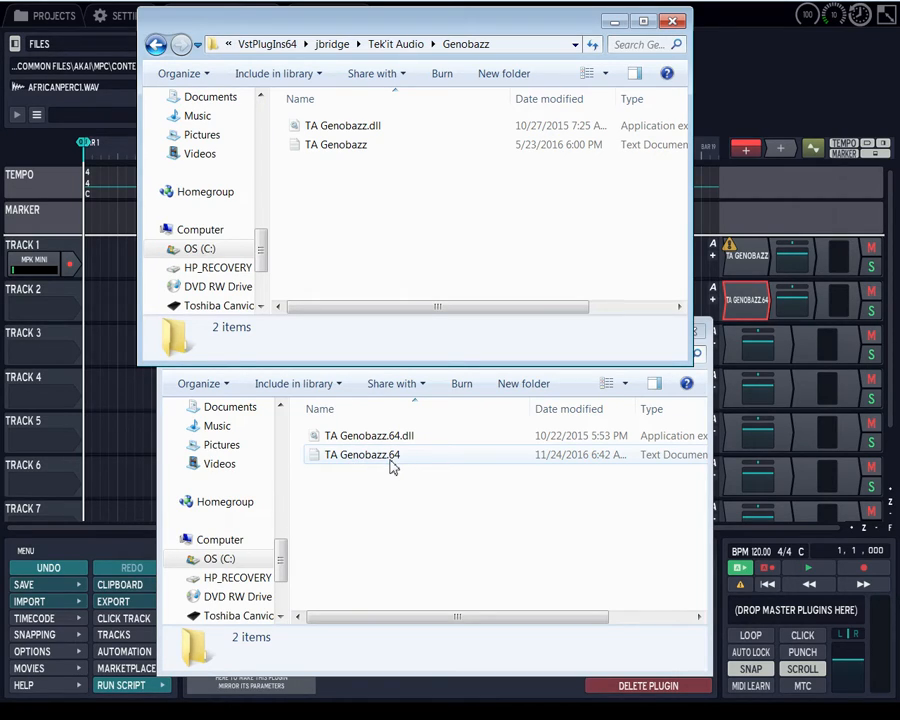
{"action": "left_click", "coordinate": [368, 435]}
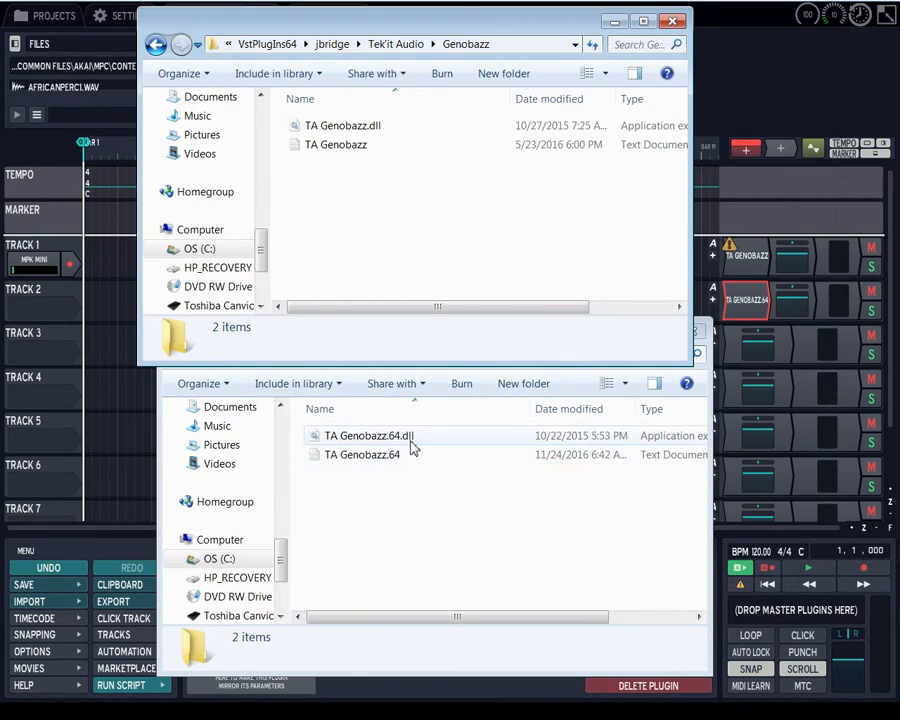
{"action": "mouse_move", "coordinate": [390, 443]}
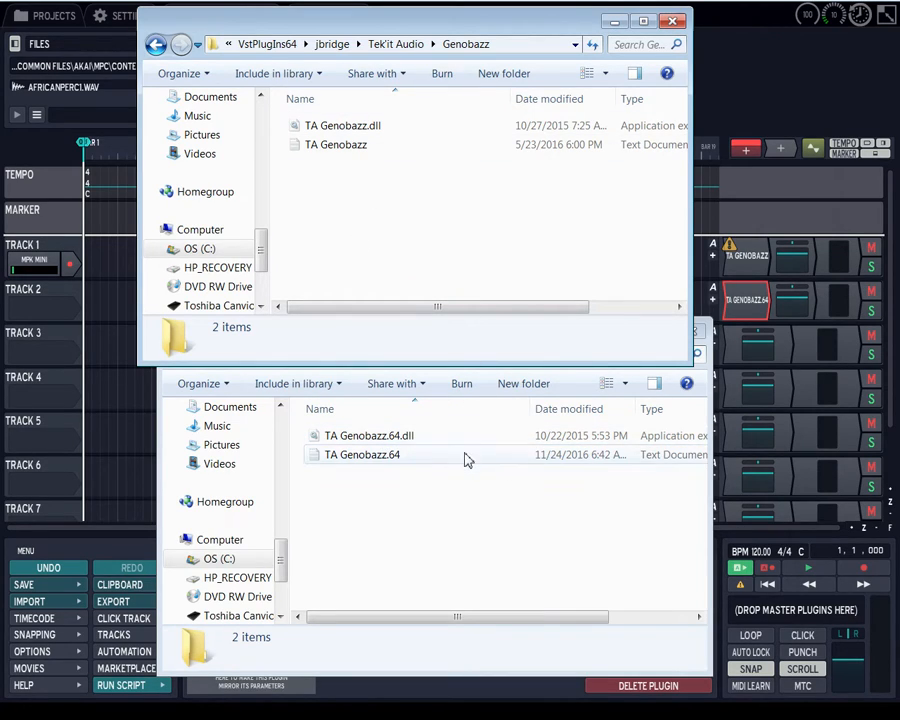
{"action": "left_click", "coordinate": [363, 461]}
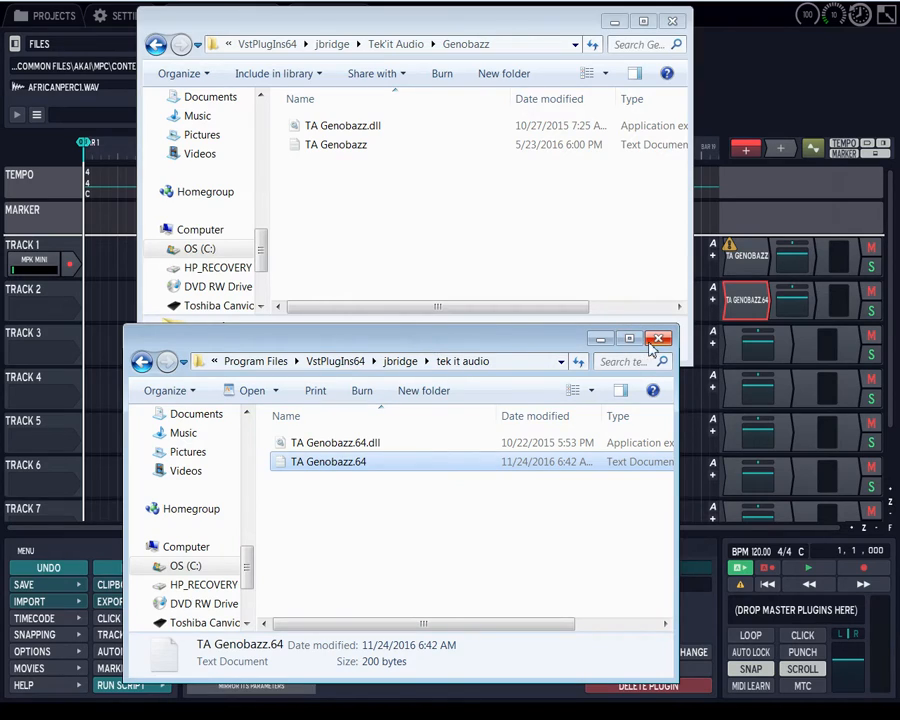
{"action": "mouse_move", "coordinate": [570, 349]}
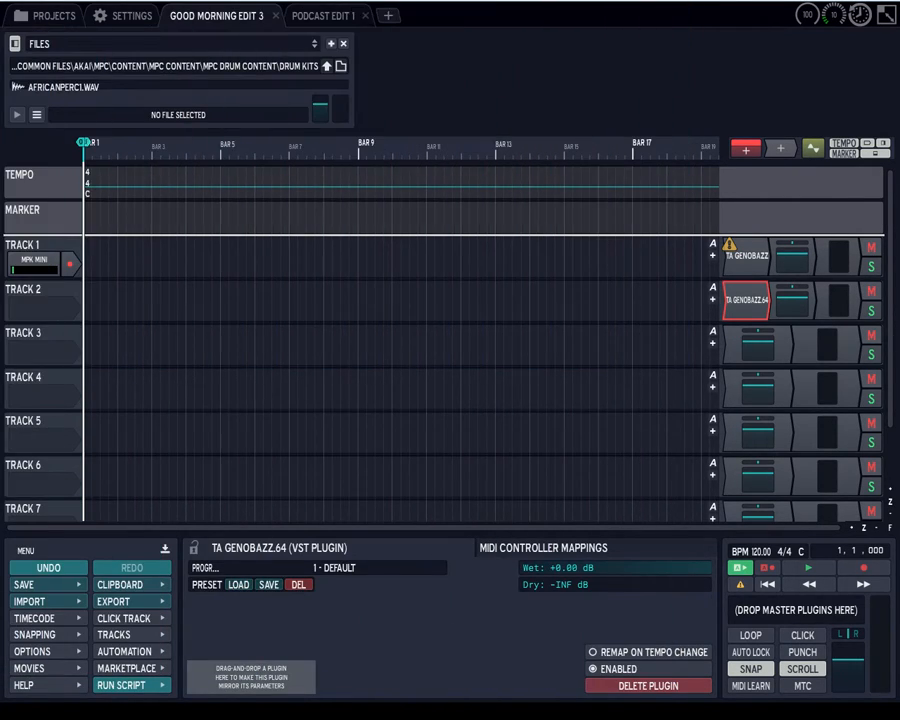
{"action": "left_click", "coordinate": [746, 257]}
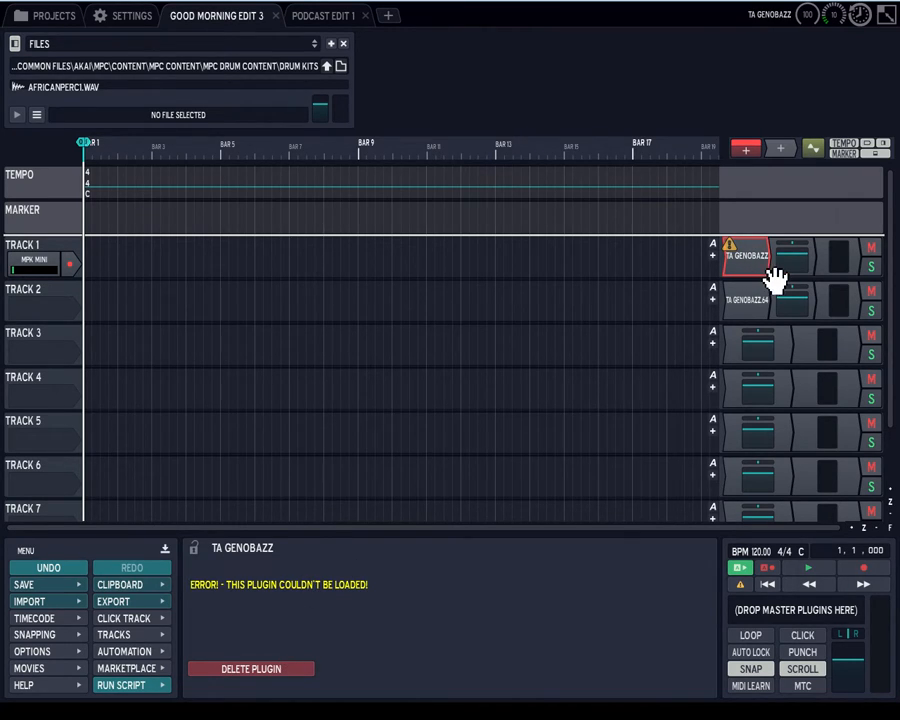
{"action": "left_click", "coordinate": [745, 300]}
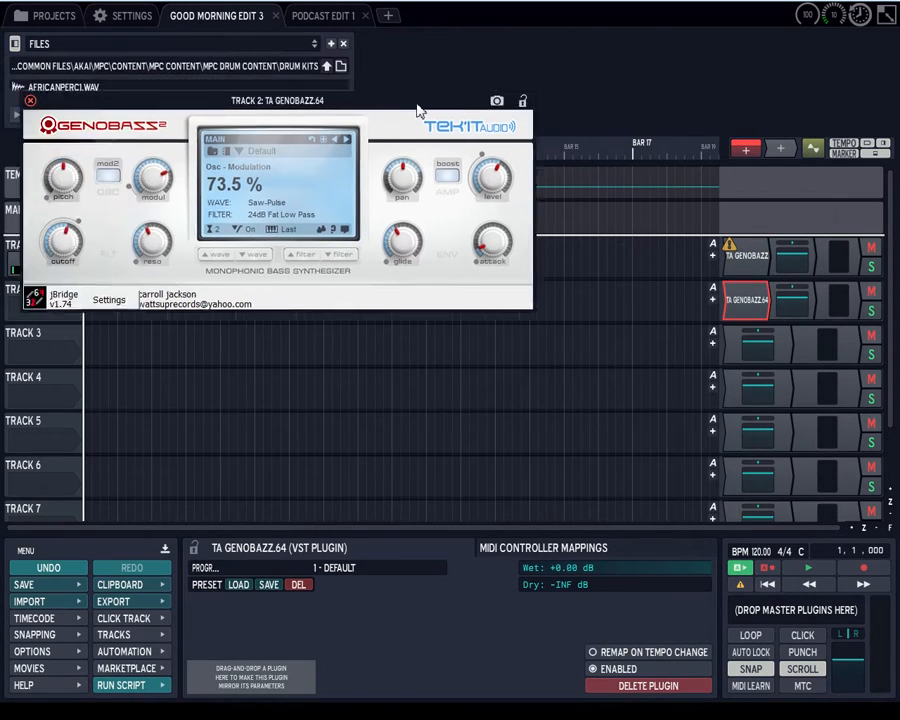
{"action": "left_click", "coordinate": [30, 100]}
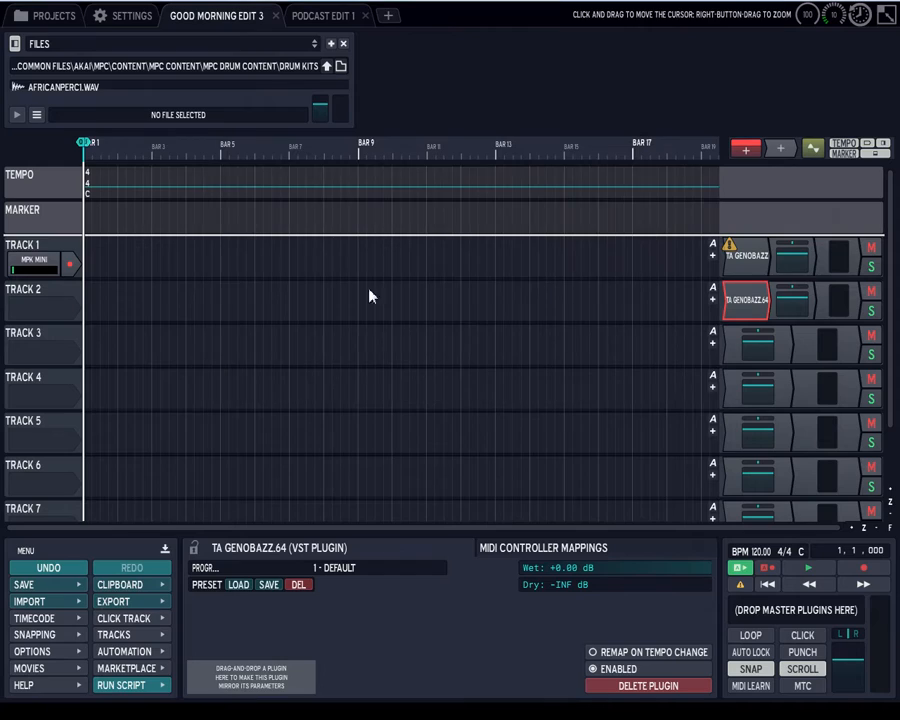
{"action": "mouse_move", "coordinate": [745, 300]}
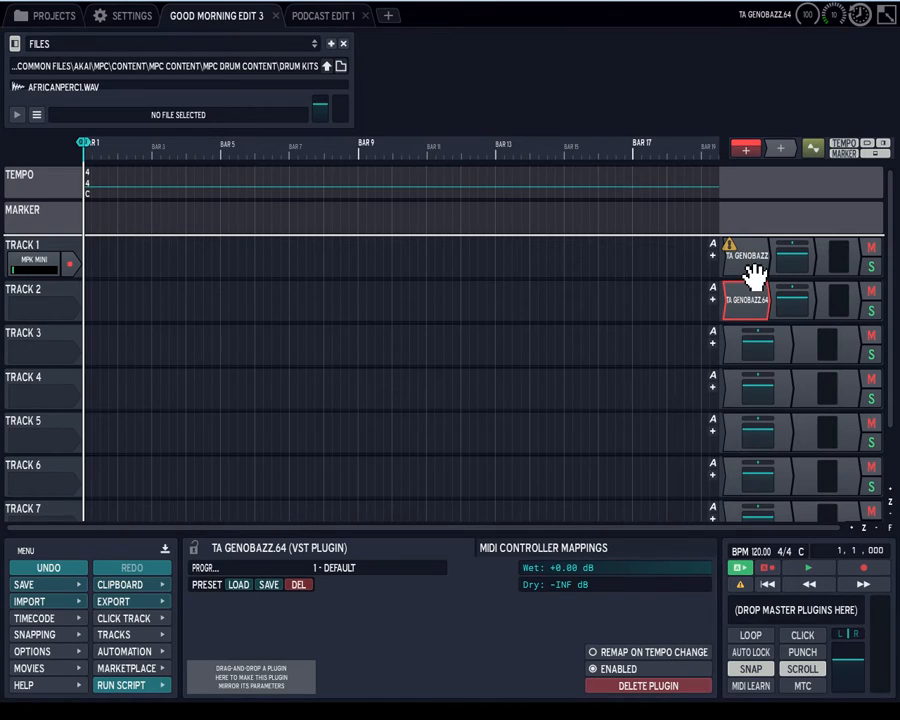
{"action": "mouse_move", "coordinate": [760, 310]}
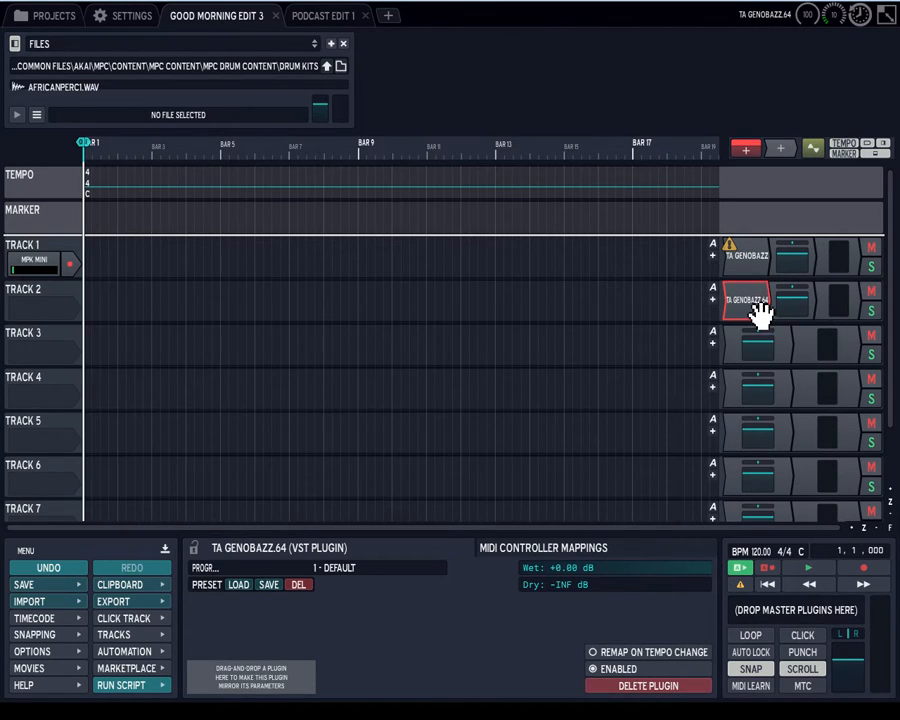
{"action": "mouse_move", "coordinate": [762, 278]}
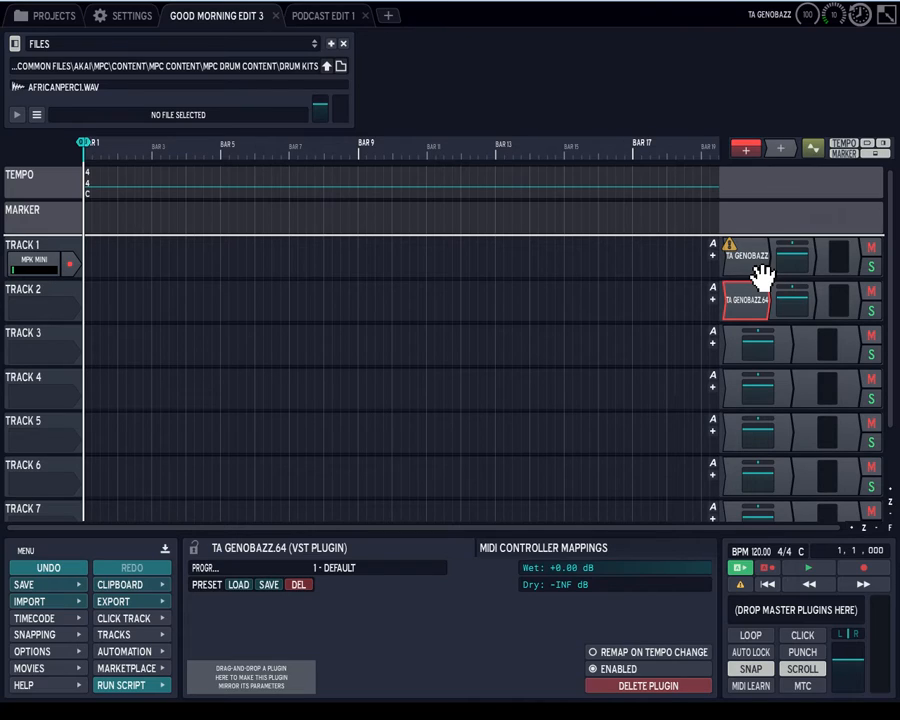
{"action": "mouse_move", "coordinate": [762, 275]}
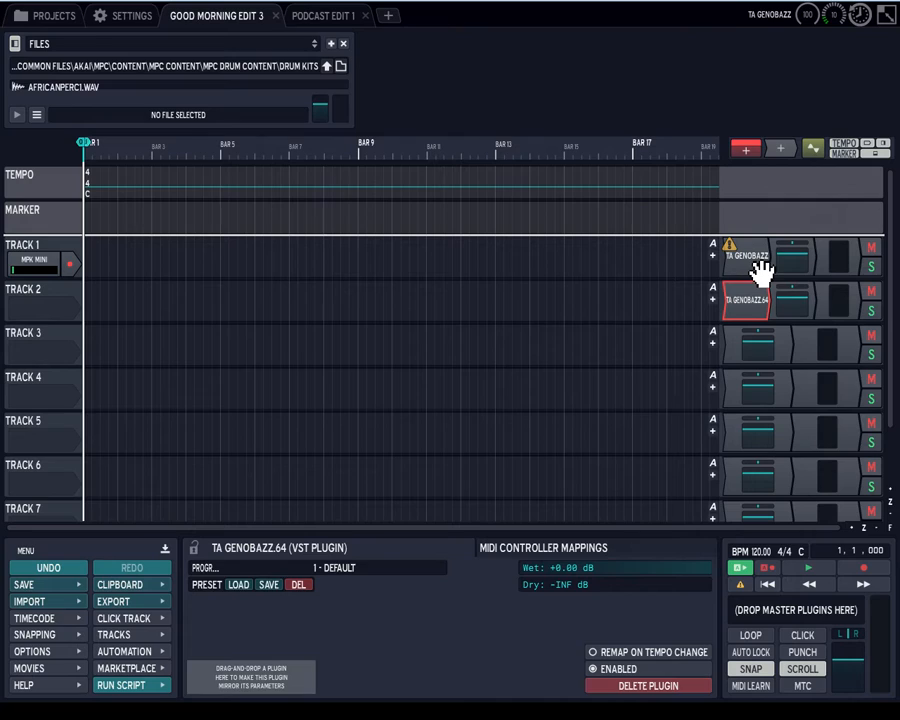
{"action": "mouse_move", "coordinate": [80, 413]}
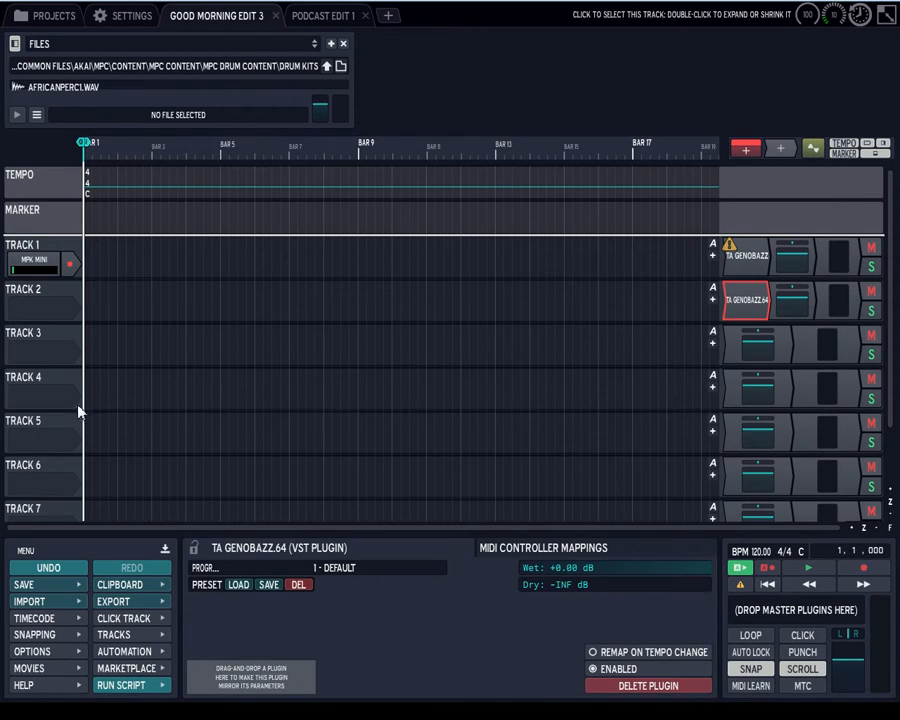
{"action": "mouse_move", "coordinate": [648, 256]}
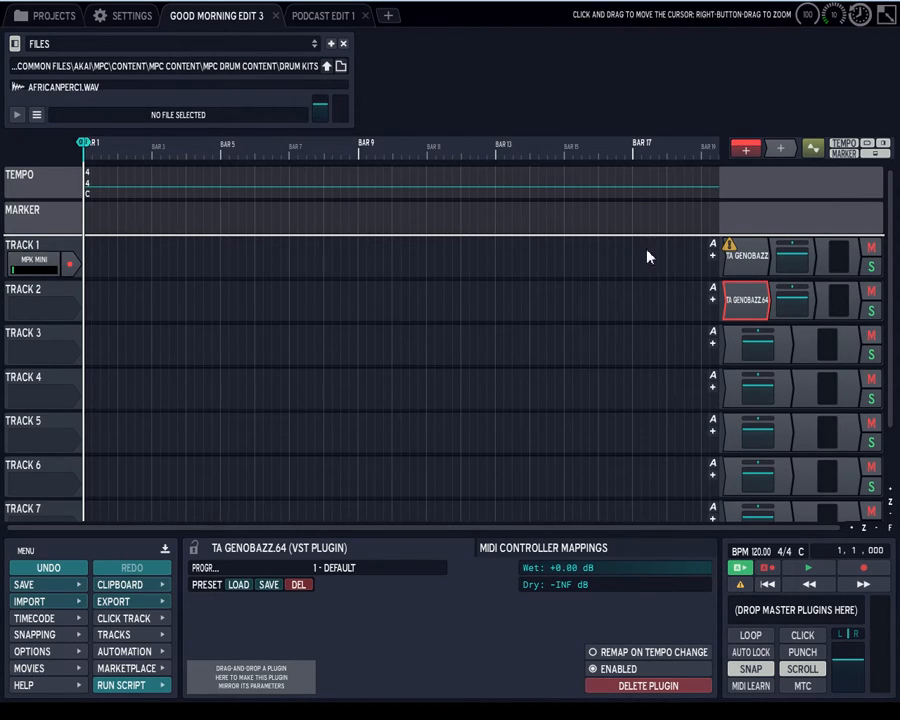
{"action": "mouse_move", "coordinate": [173, 263]}
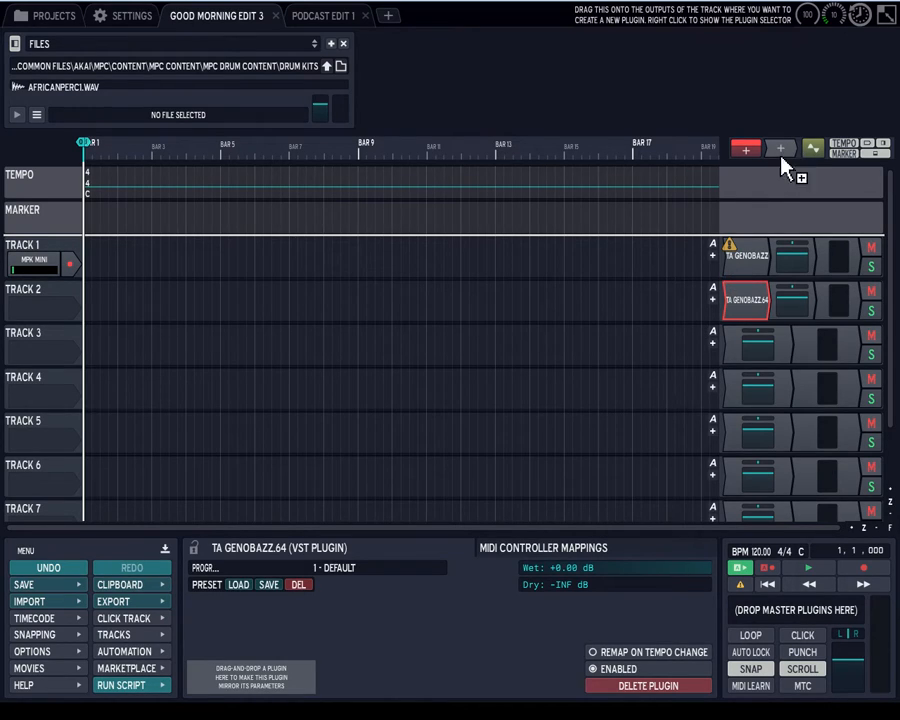
{"action": "mouse_move", "coordinate": [680, 200]}
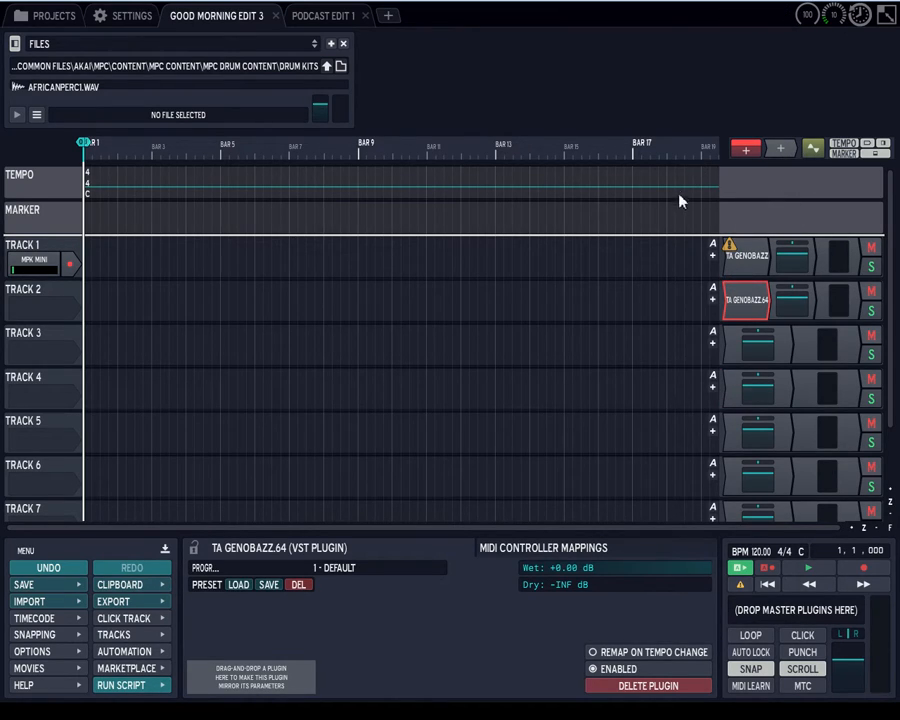
{"action": "mouse_move", "coordinate": [672, 166]}
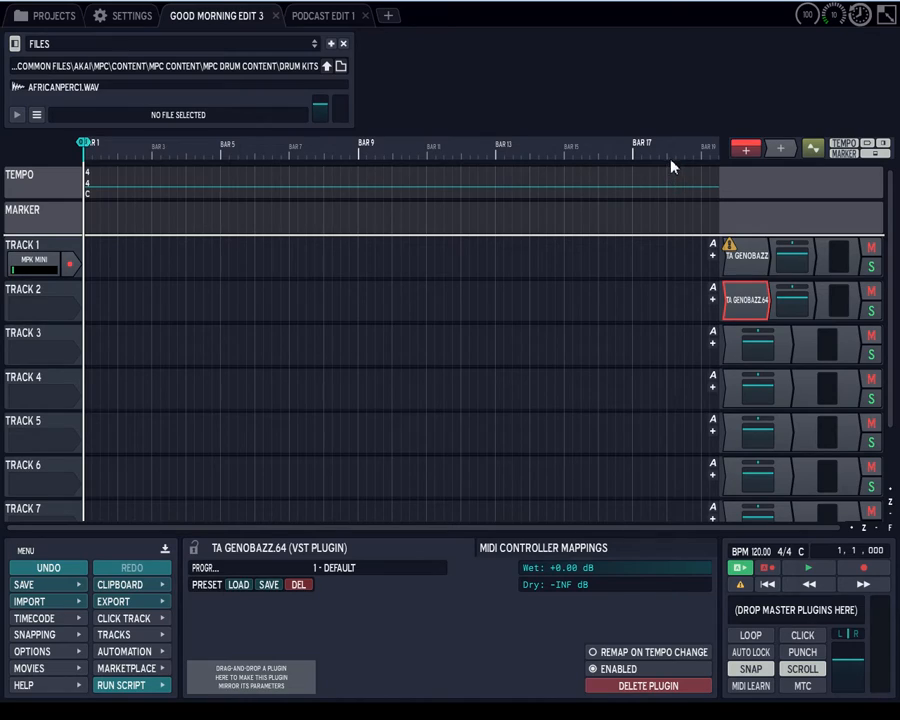
{"action": "mouse_move", "coordinate": [513, 212]}
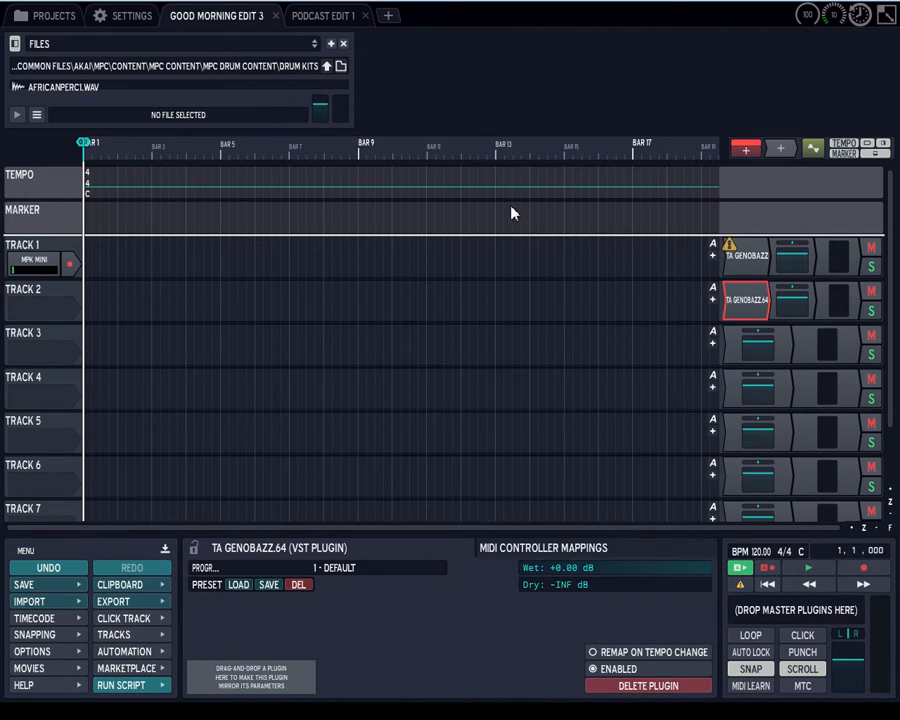
{"action": "mouse_move", "coordinate": [518, 235]}
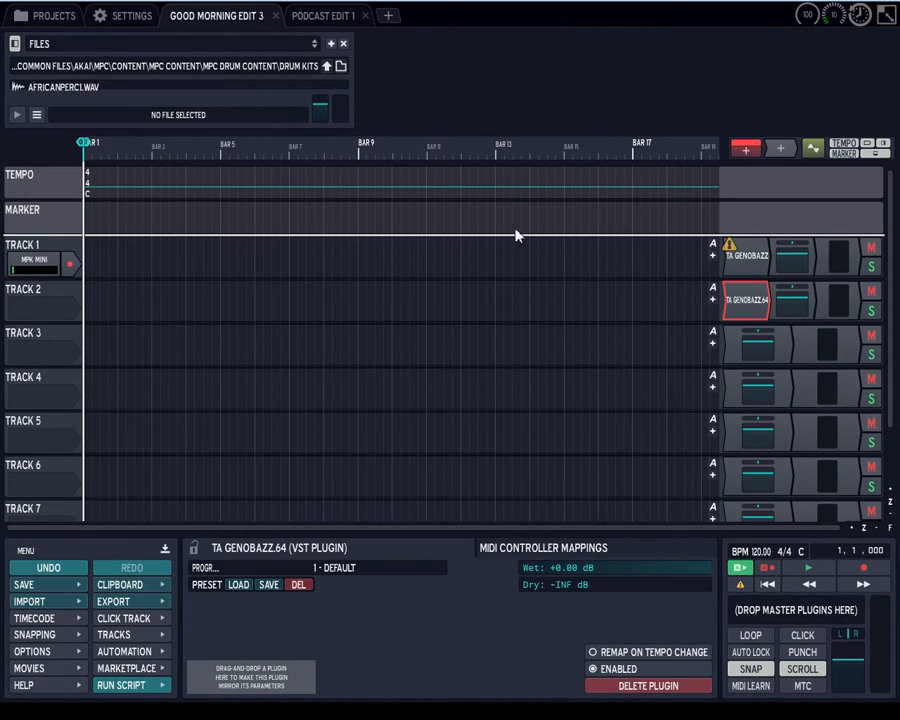
{"action": "mouse_move", "coordinate": [508, 228]}
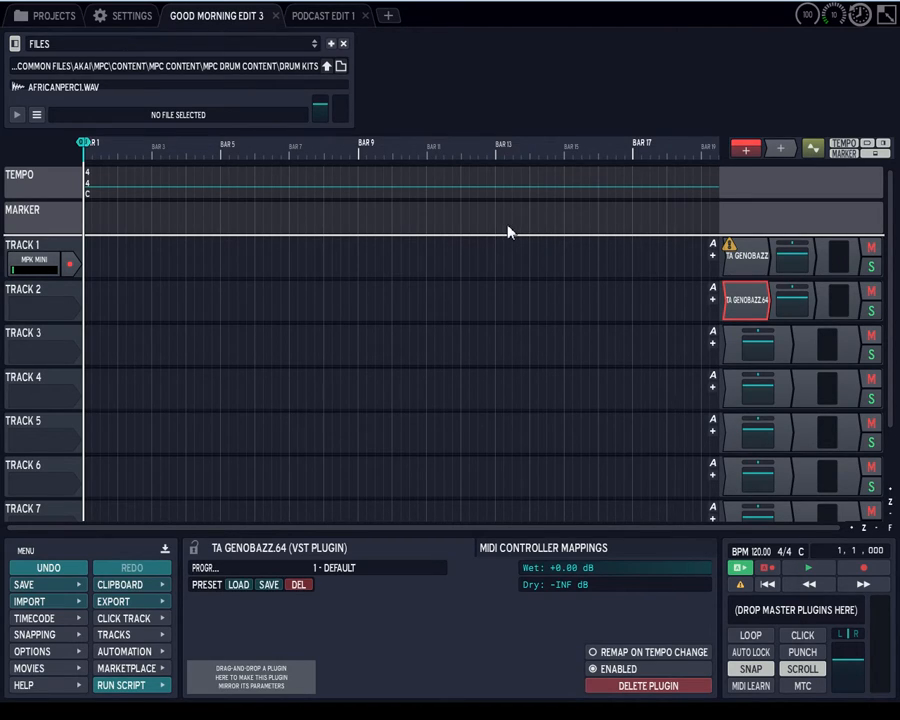
{"action": "mouse_move", "coordinate": [490, 231]}
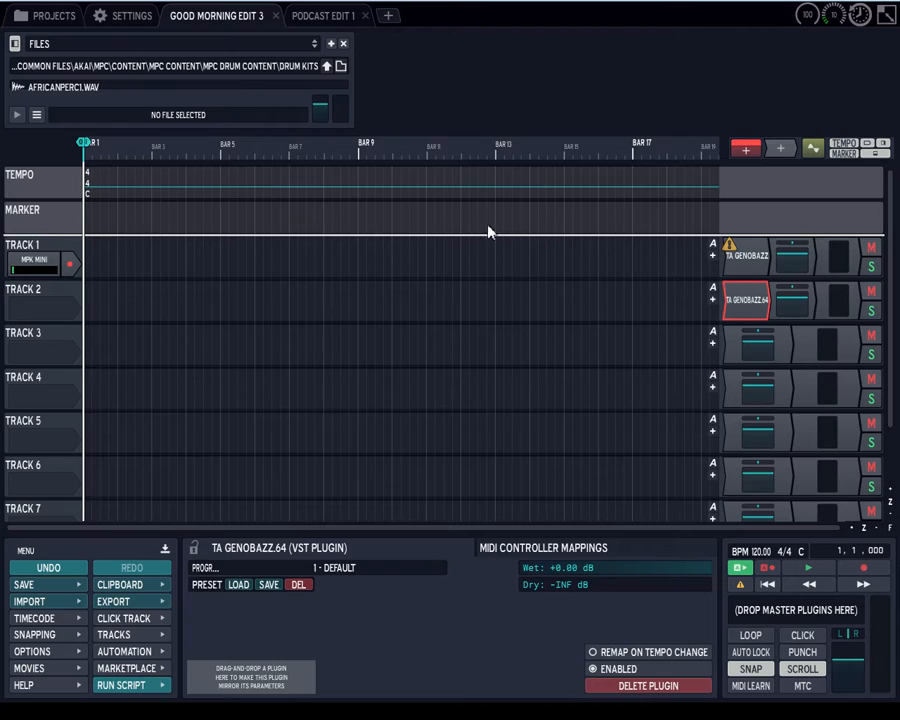
{"action": "mouse_move", "coordinate": [530, 230]}
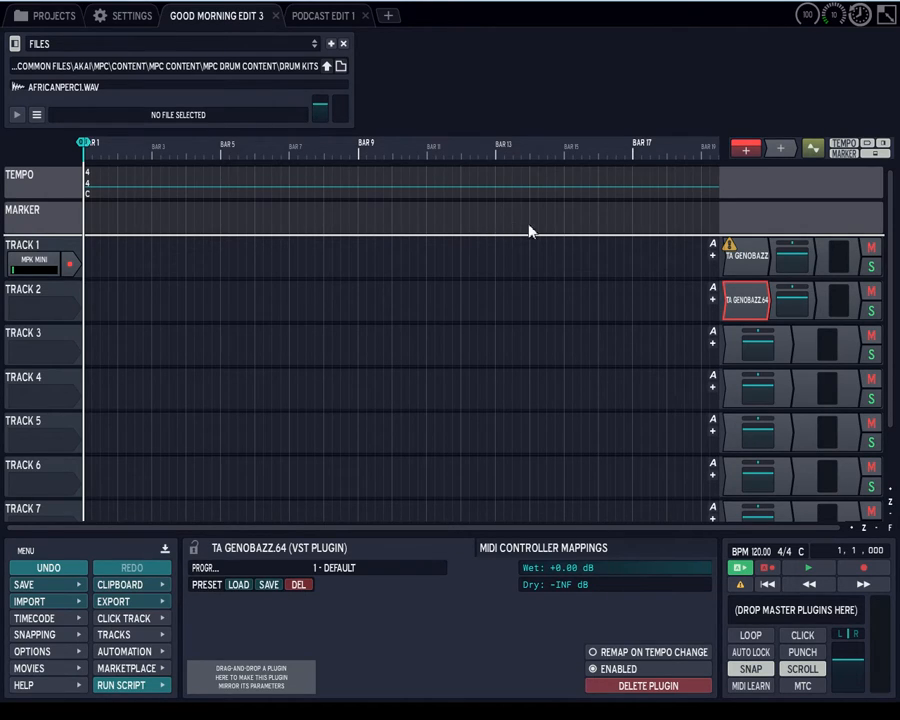
{"action": "mouse_move", "coordinate": [508, 232]}
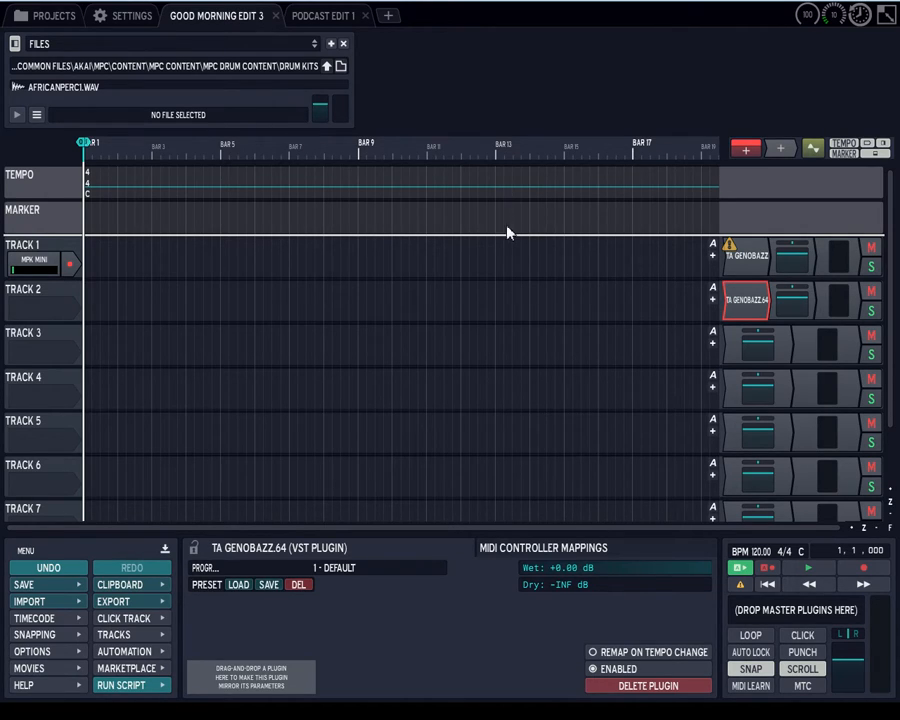
{"action": "mouse_move", "coordinate": [511, 219]}
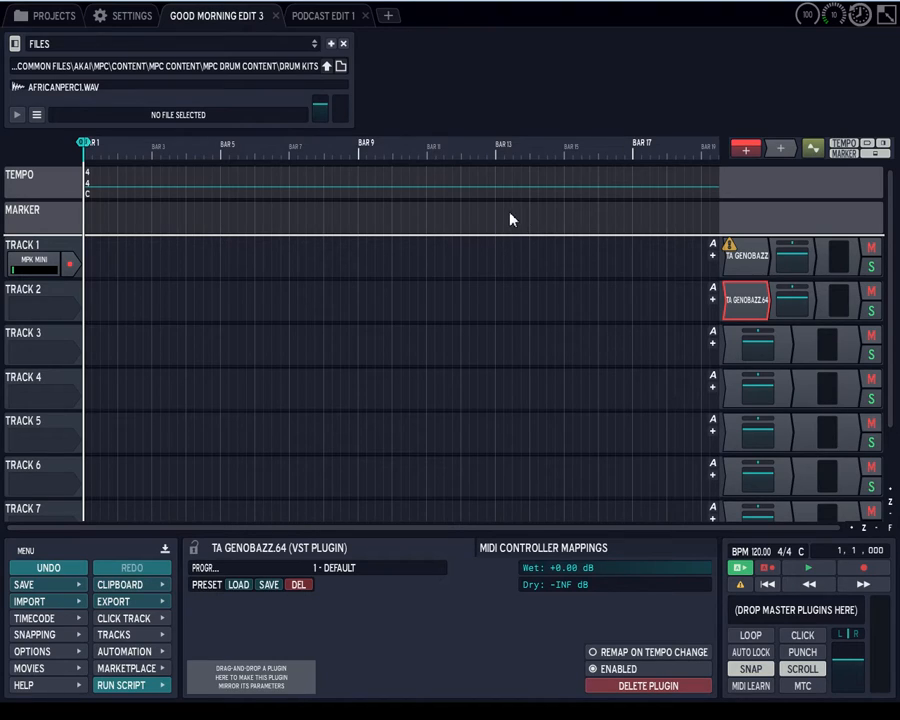
{"action": "mouse_move", "coordinate": [501, 213]}
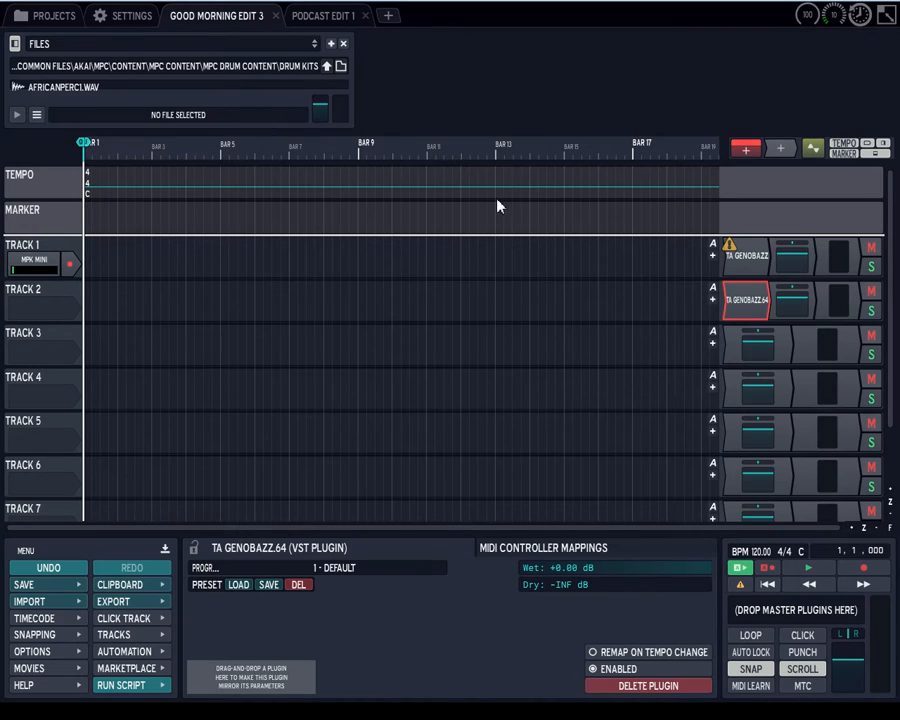
{"action": "mouse_move", "coordinate": [510, 221]}
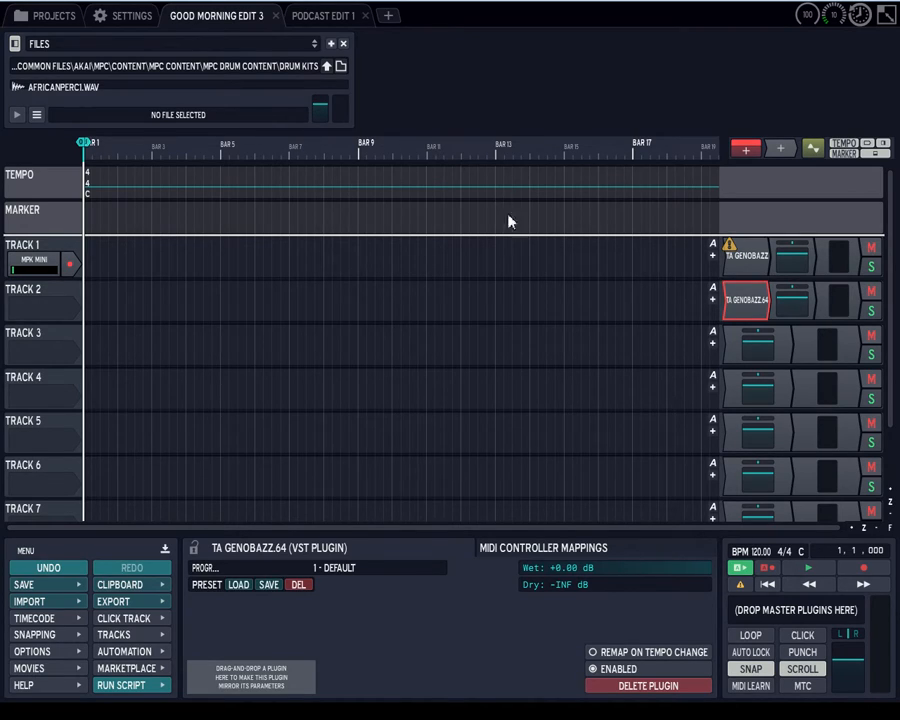
{"action": "mouse_move", "coordinate": [492, 229]}
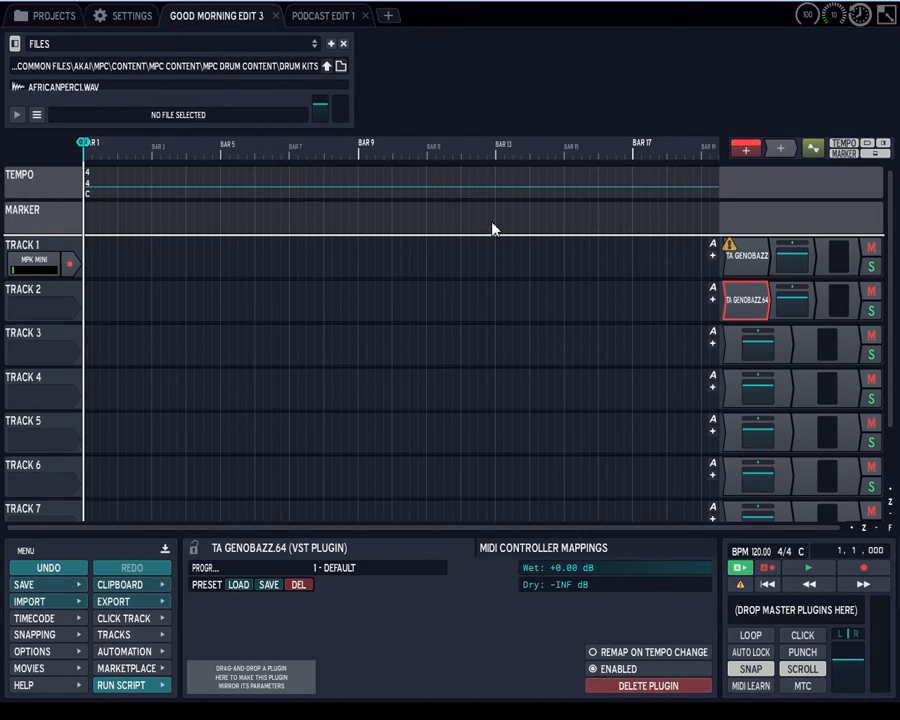
{"action": "mouse_move", "coordinate": [748, 224]}
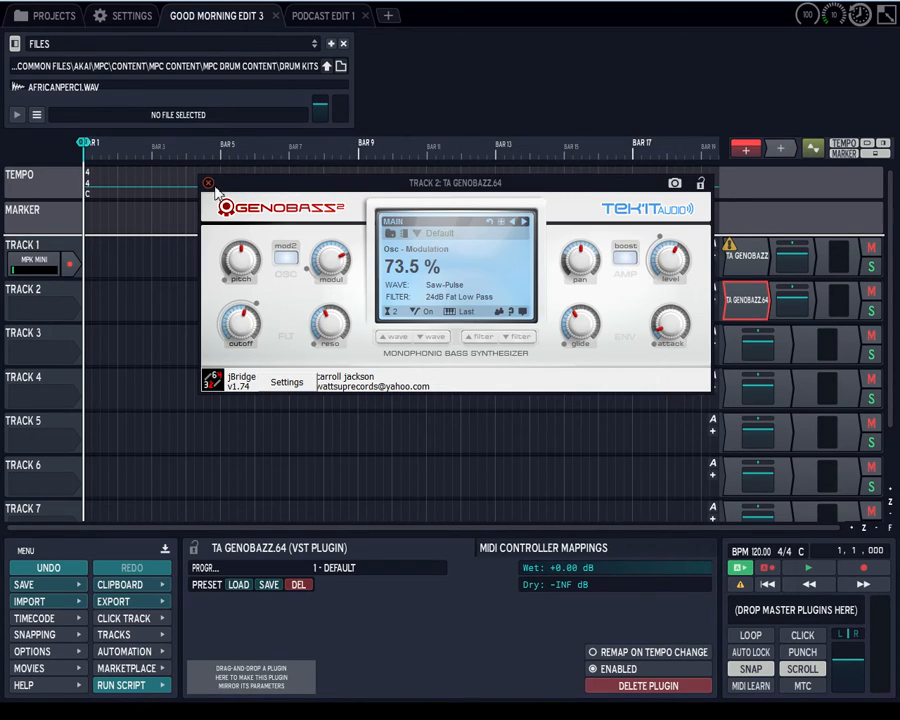
Close the Genobazz plugin window
{"action": "left_click", "coordinate": [208, 183]}
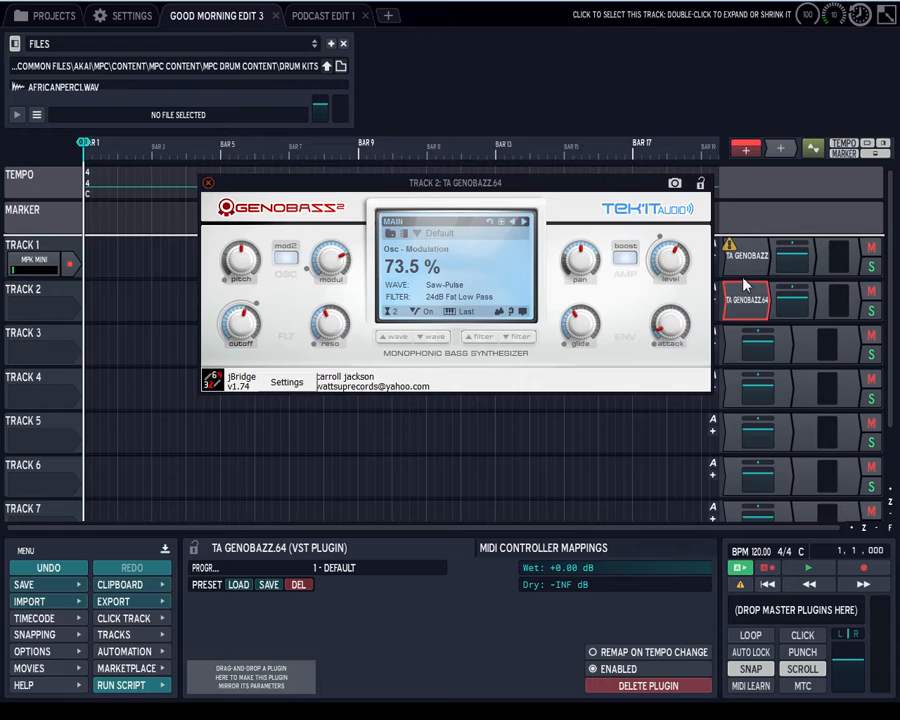
{"action": "mouse_move", "coordinate": [575, 128]}
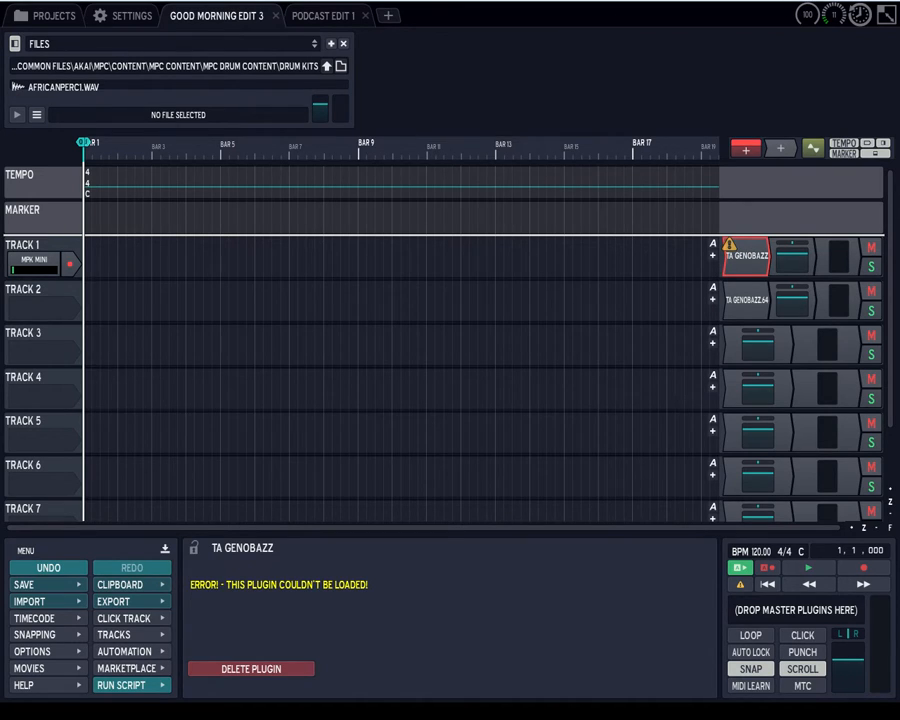
{"action": "mouse_move", "coordinate": [24, 685]}
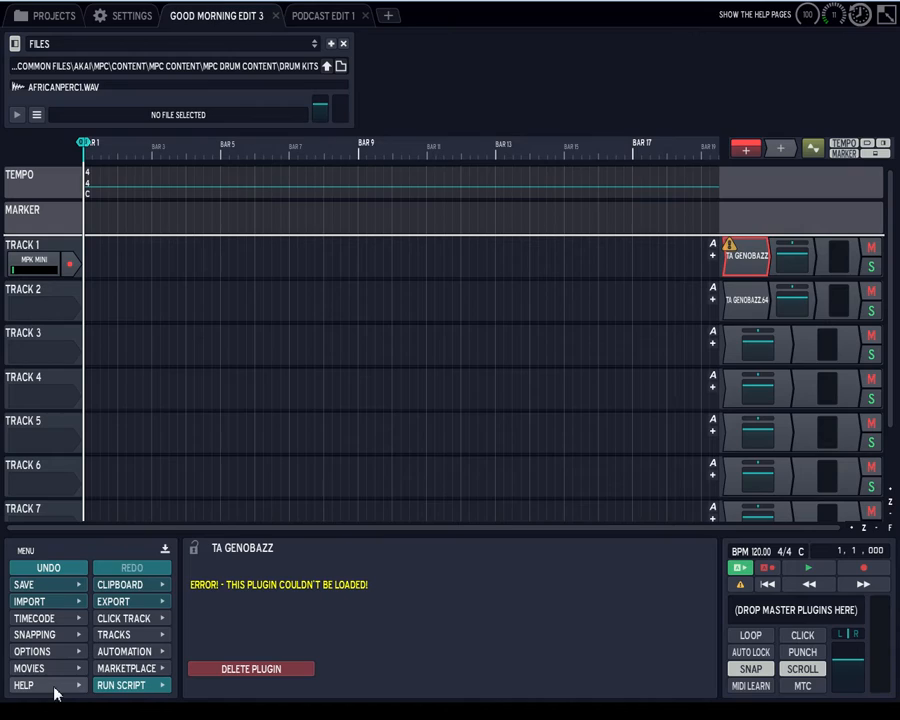
{"action": "mouse_move", "coordinate": [31, 651]}
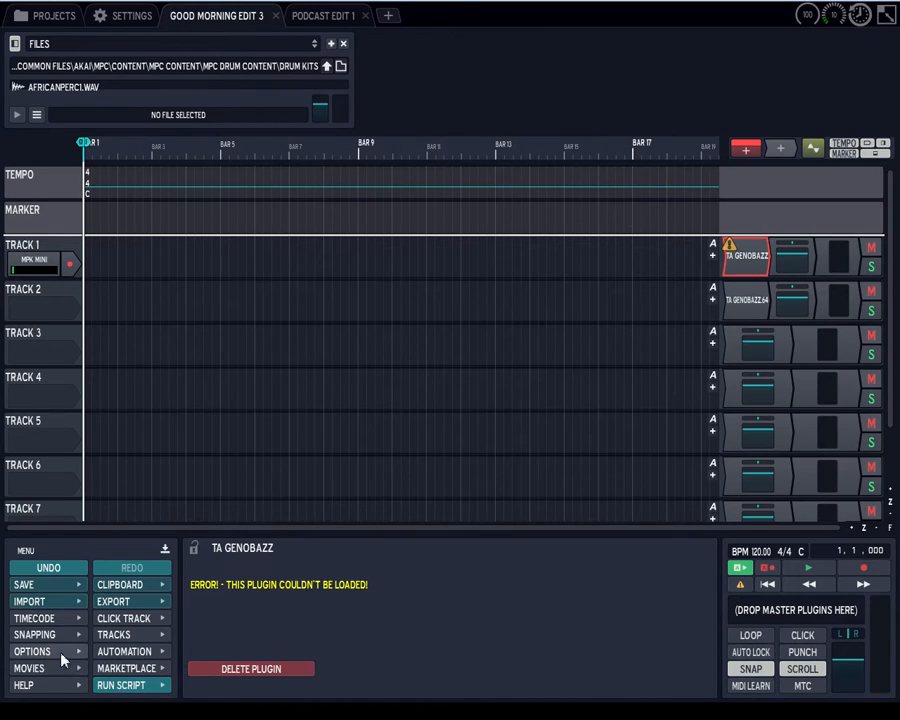
{"action": "mouse_move", "coordinate": [45, 15]}
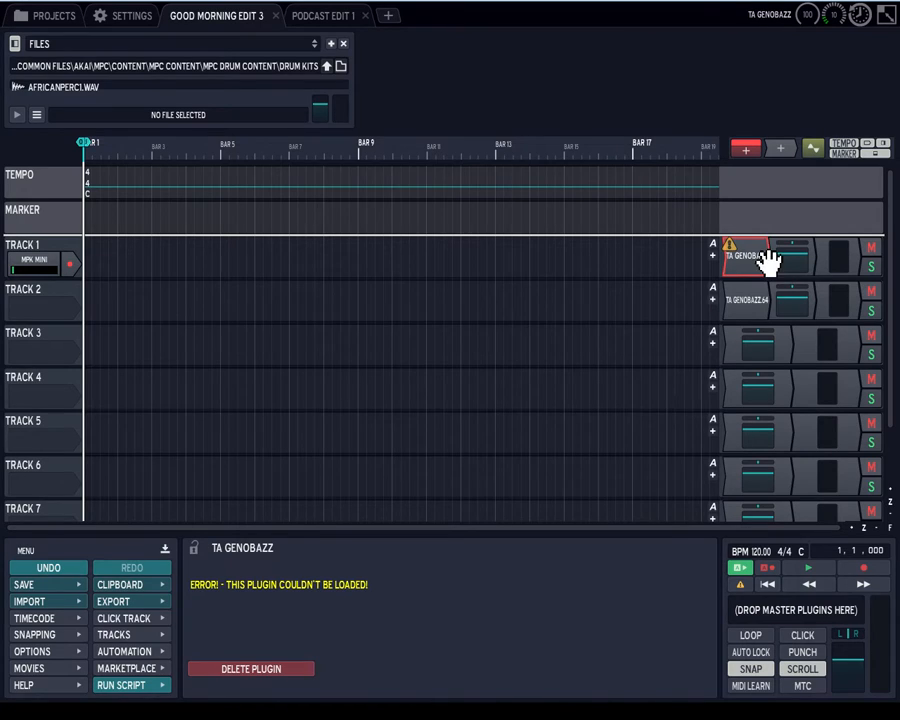
Try opening Track 1's failed TA GENOBAZZ plugin
{"action": "left_click", "coordinate": [747, 300]}
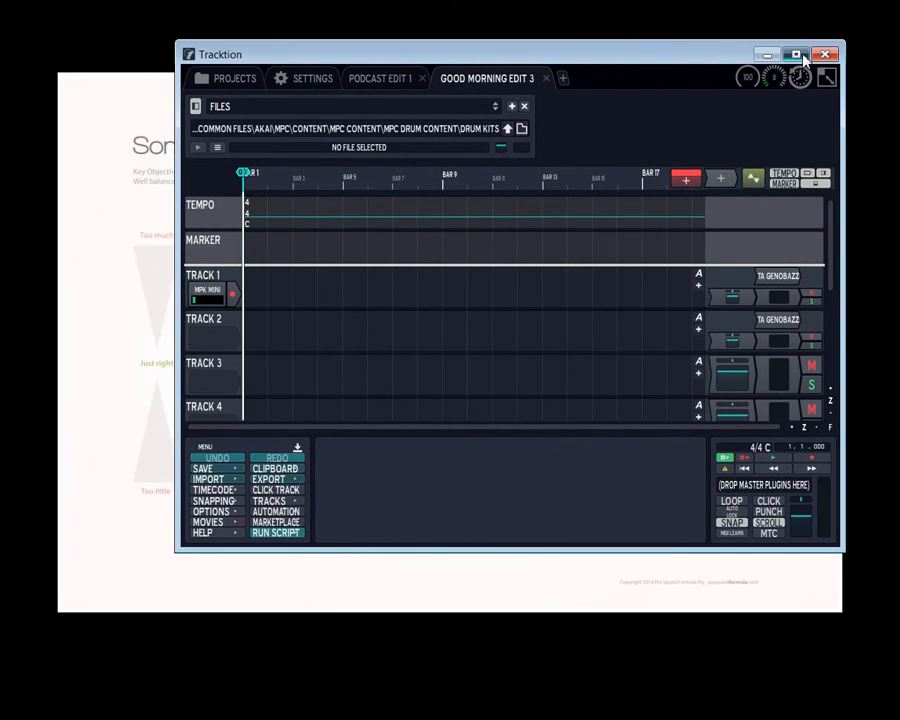
Maximize the Tracktion window and switch to the Projects tab
{"action": "left_click", "coordinate": [795, 55]}
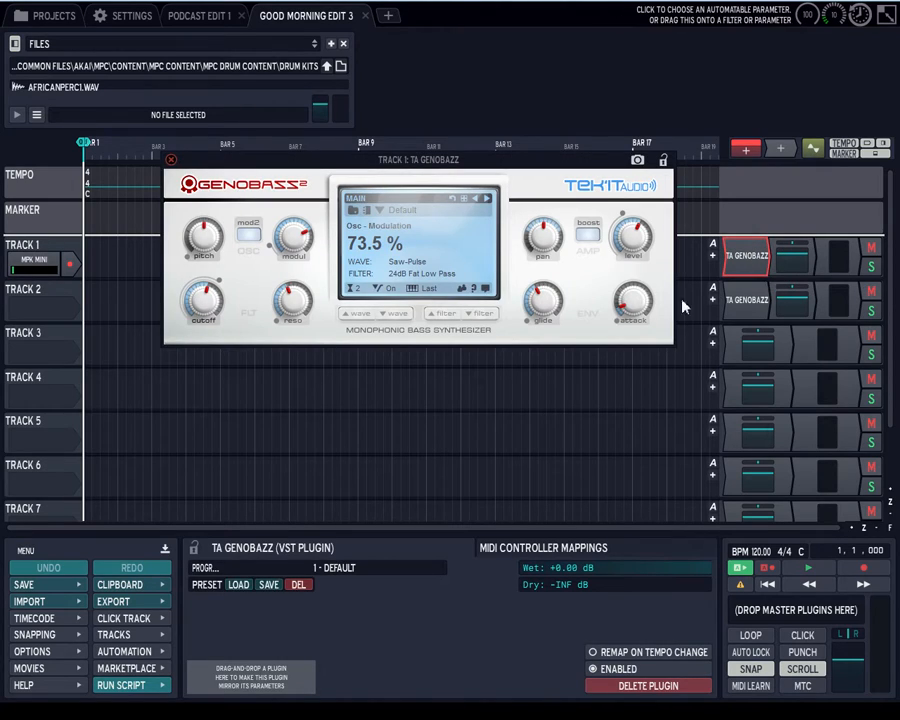
{"action": "mouse_move", "coordinate": [175, 180]}
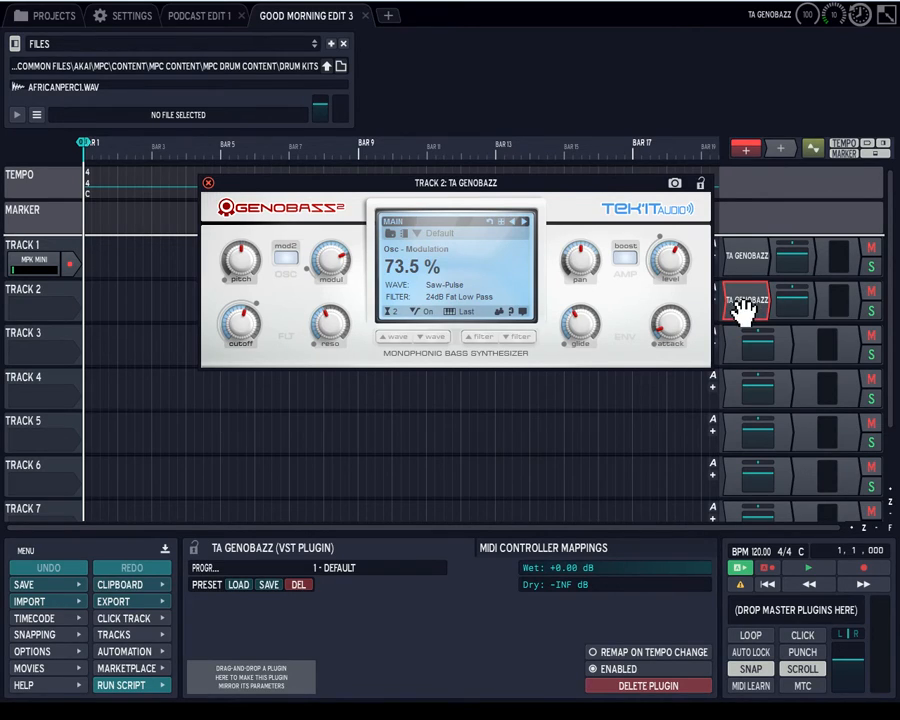
{"action": "mouse_move", "coordinate": [758, 300]}
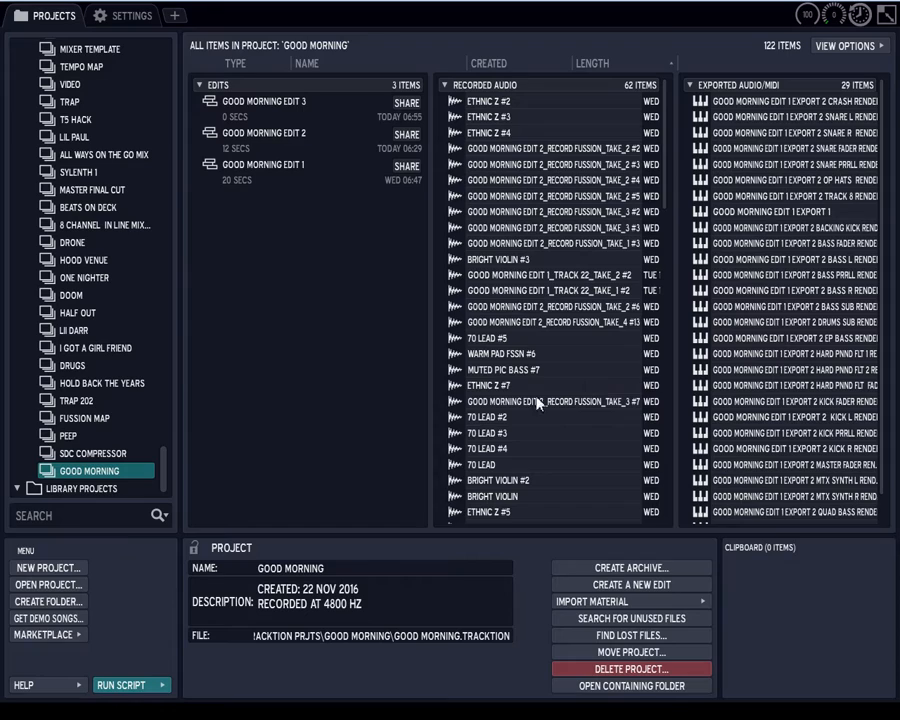
{"action": "left_click", "coordinate": [175, 14]}
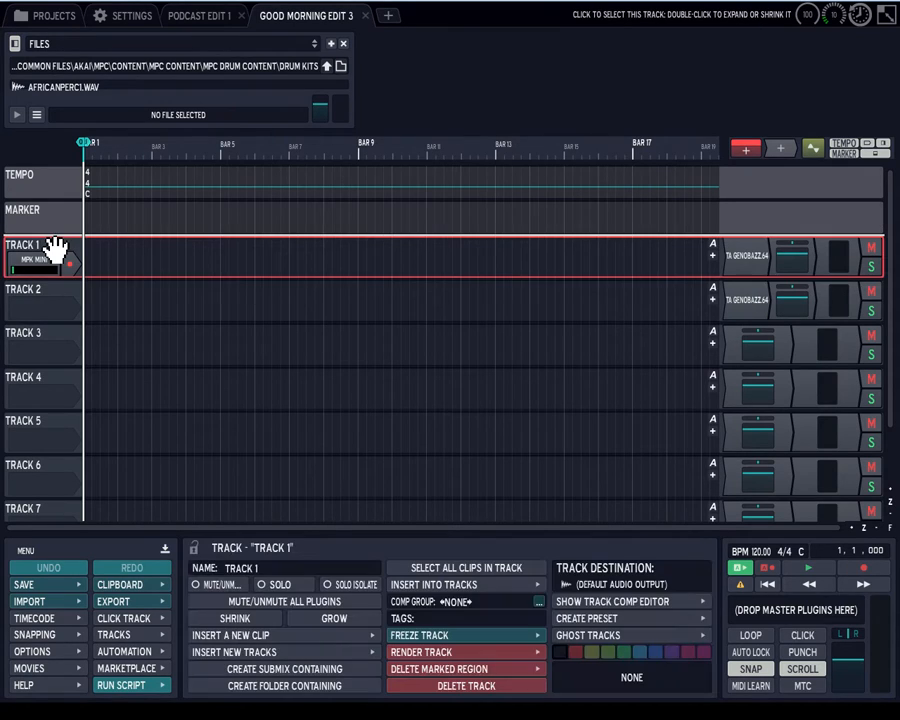
Select Track 1, then go to the program Settings
{"action": "double_click", "coordinate": [760, 258]}
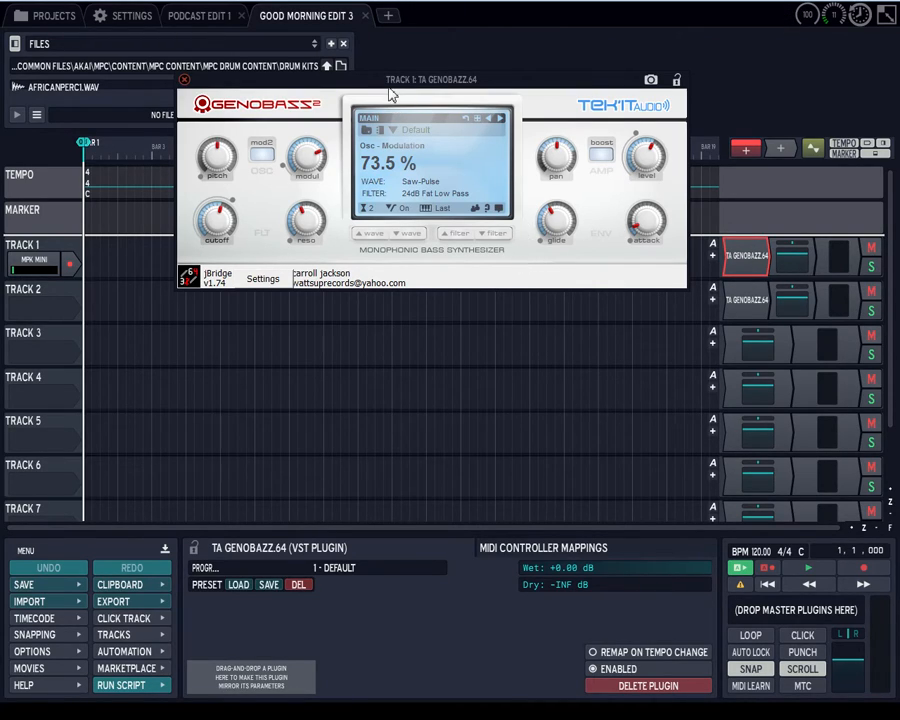
{"action": "mouse_move", "coordinate": [368, 90]}
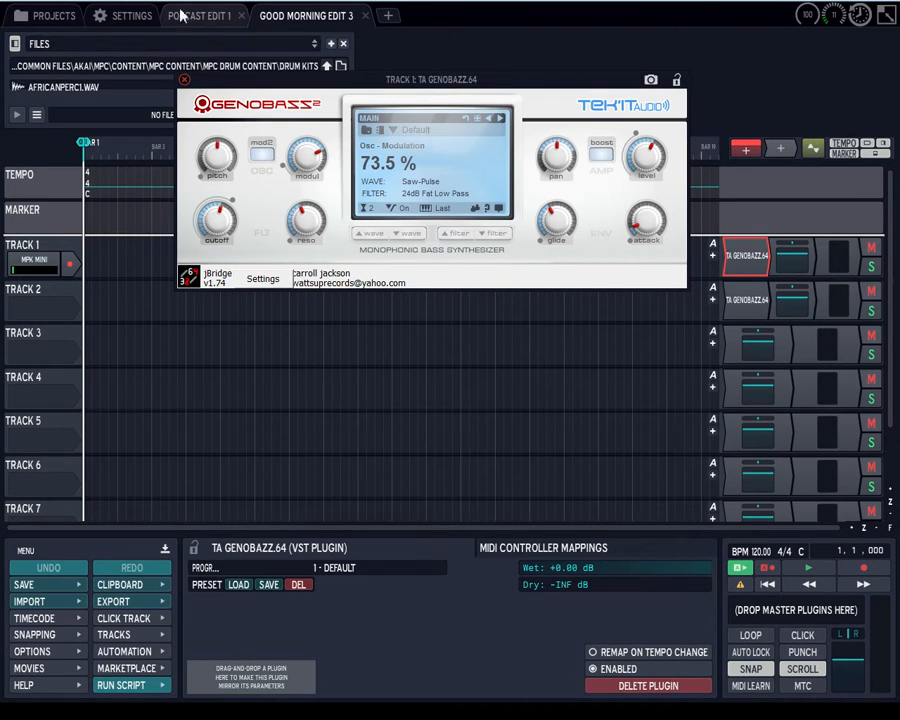
{"action": "left_click", "coordinate": [121, 15]}
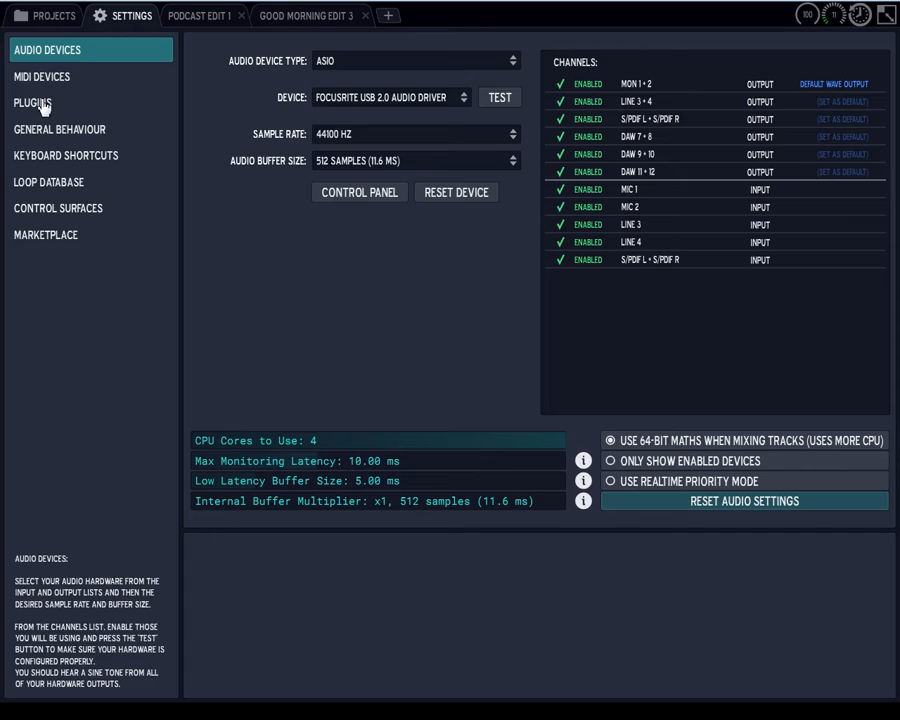
{"action": "mouse_move", "coordinate": [44, 188]}
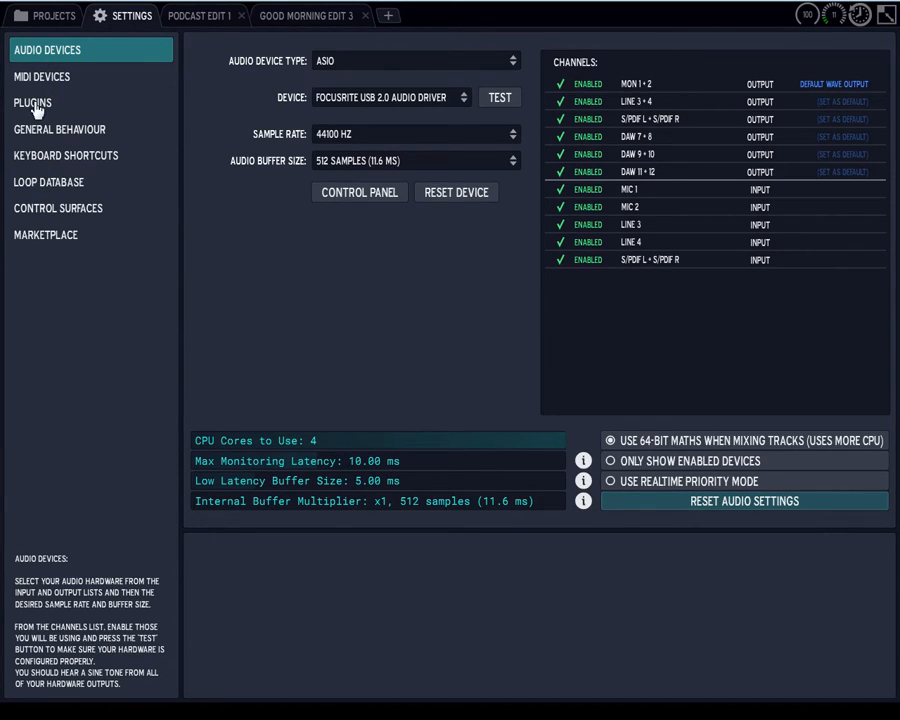
Show the Plugins list and scroll down to the TA Genobazz entry
{"action": "left_click", "coordinate": [32, 102]}
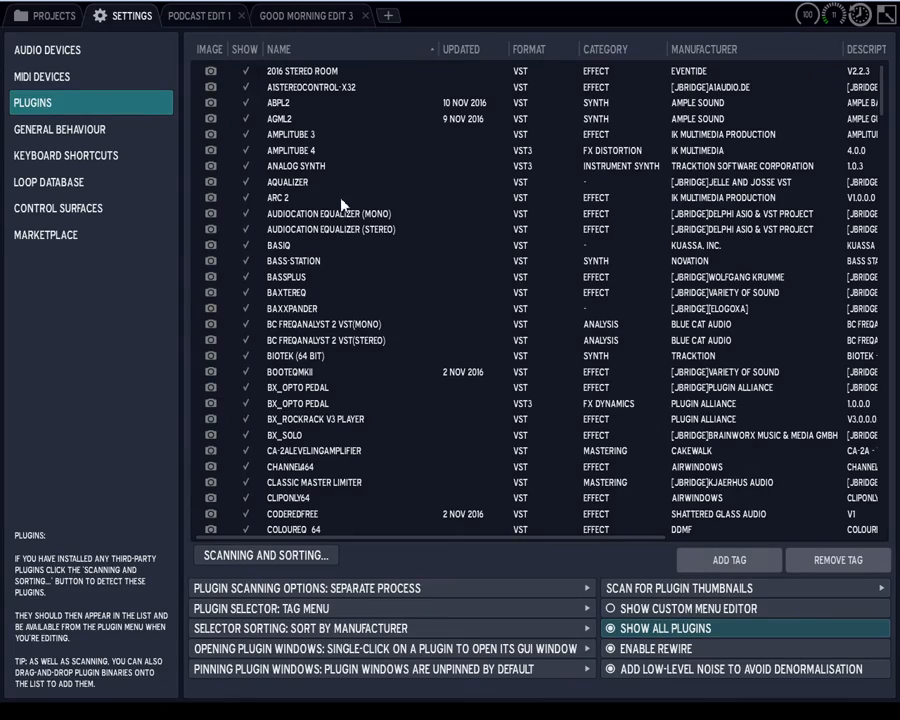
{"action": "scroll", "scroll_direction": "down", "scroll_amount": 3}
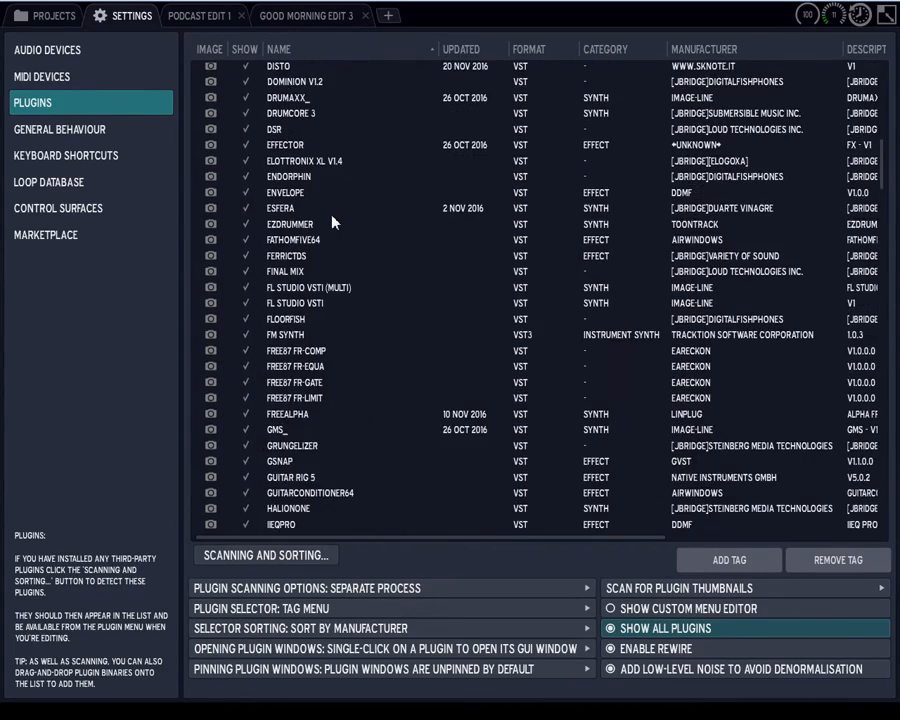
{"action": "scroll", "scroll_direction": "down", "scroll_amount": 3}
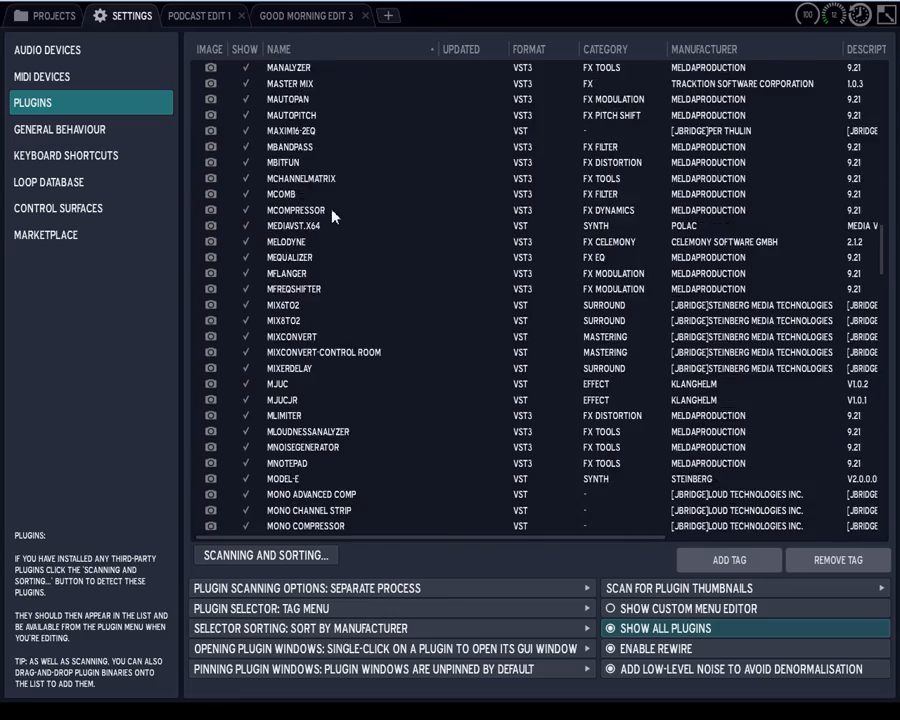
{"action": "scroll", "scroll_direction": "down", "scroll_amount": 3}
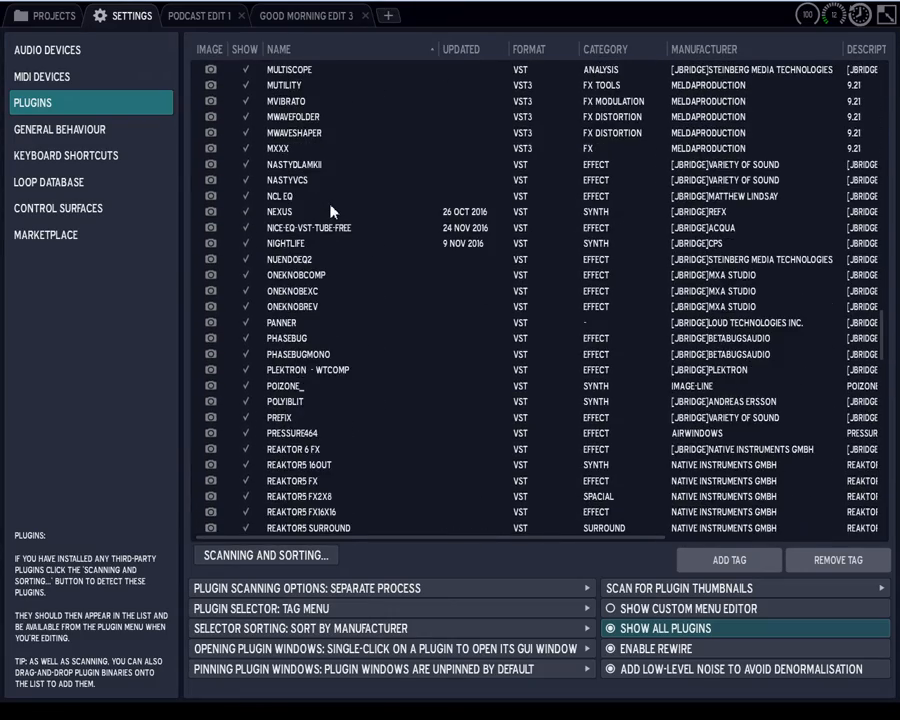
{"action": "scroll", "scroll_direction": "down", "scroll_amount": 3}
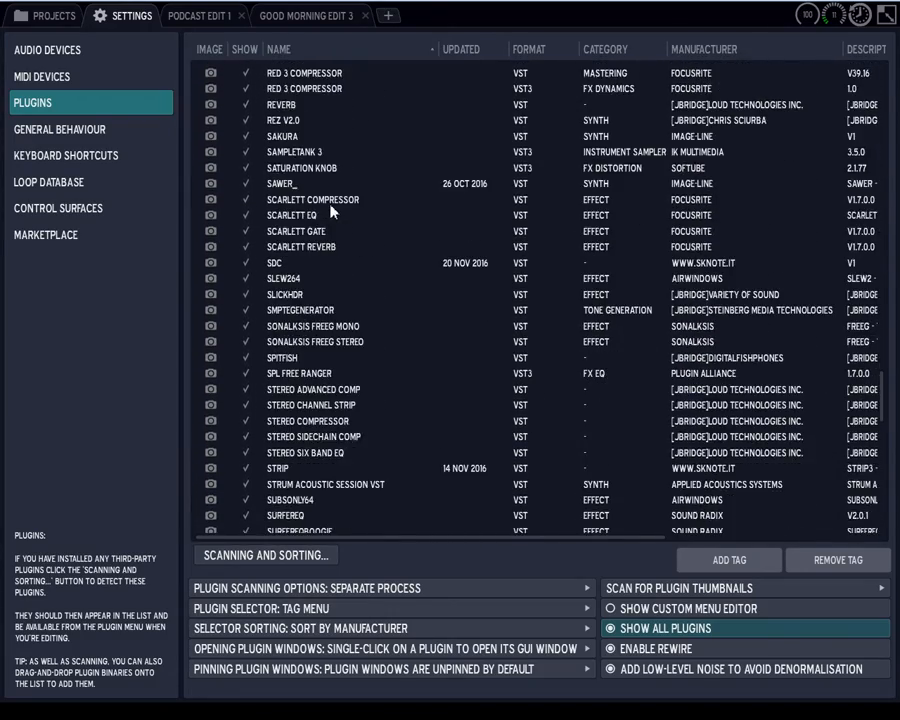
{"action": "scroll", "scroll_direction": "down", "scroll_amount": 3}
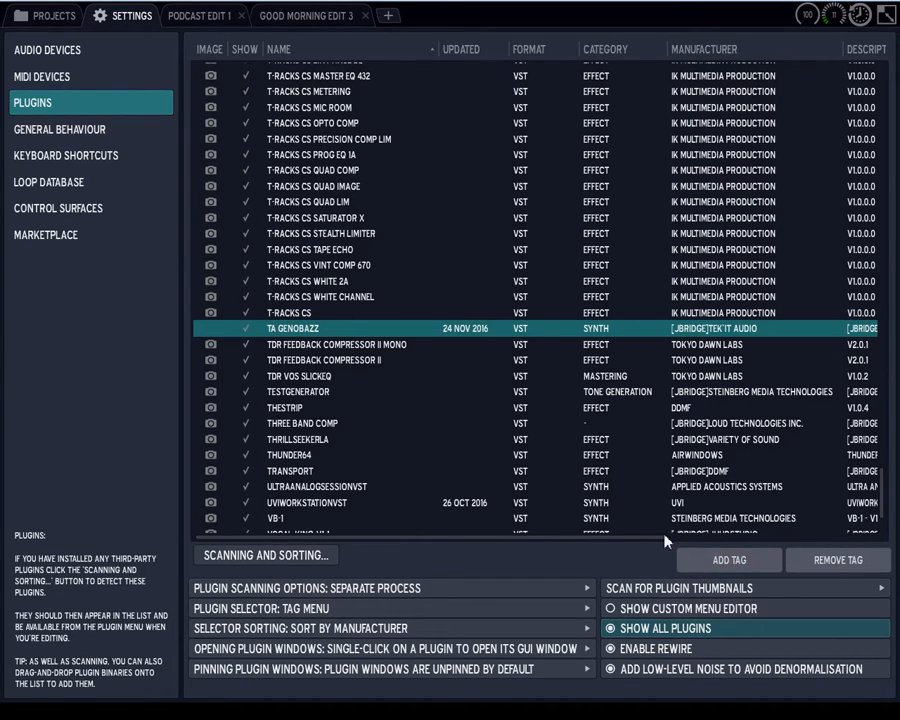
{"action": "mouse_move", "coordinate": [635, 505]}
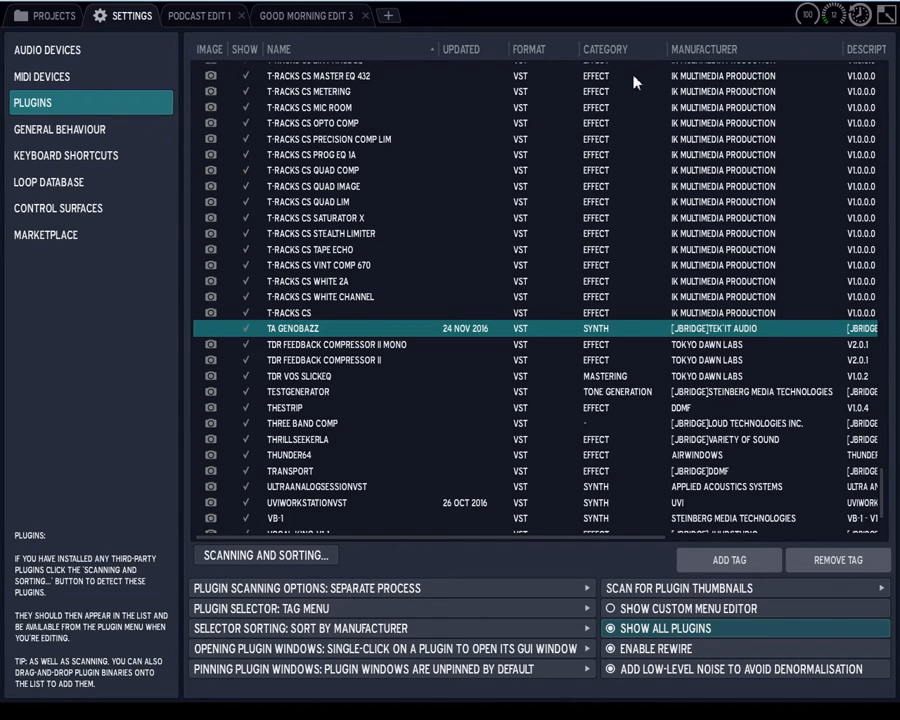
{"action": "mouse_move", "coordinate": [629, 90]}
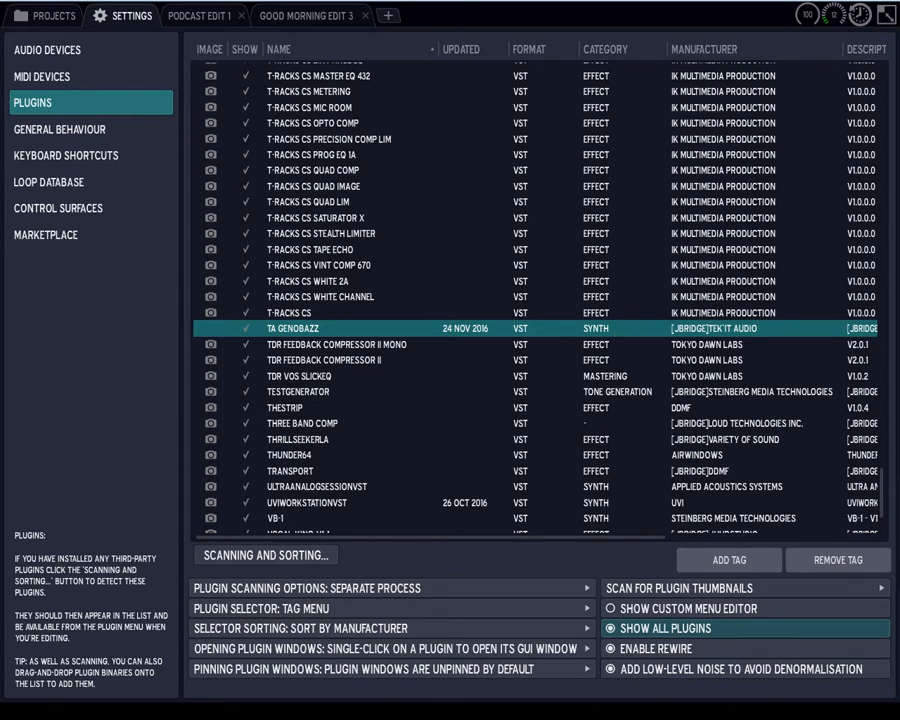
{"action": "mouse_move", "coordinate": [305, 331]}
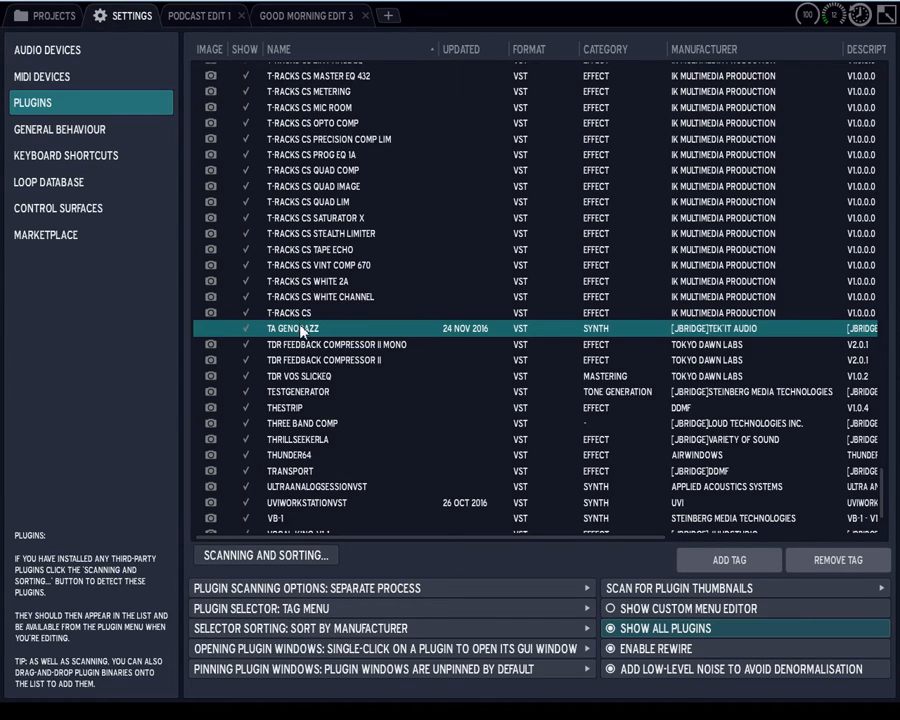
{"action": "mouse_move", "coordinate": [300, 337]}
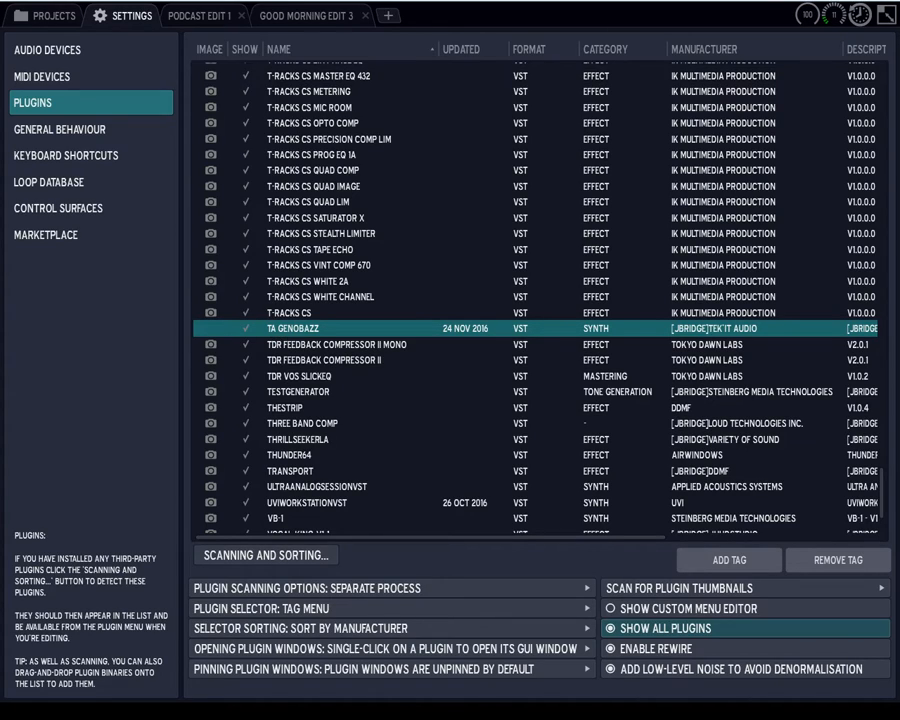
{"action": "mouse_move", "coordinate": [314, 443]}
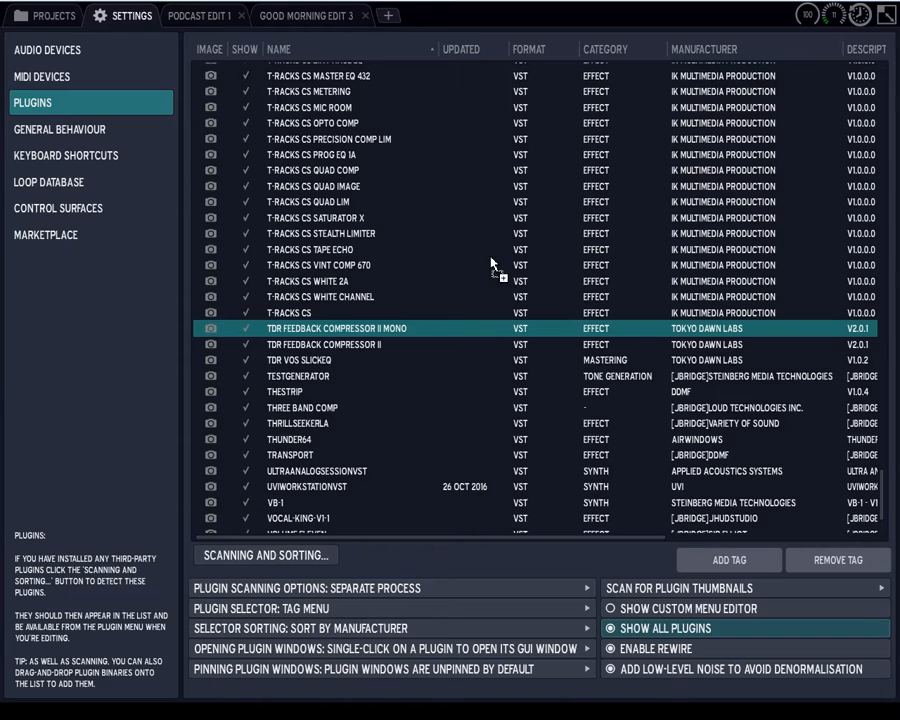
{"action": "mouse_move", "coordinate": [325, 355]}
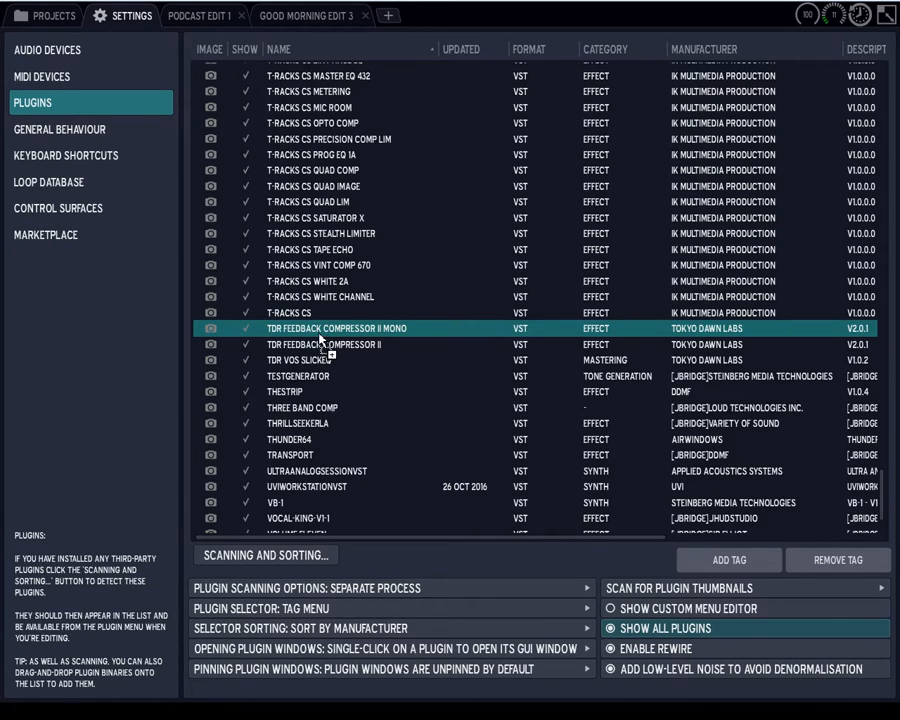
{"action": "mouse_move", "coordinate": [495, 320]}
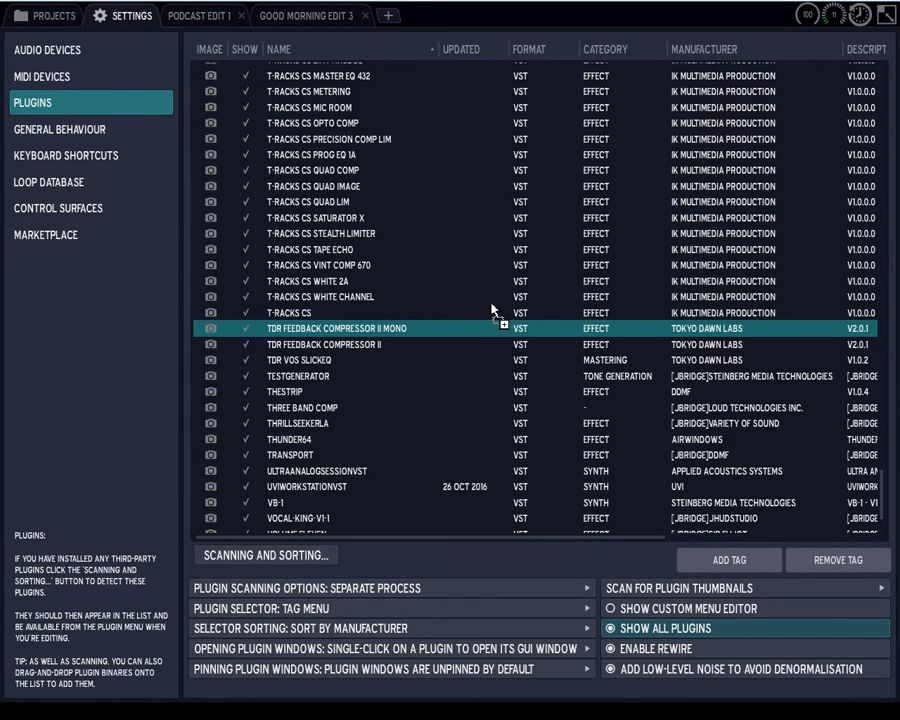
{"action": "mouse_move", "coordinate": [475, 312]}
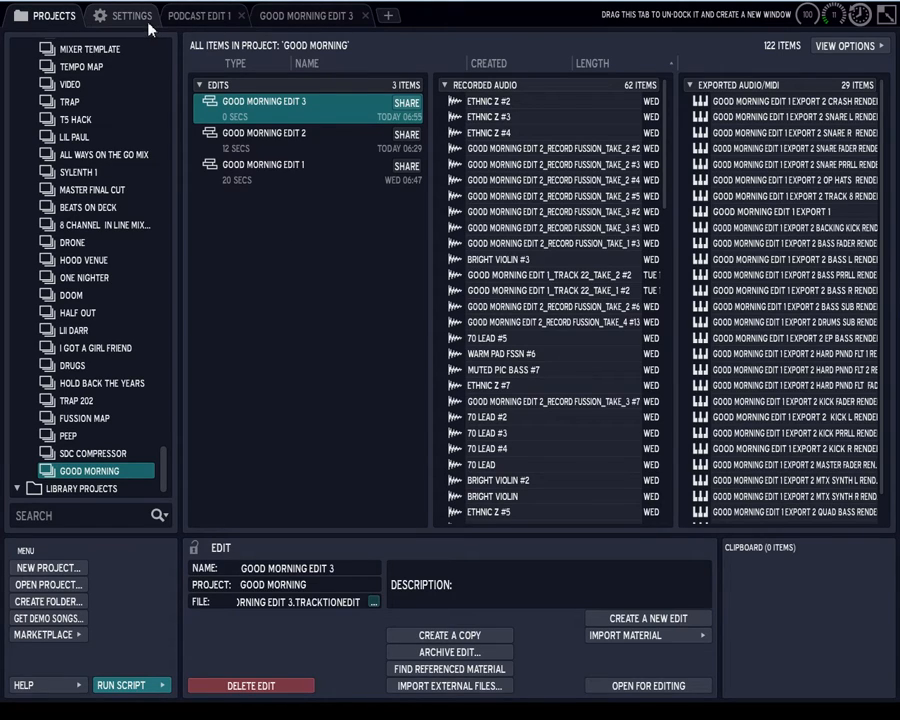
Re-list TA GENOBAZZ in the Settings plugin list, then open Good Morning Edit 3
{"action": "left_click", "coordinate": [122, 15]}
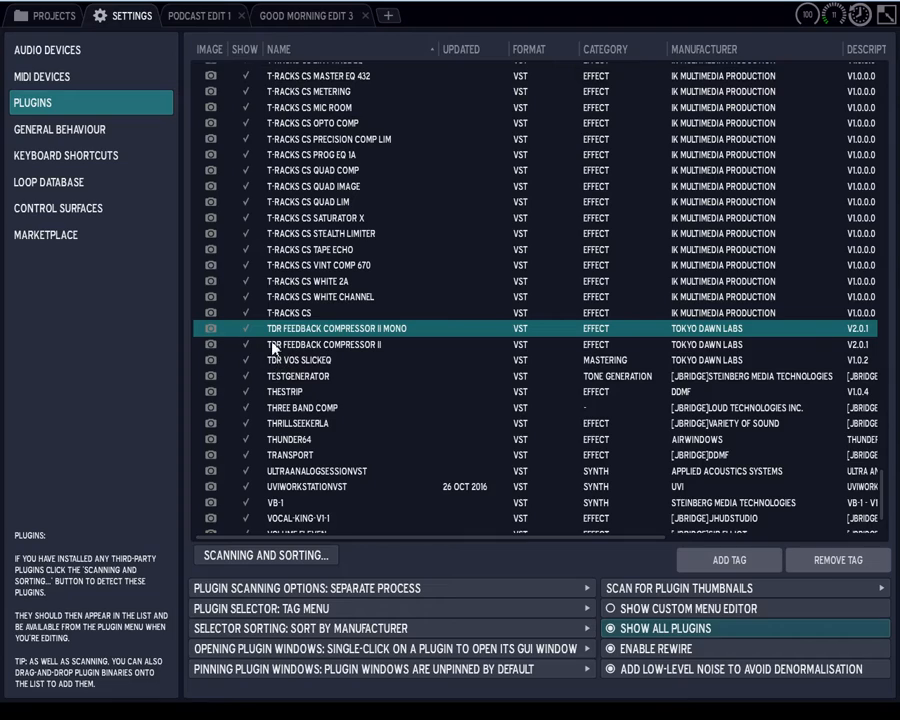
{"action": "mouse_move", "coordinate": [277, 352]}
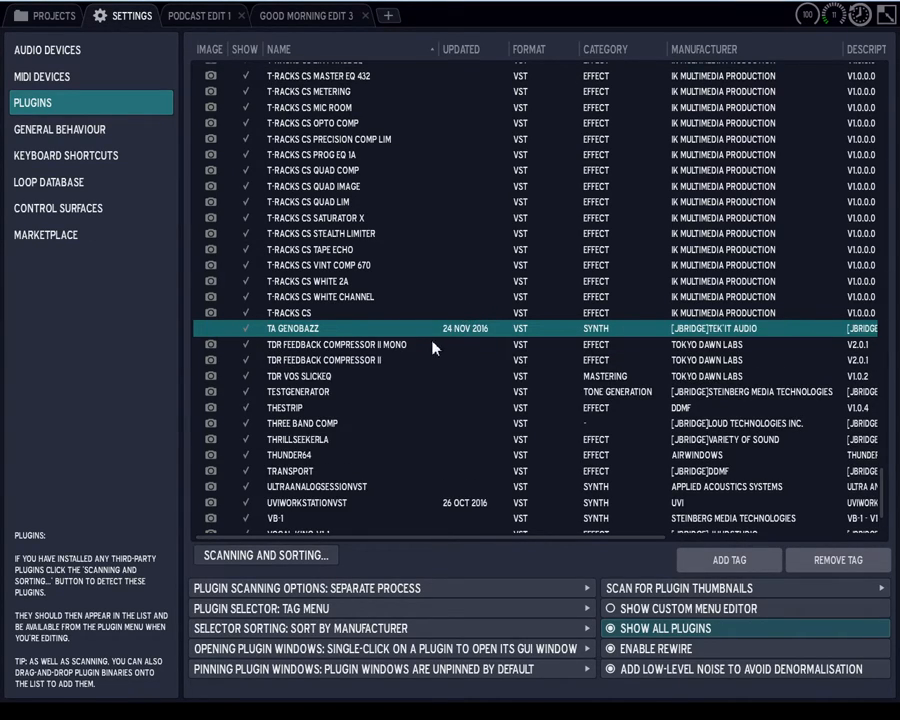
{"action": "mouse_move", "coordinate": [688, 525]}
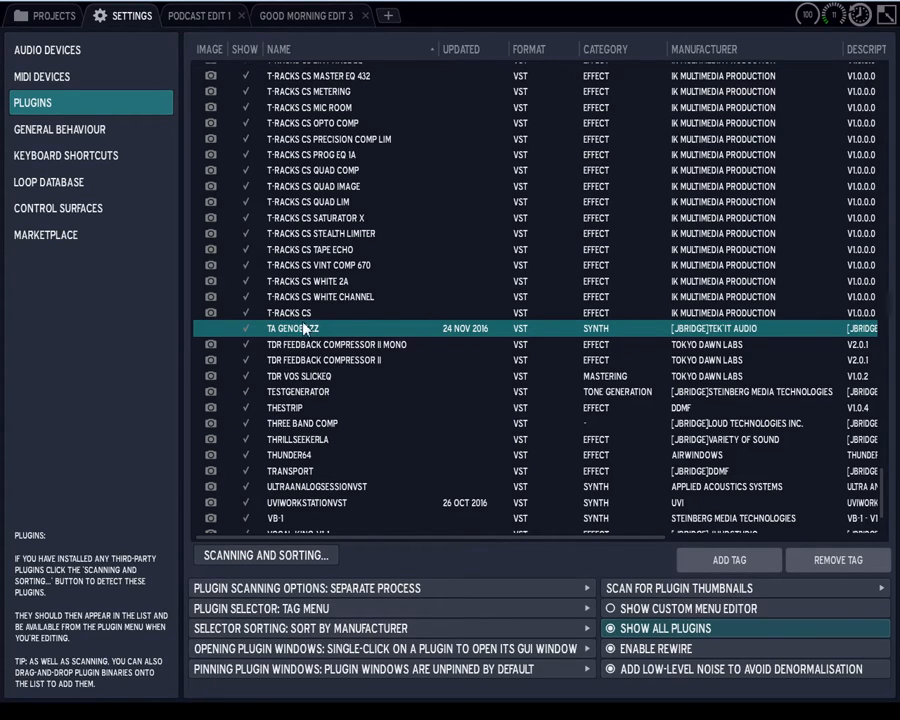
{"action": "mouse_move", "coordinate": [385, 338]}
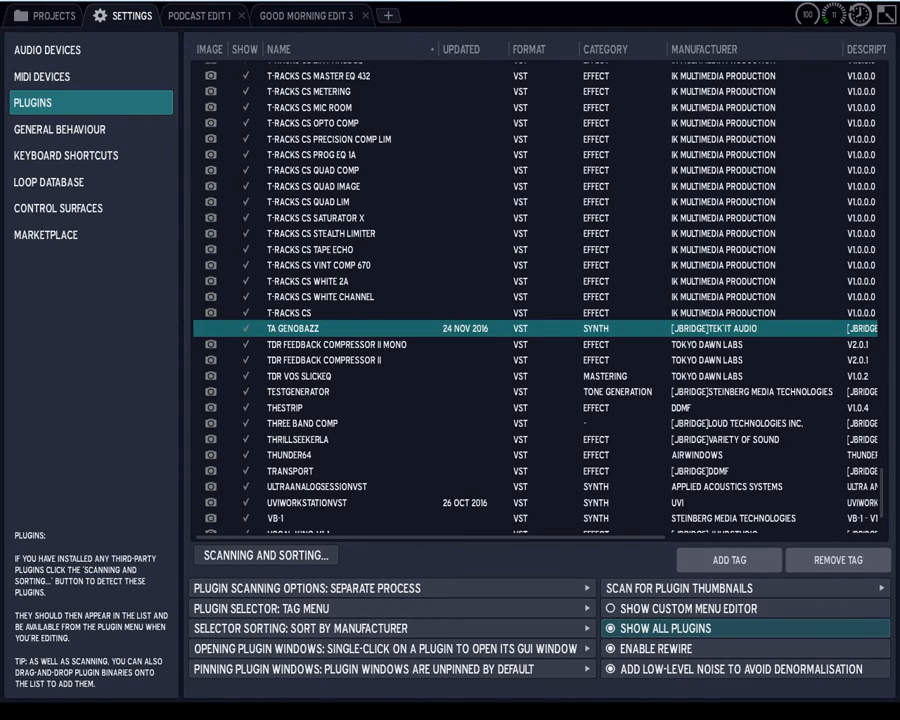
{"action": "mouse_move", "coordinate": [312, 15]}
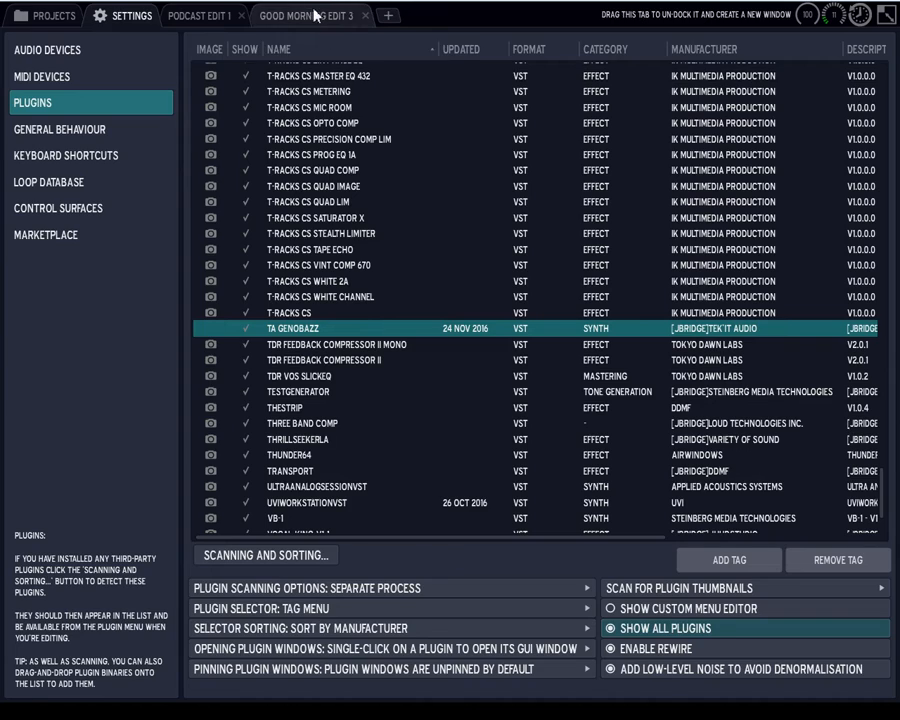
{"action": "left_click", "coordinate": [305, 15]}
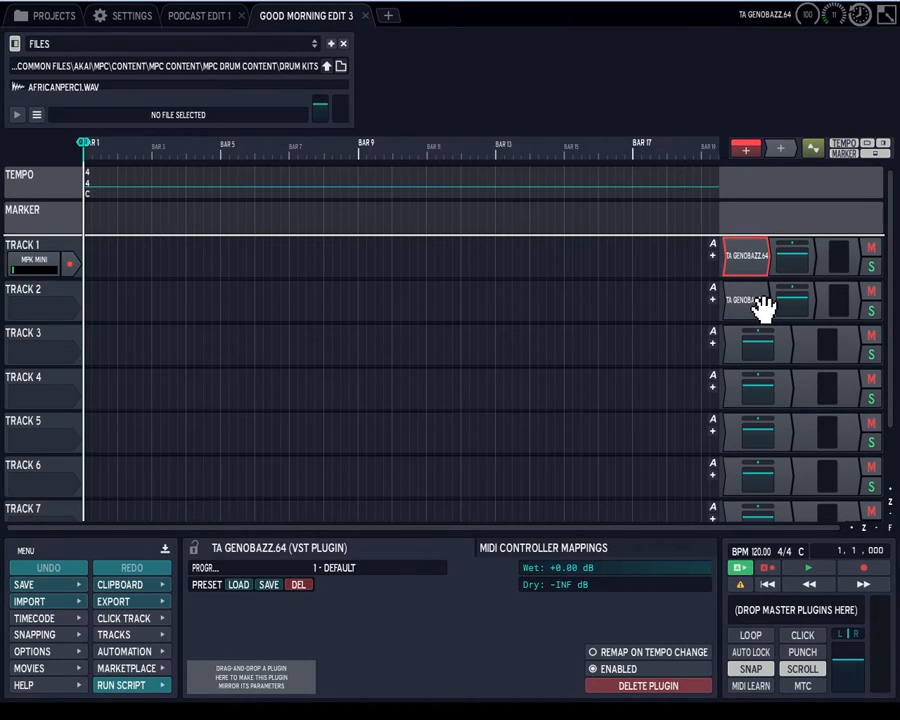
Delete the TA GENOBAZZ.64 plugins from Tracks 1 and 2 and recheck the plugin list
{"action": "double_click", "coordinate": [745, 256]}
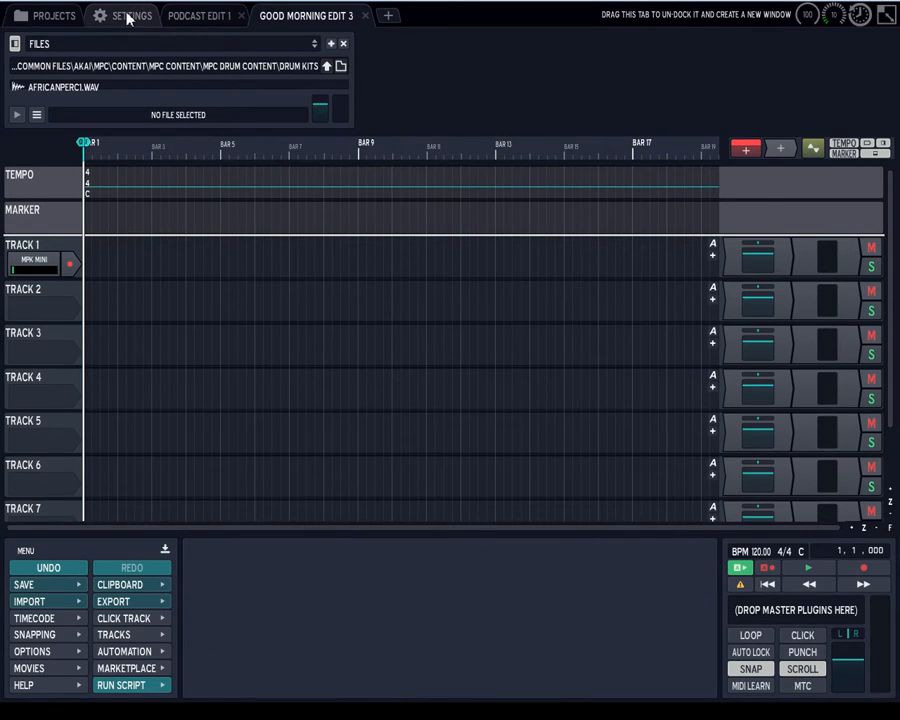
{"action": "left_click", "coordinate": [130, 15]}
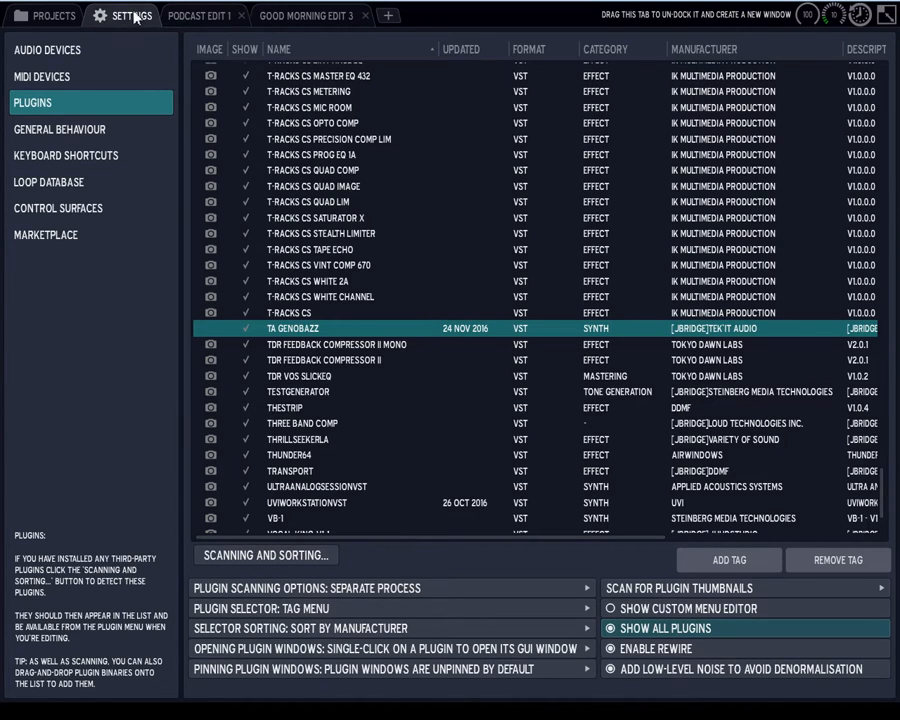
{"action": "left_click", "coordinate": [305, 15]}
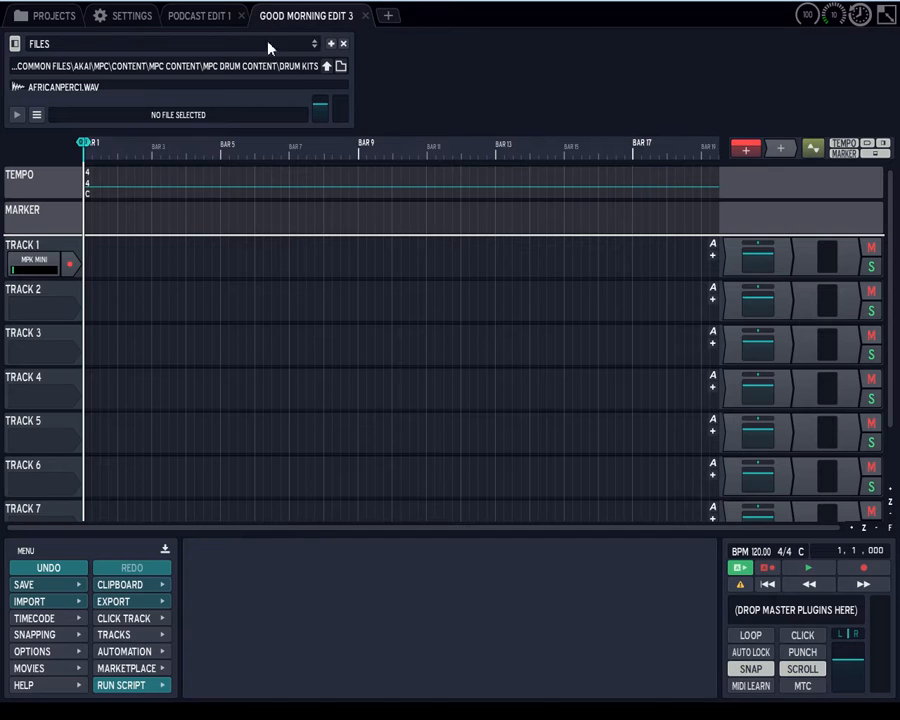
{"action": "mouse_move", "coordinate": [748, 278]}
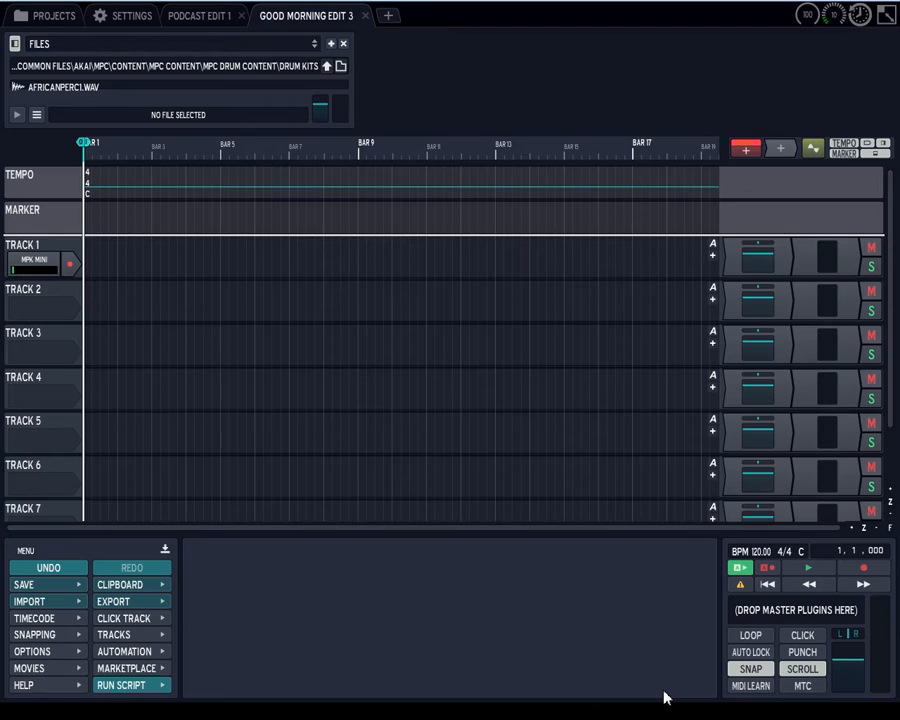
{"action": "mouse_move", "coordinate": [460, 499]}
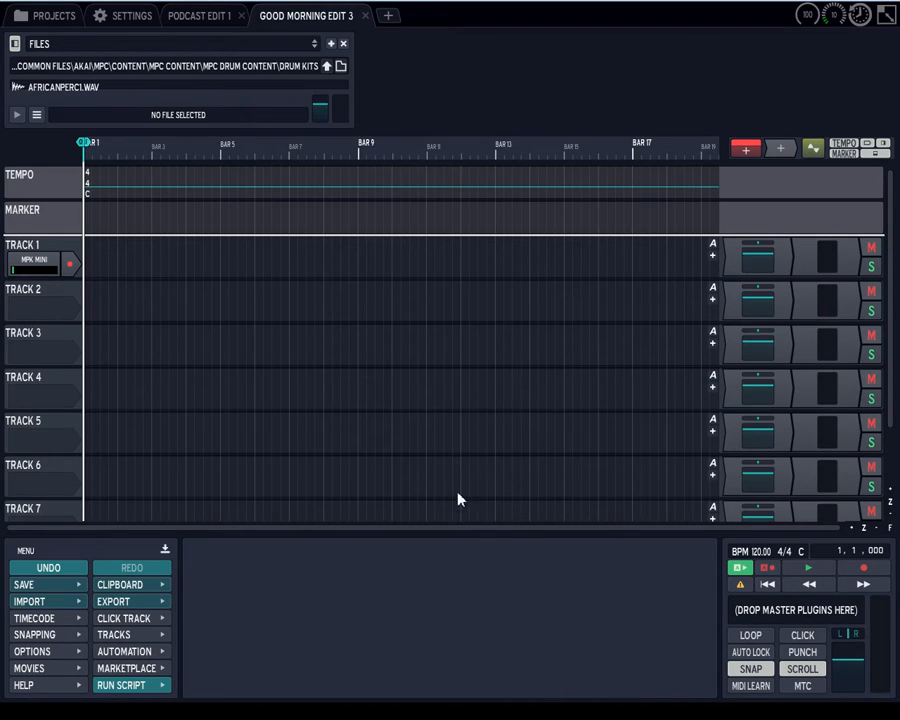
{"action": "mouse_move", "coordinate": [545, 602]}
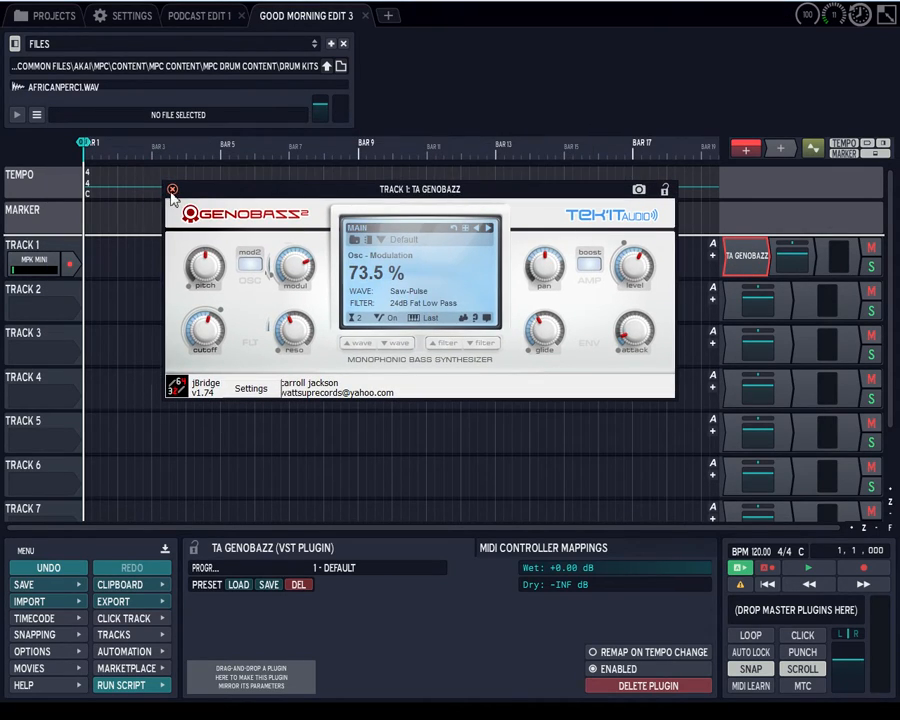
Load TA GENOBAZZ on Track 1 and close its synth interface window
{"action": "left_click", "coordinate": [172, 189]}
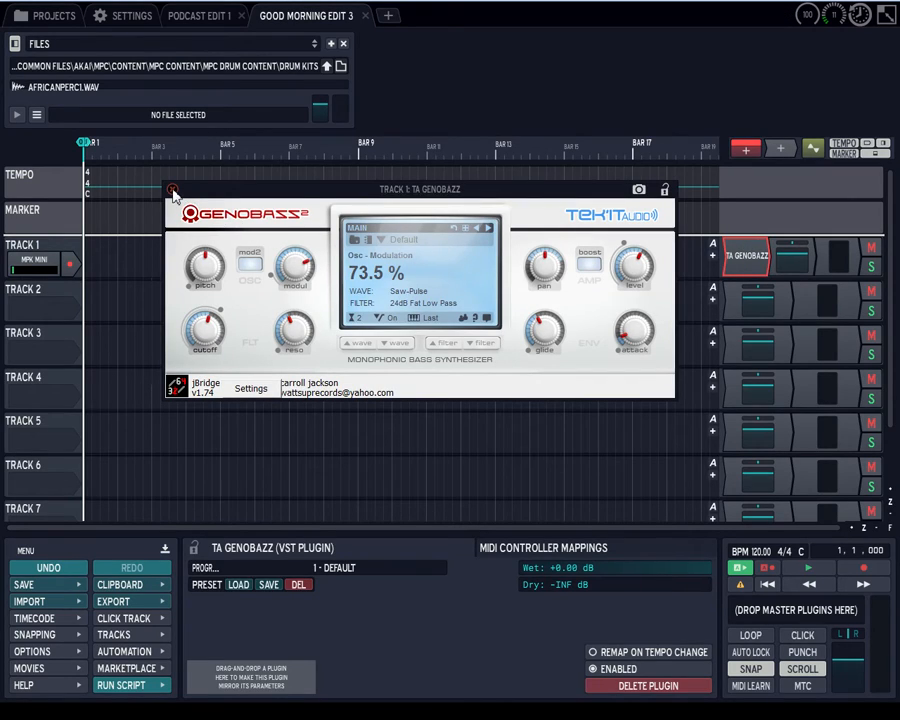
{"action": "left_click", "coordinate": [665, 189]}
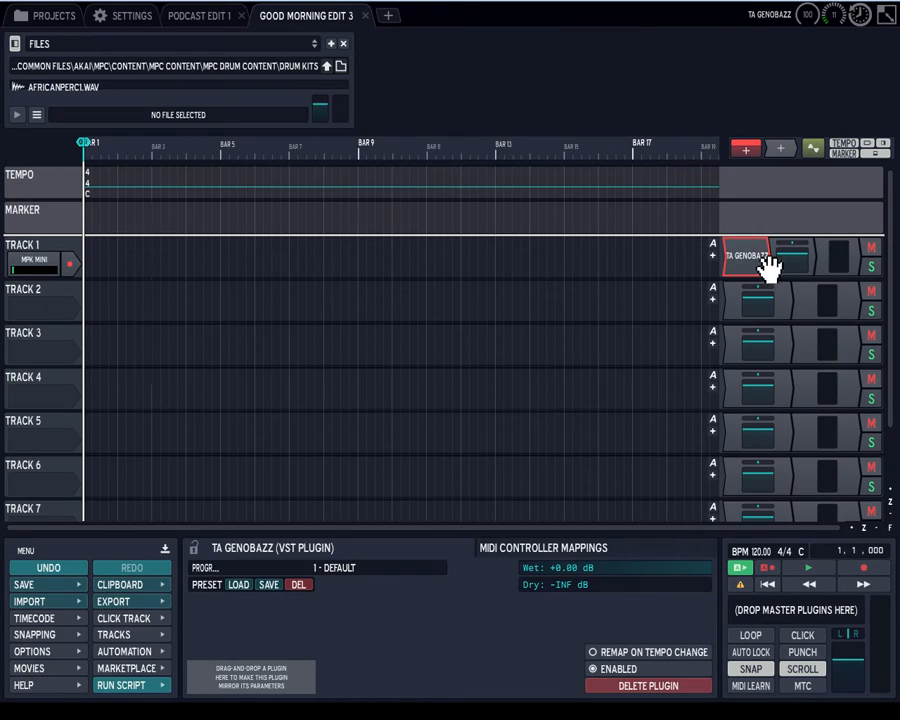
{"action": "mouse_move", "coordinate": [255, 152]}
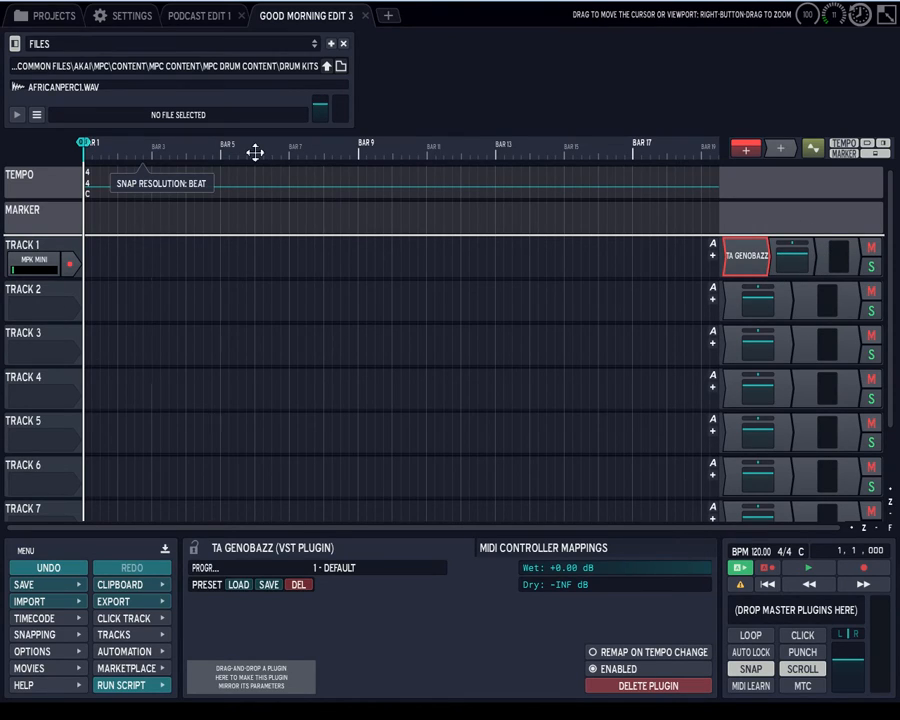
{"action": "mouse_move", "coordinate": [731, 288]}
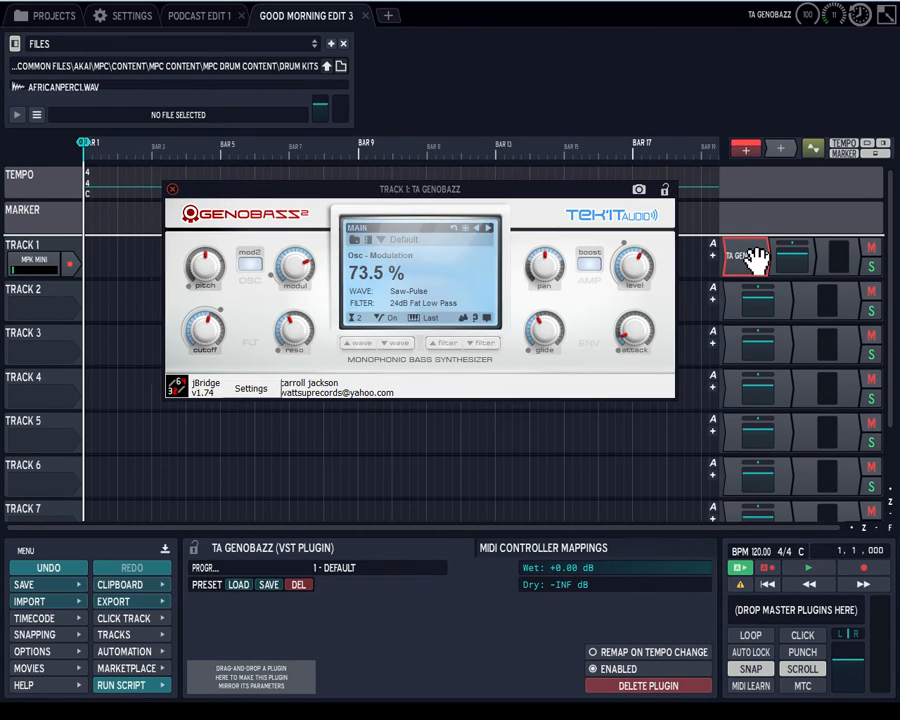
{"action": "left_click", "coordinate": [171, 189]}
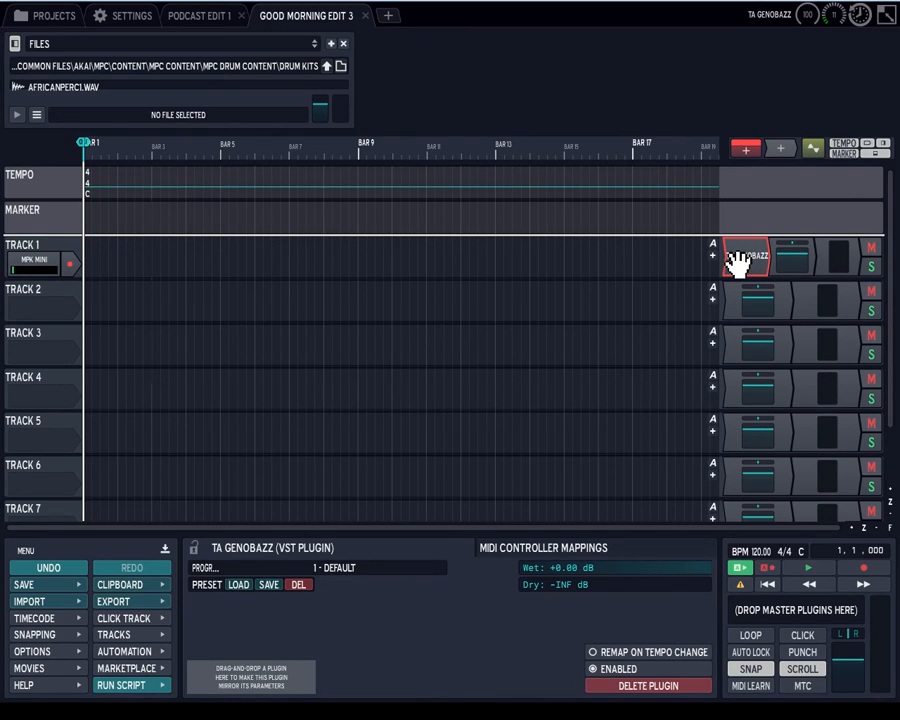